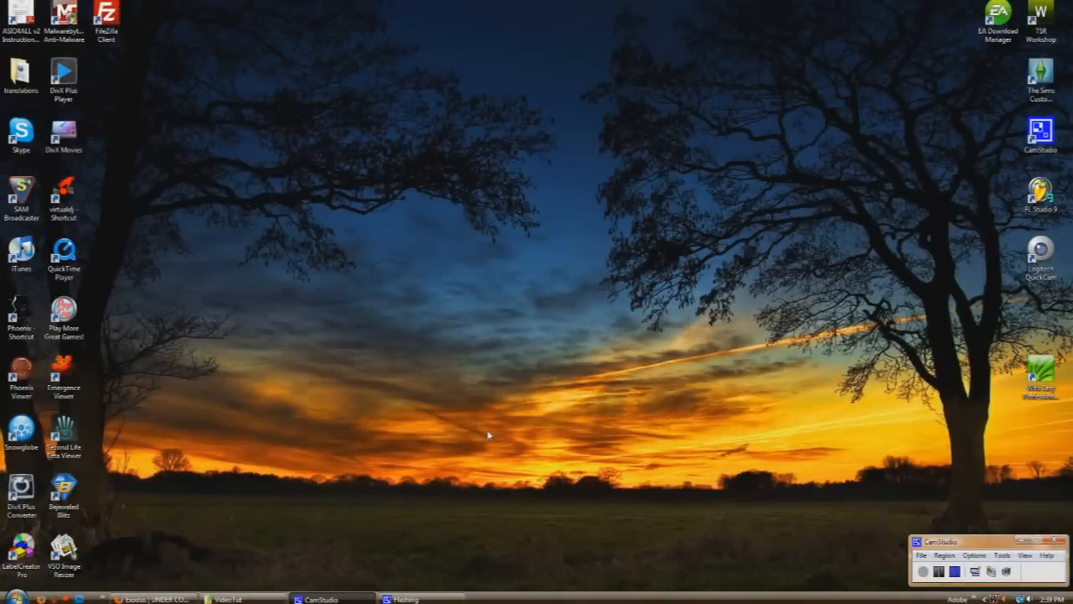
mouse_move(311, 445)
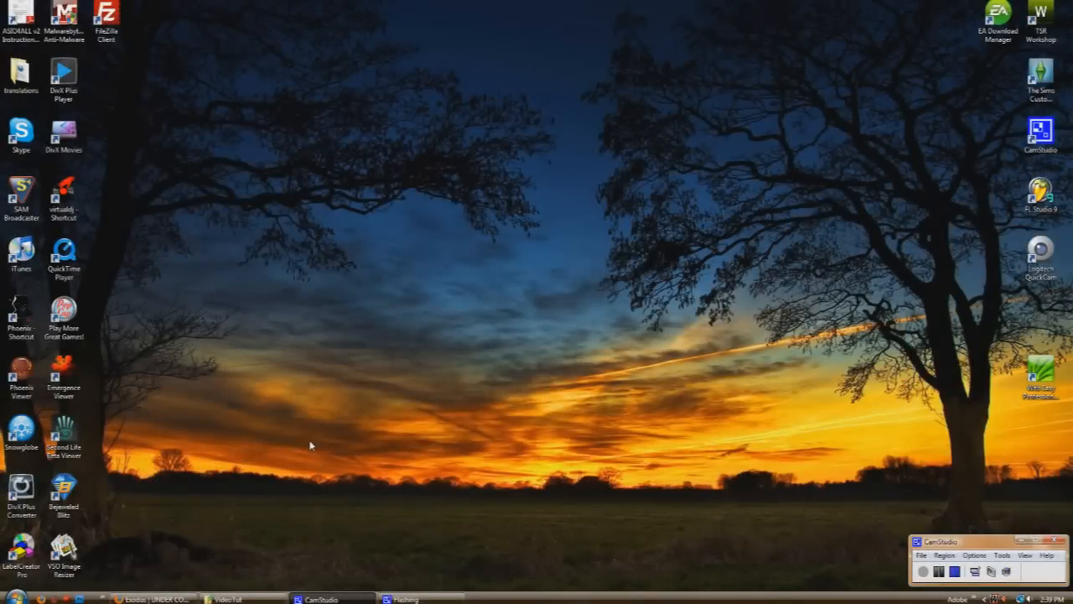
mouse_move(203, 510)
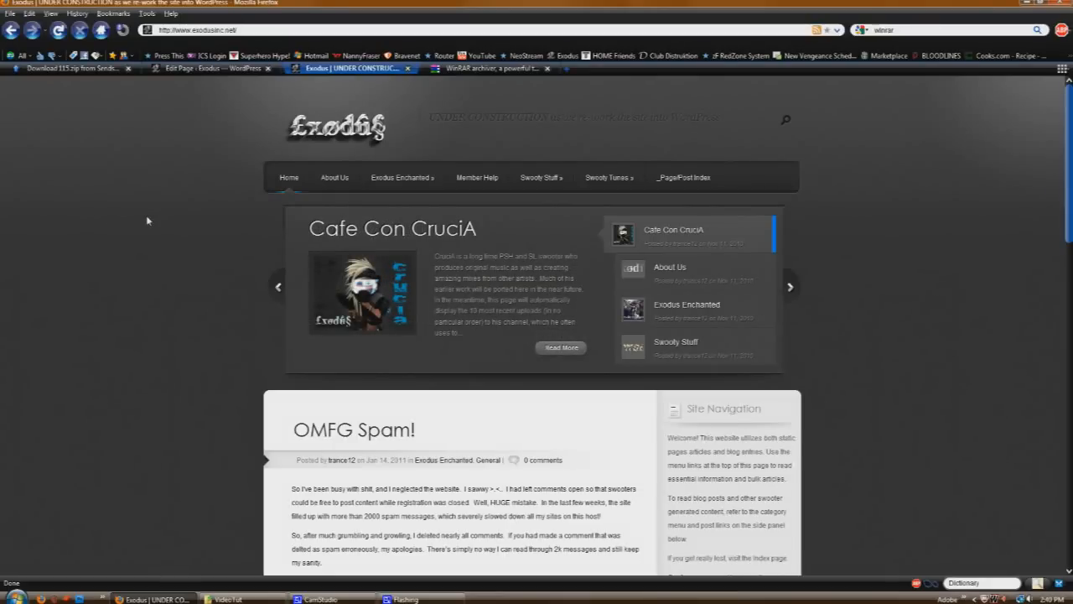
- Open the Avatar PSDs page under Swooty Stuff on the Exodus website
click(671, 267)
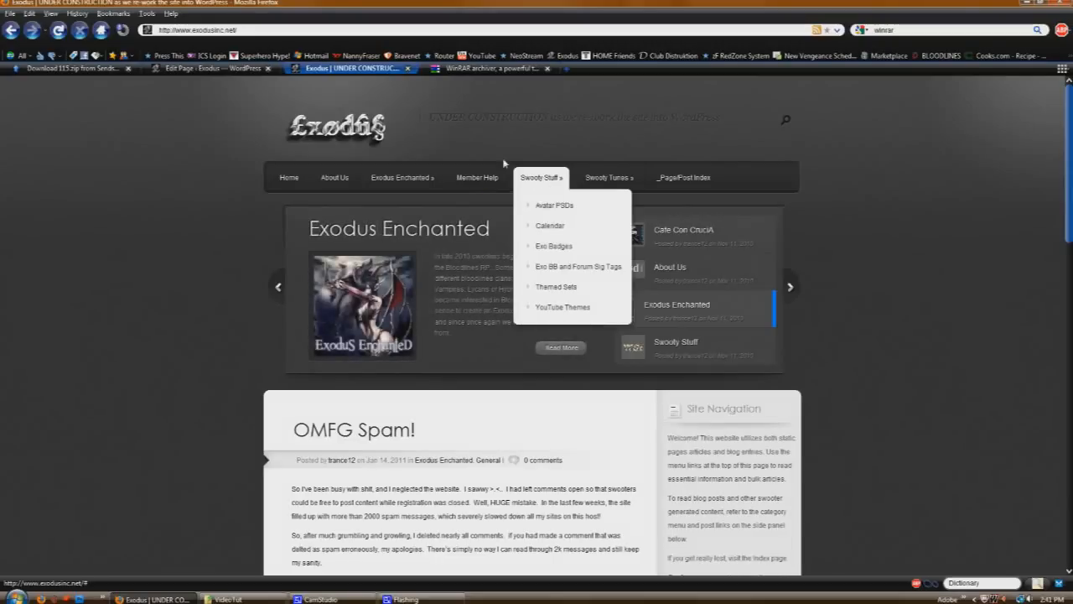
mouse_move(138, 153)
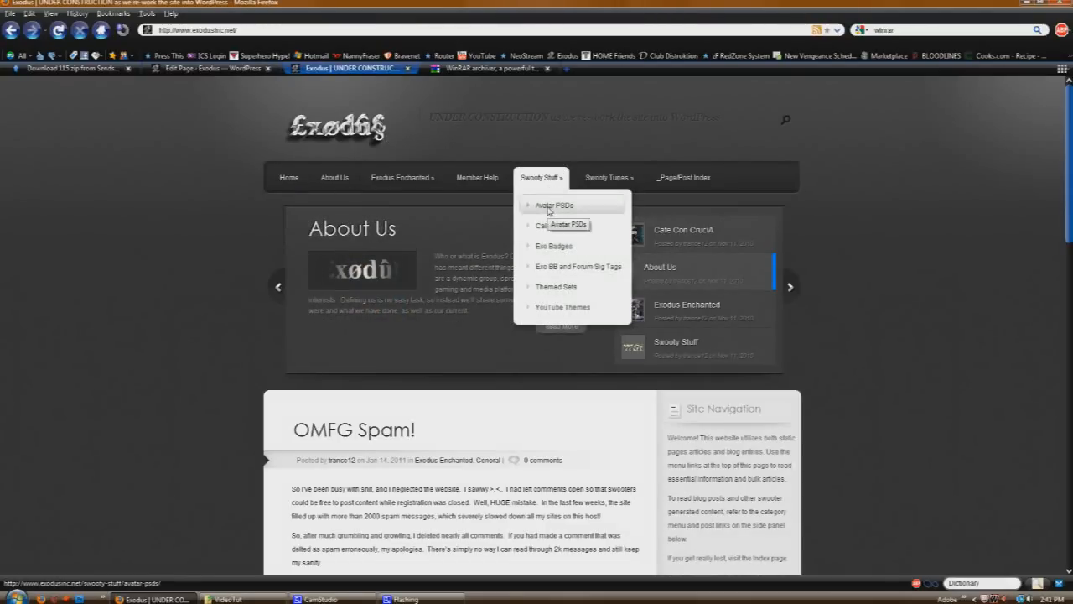
click(555, 206)
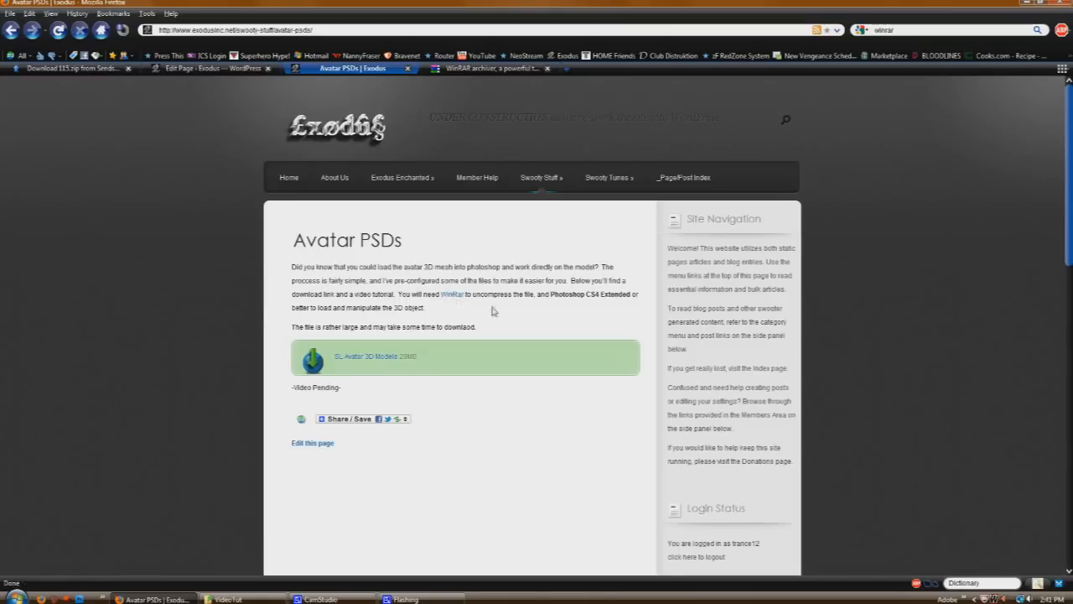
mouse_move(560, 305)
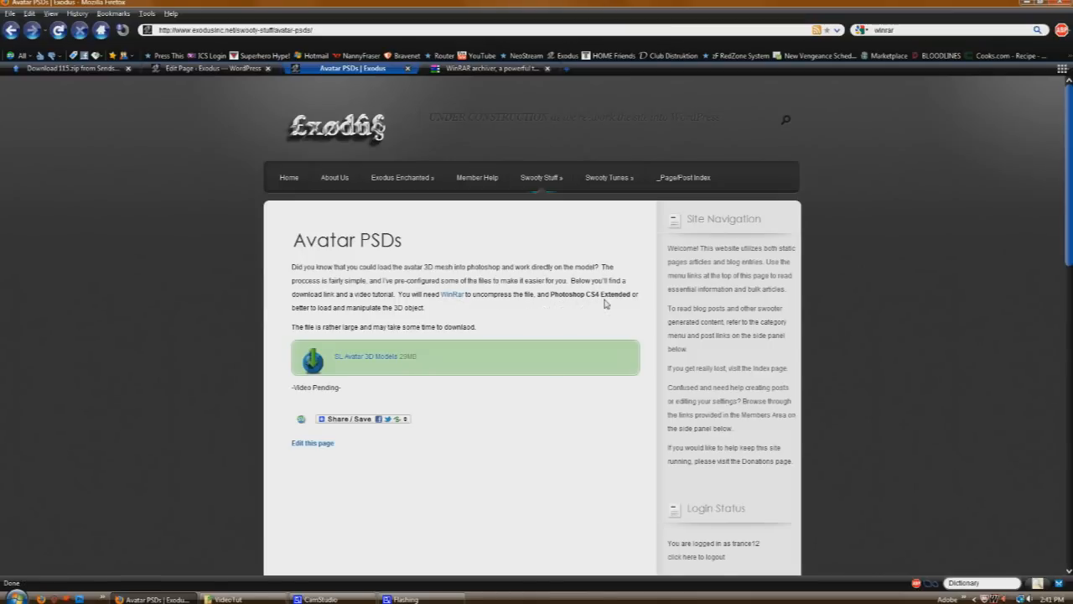
mouse_move(499, 314)
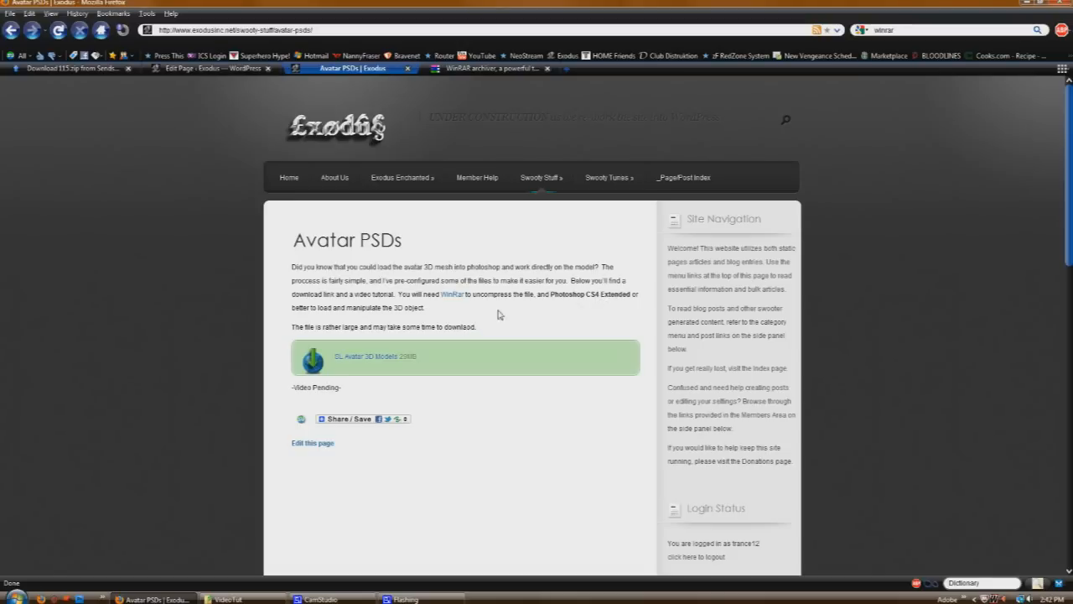
mouse_move(377, 342)
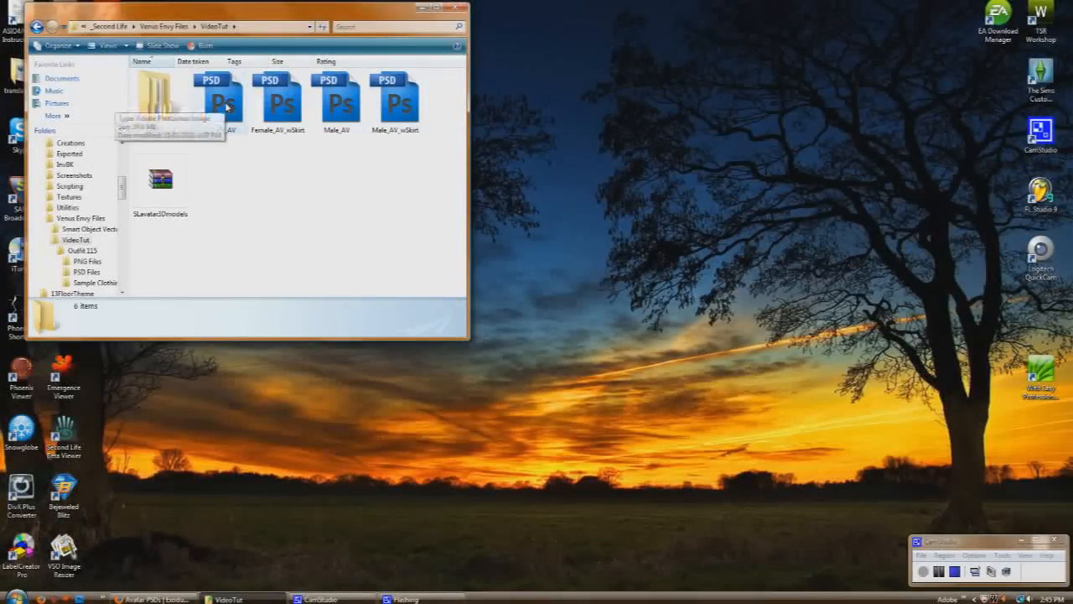
- Open Female_AV.psd from the VideoTut folder in Photoshop
double_click(219, 101)
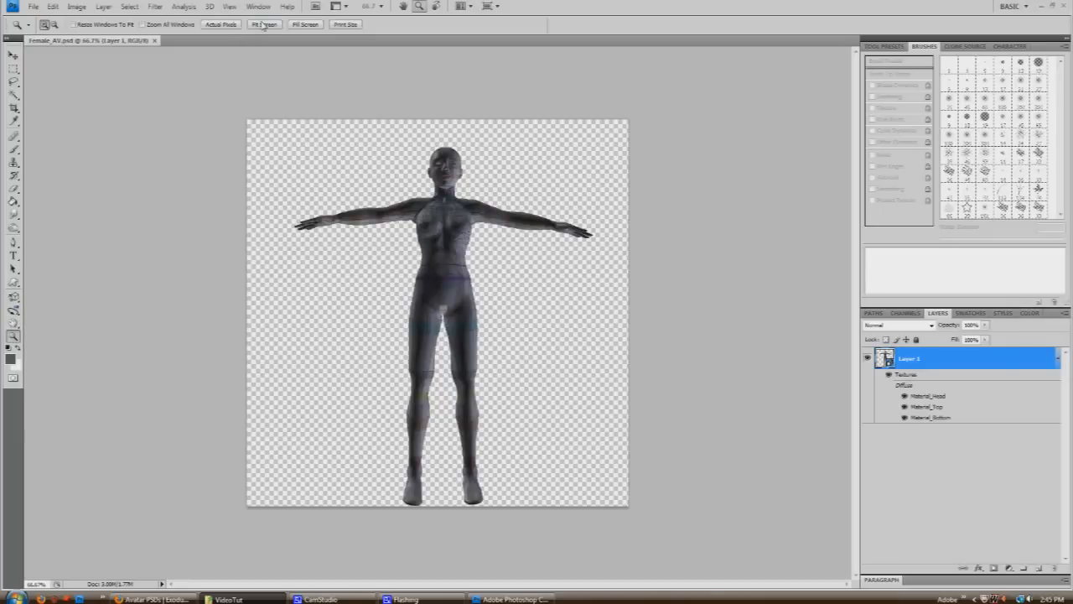
- Zoom into the avatar mesh, then fit the whole model back on screen
click(264, 24)
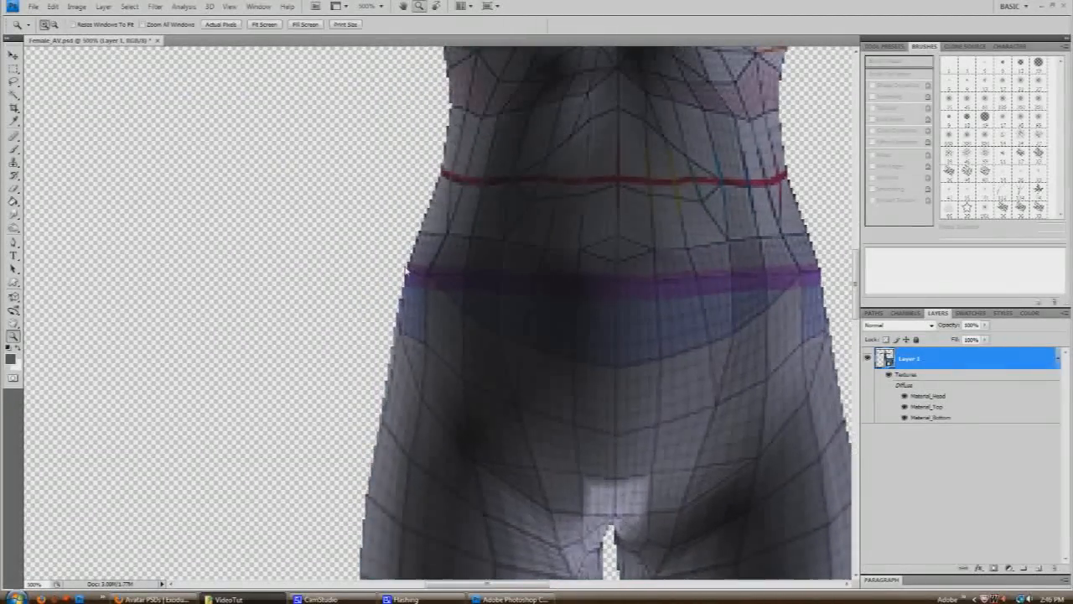
click(263, 24)
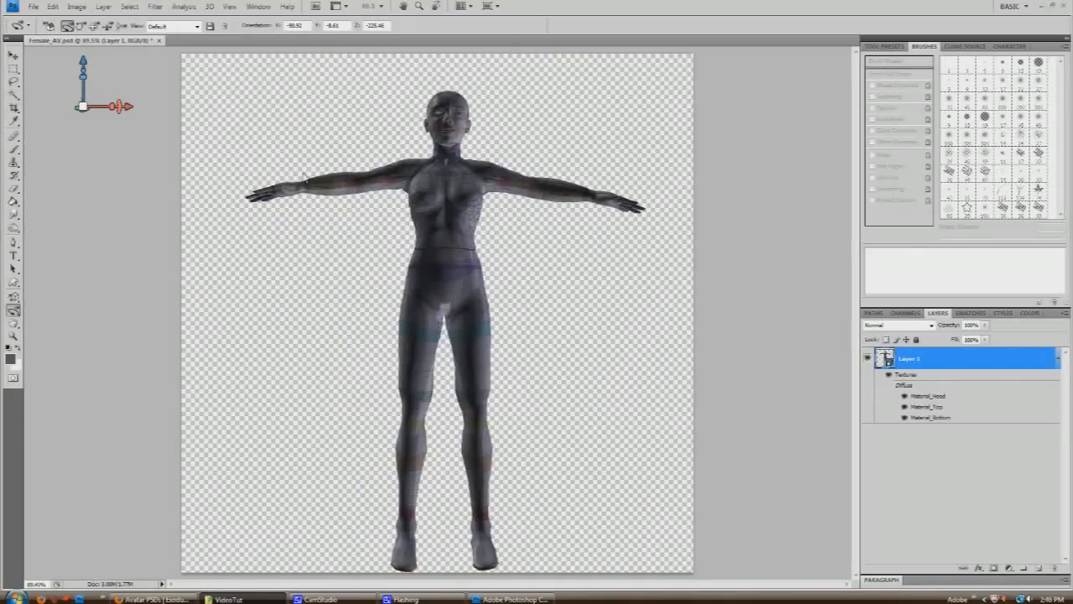
mouse_move(190, 115)
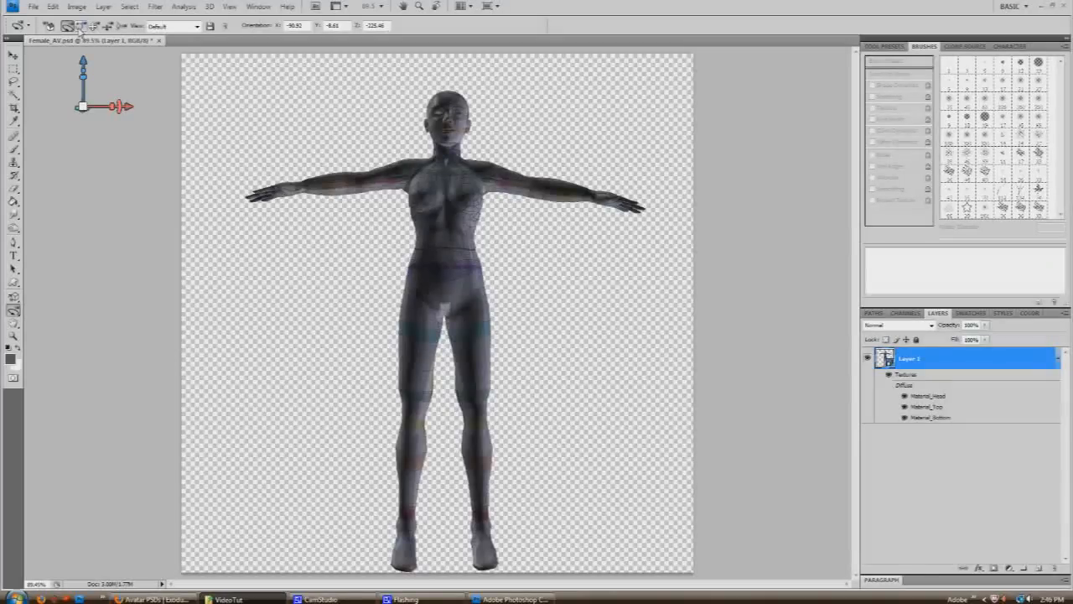
drag(436, 251, 335, 251)
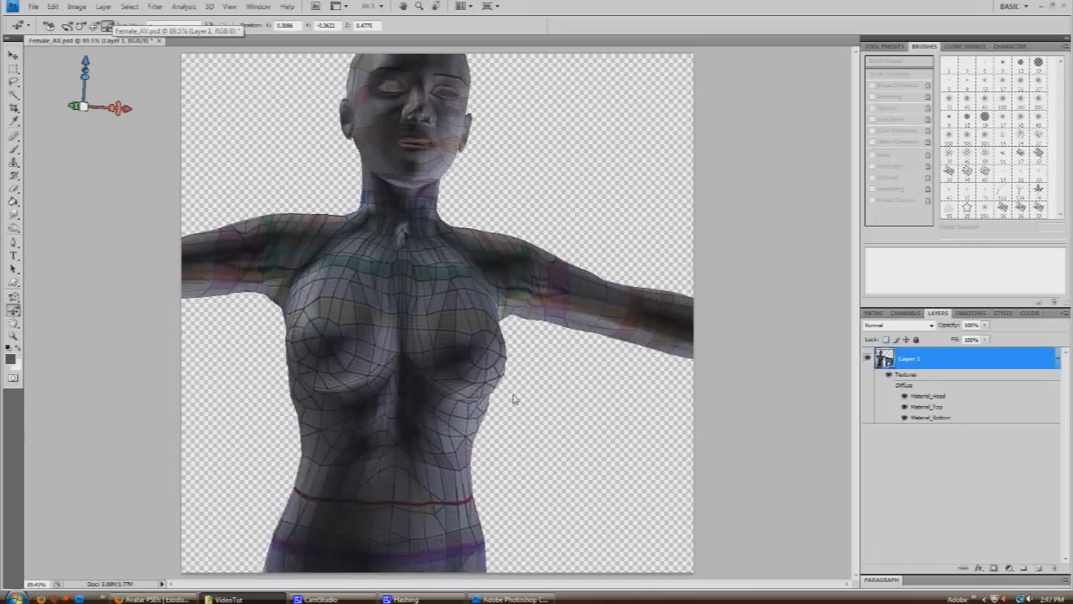
drag(512, 398, 365, 292)
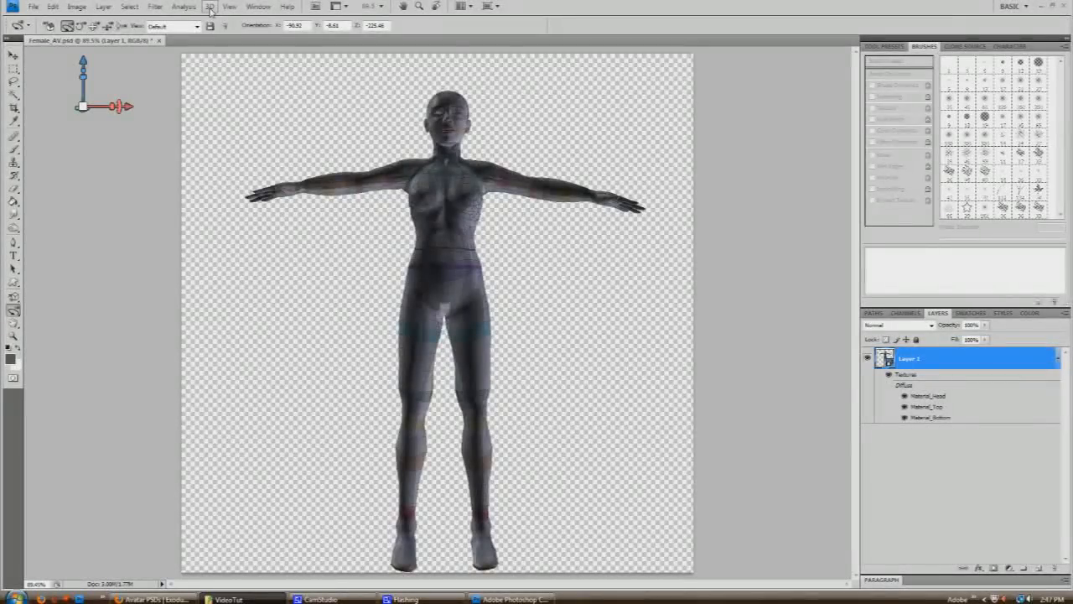
- Set the 3D render Face Style to Unlit Texture and save it as default
click(210, 6)
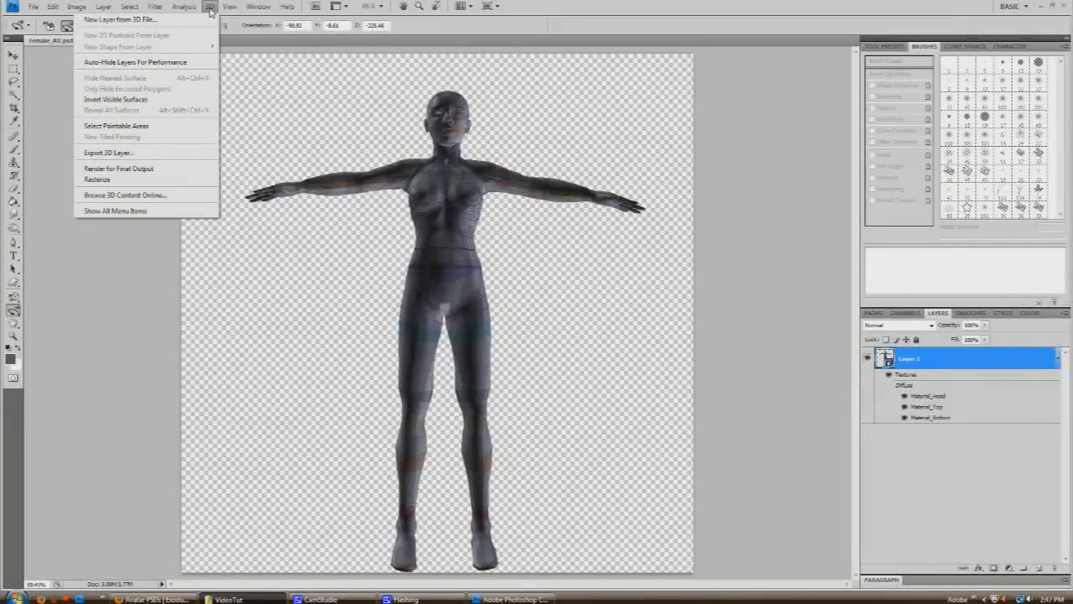
mouse_move(125, 36)
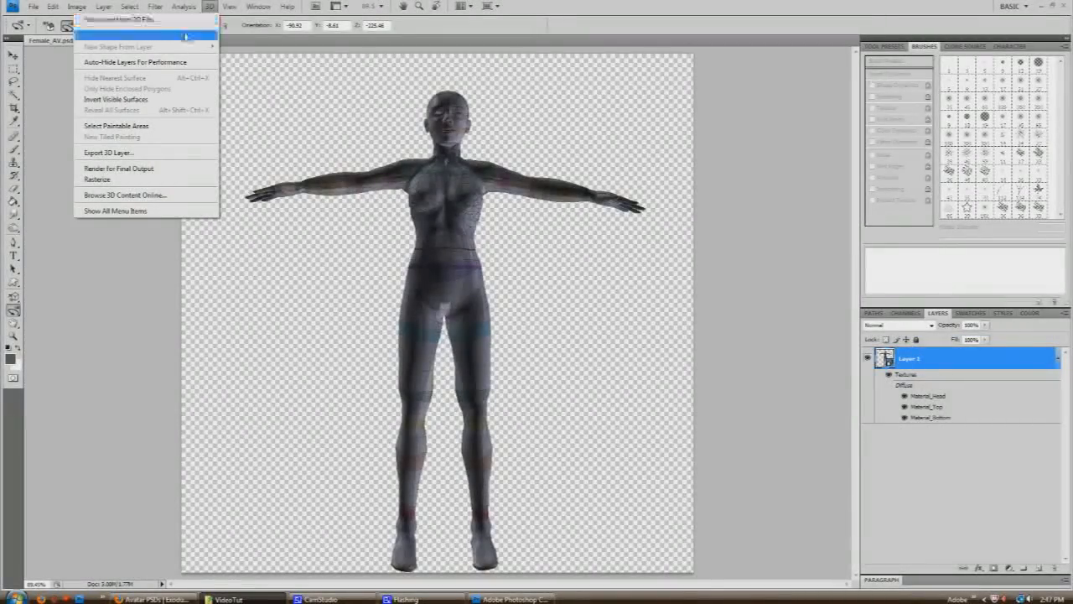
mouse_move(115, 210)
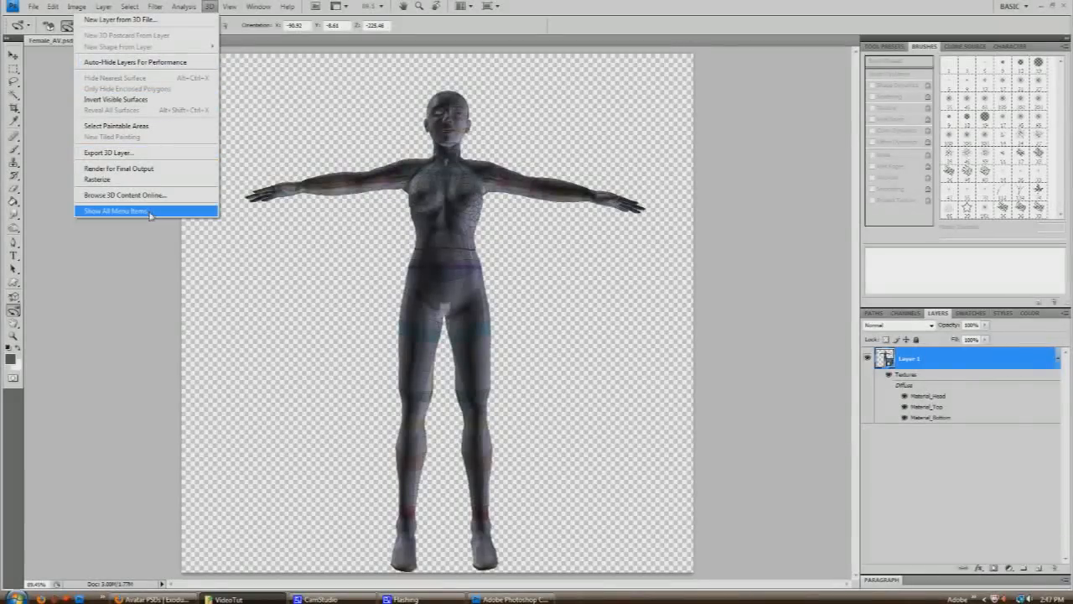
click(115, 210)
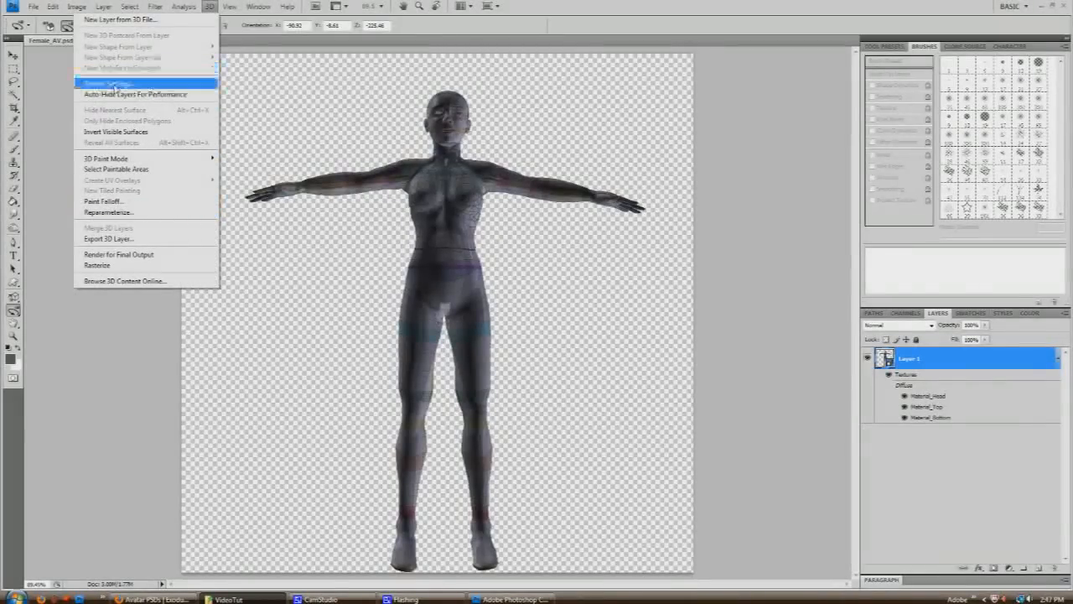
click(107, 83)
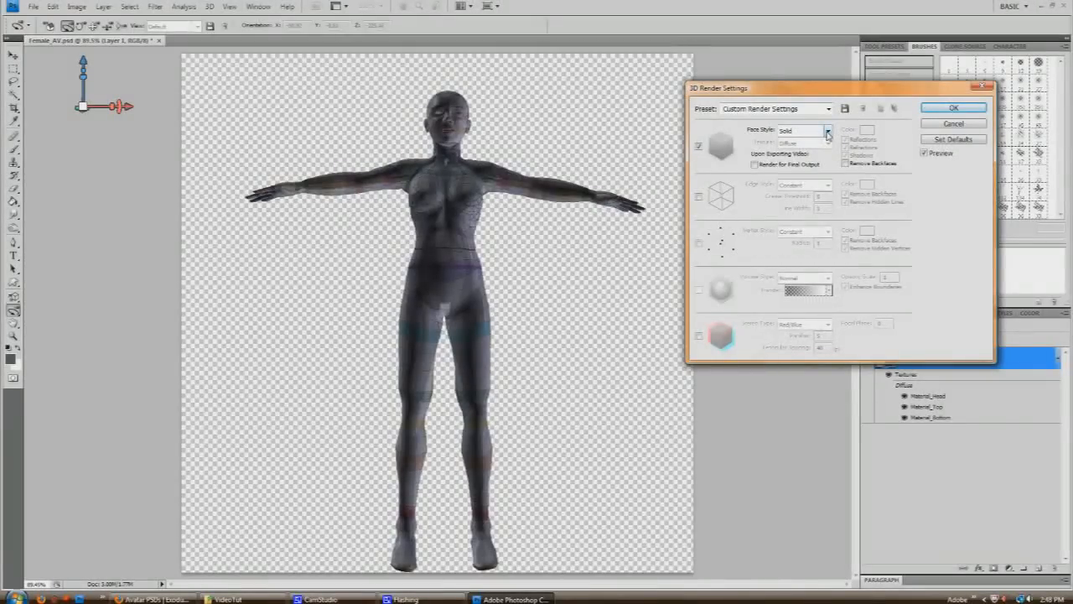
click(827, 130)
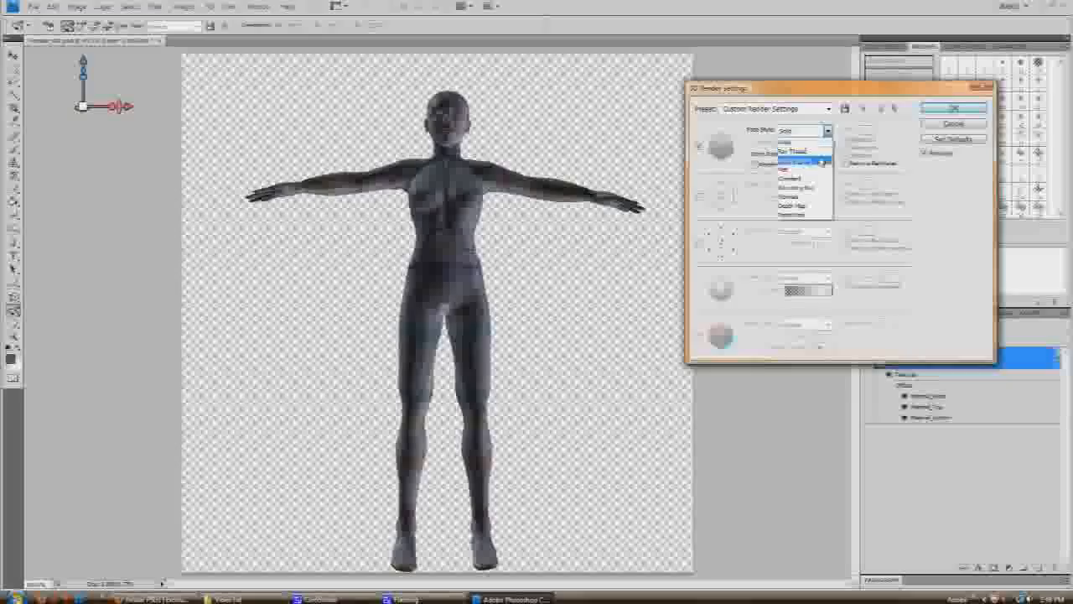
click(795, 161)
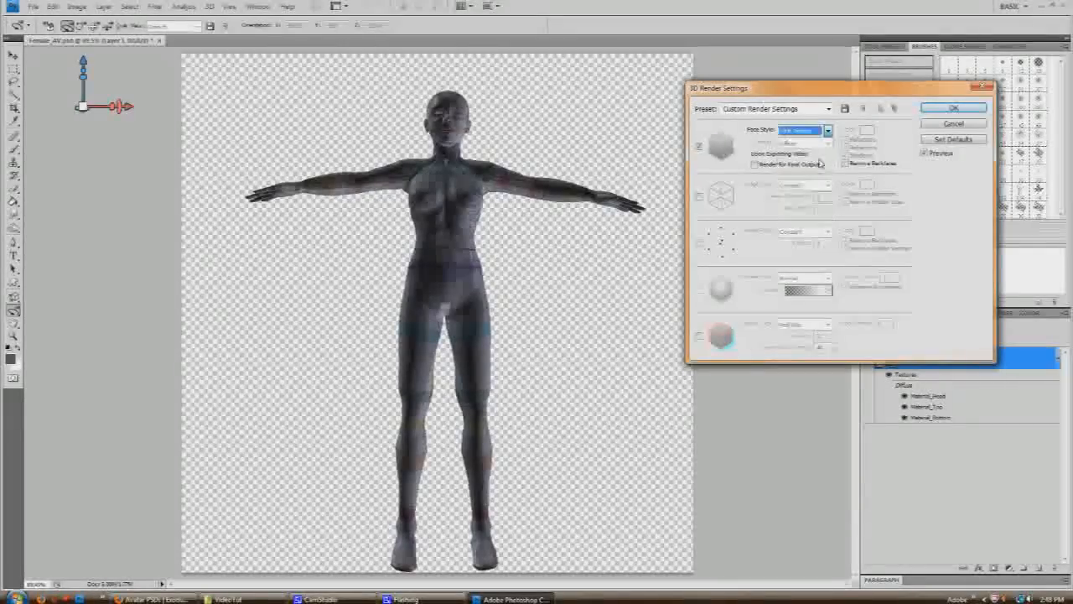
click(826, 130)
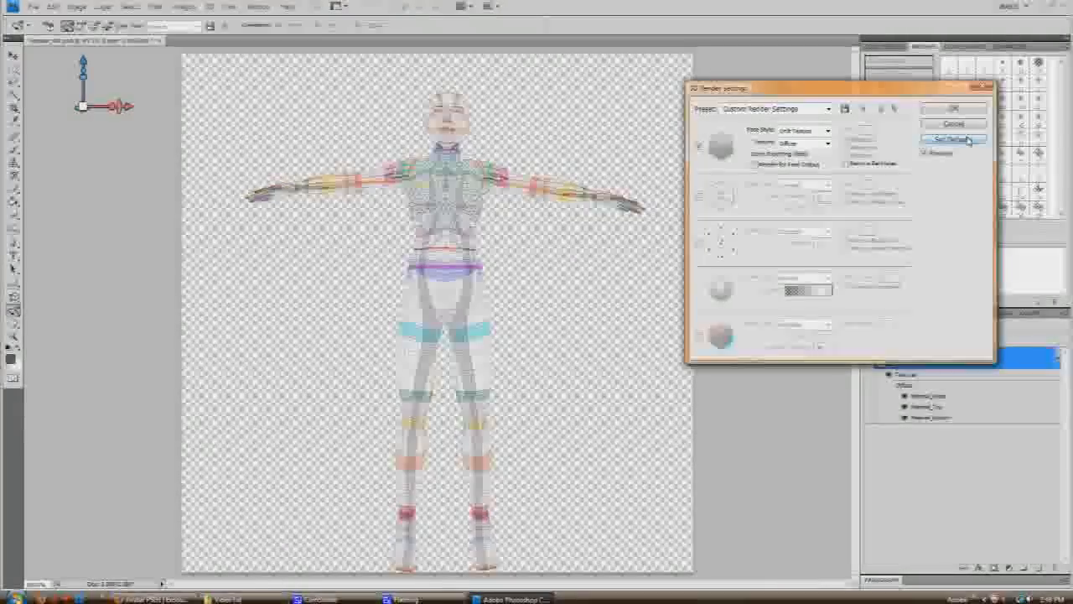
click(953, 123)
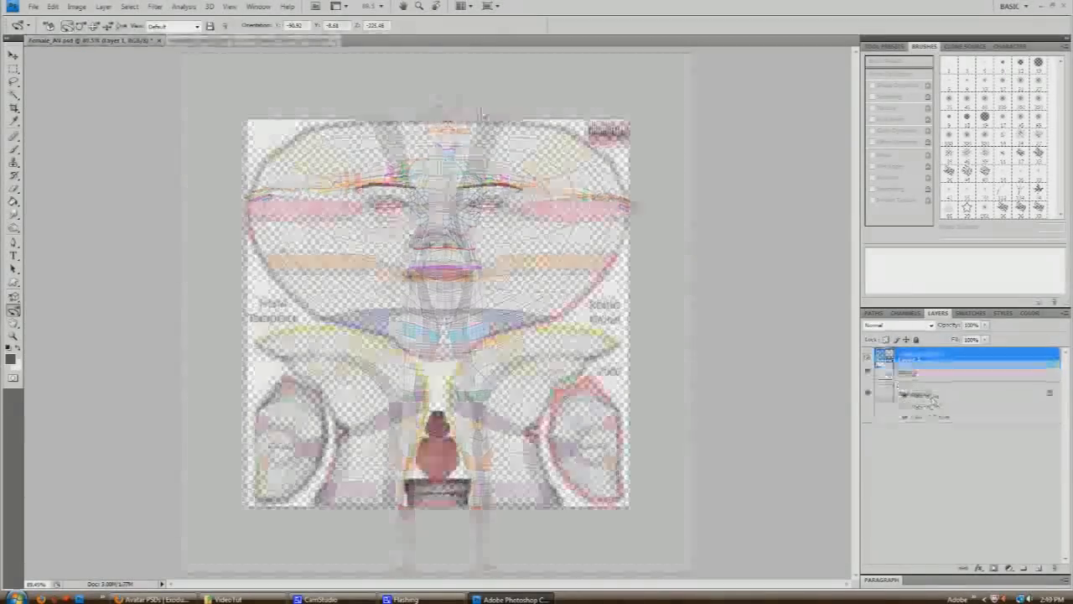
- Open the Material_Head diffuse texture as its own document
click(247, 40)
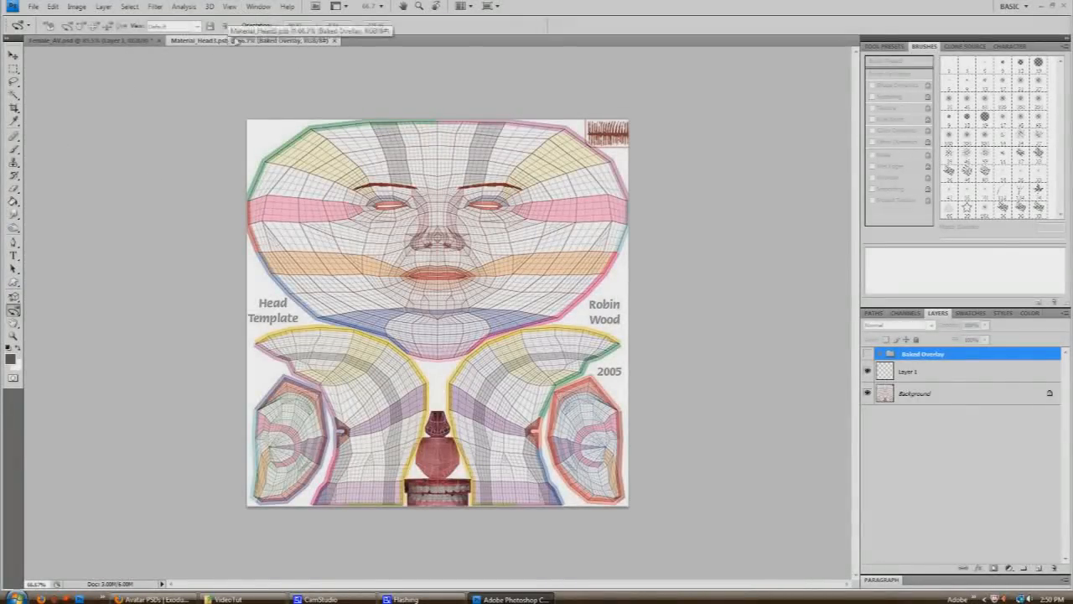
- Dock documents as tabs, check the head template's layers, and return to Female_AV
click(258, 7)
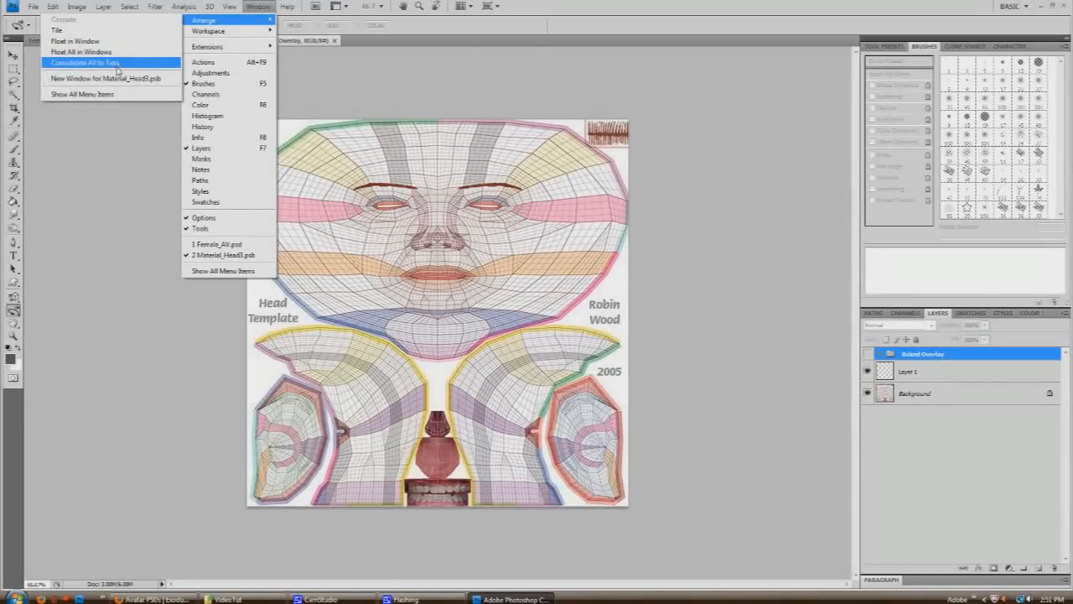
click(84, 62)
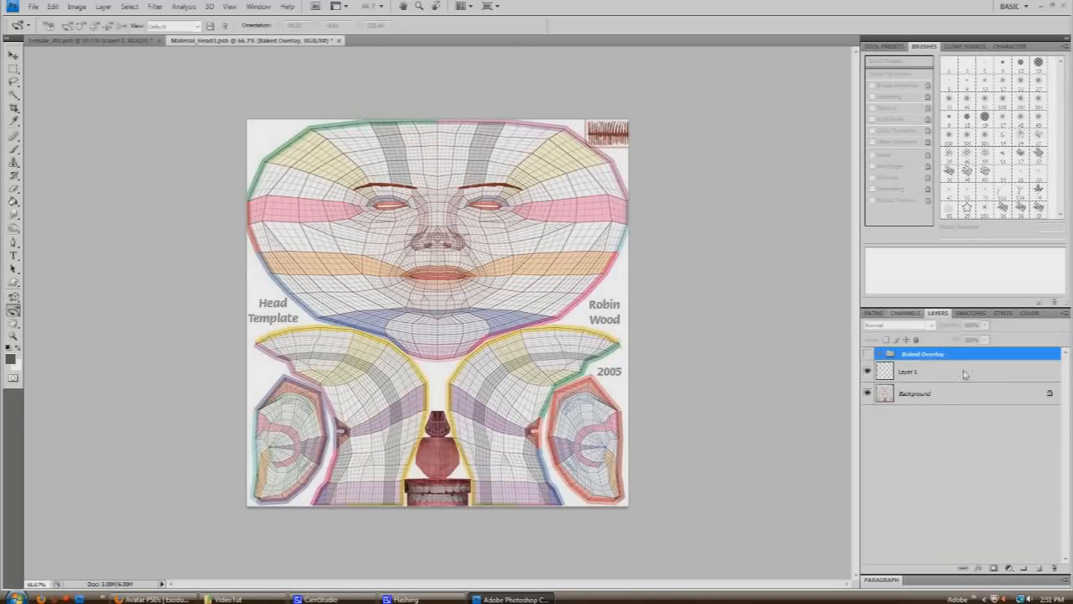
click(910, 372)
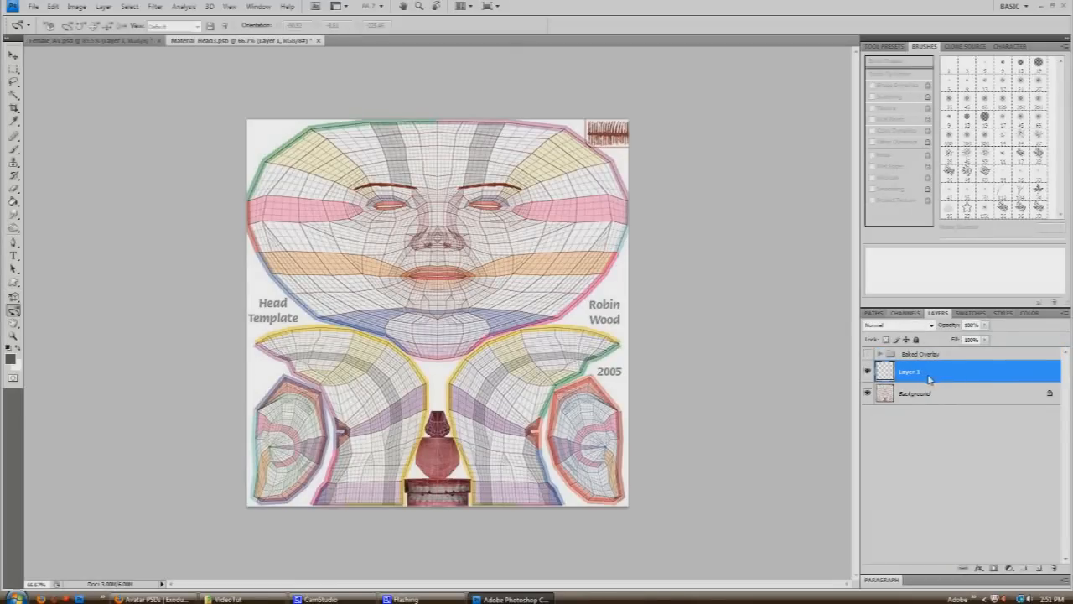
click(914, 394)
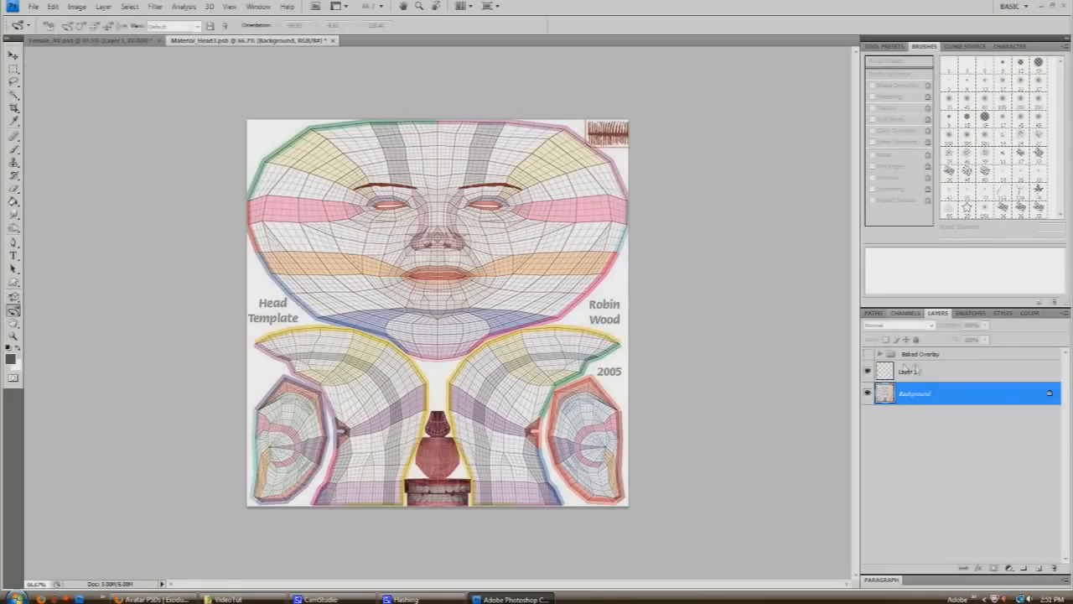
click(910, 371)
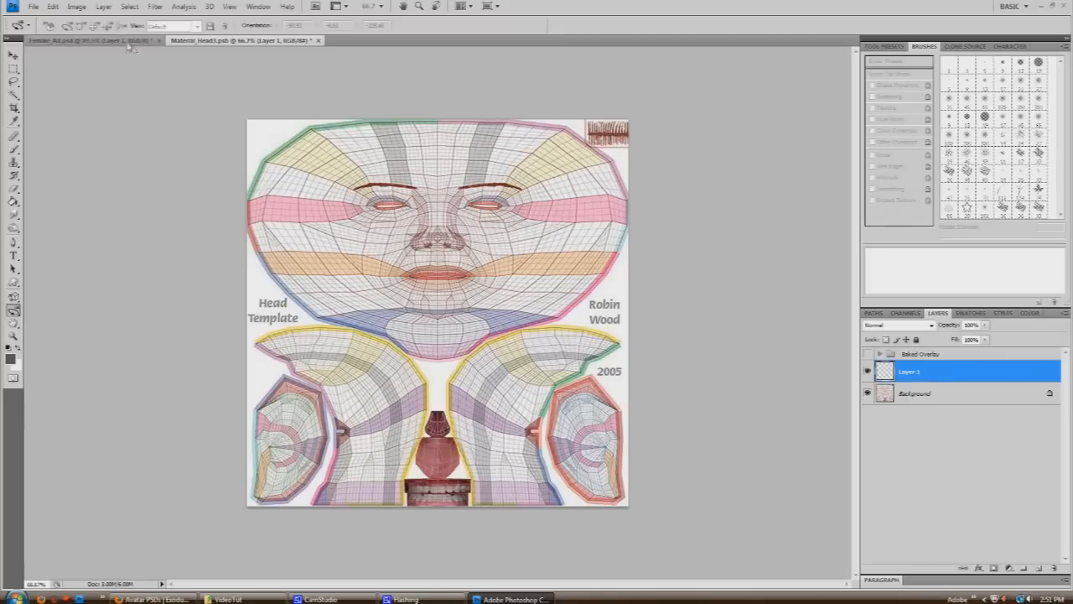
click(84, 41)
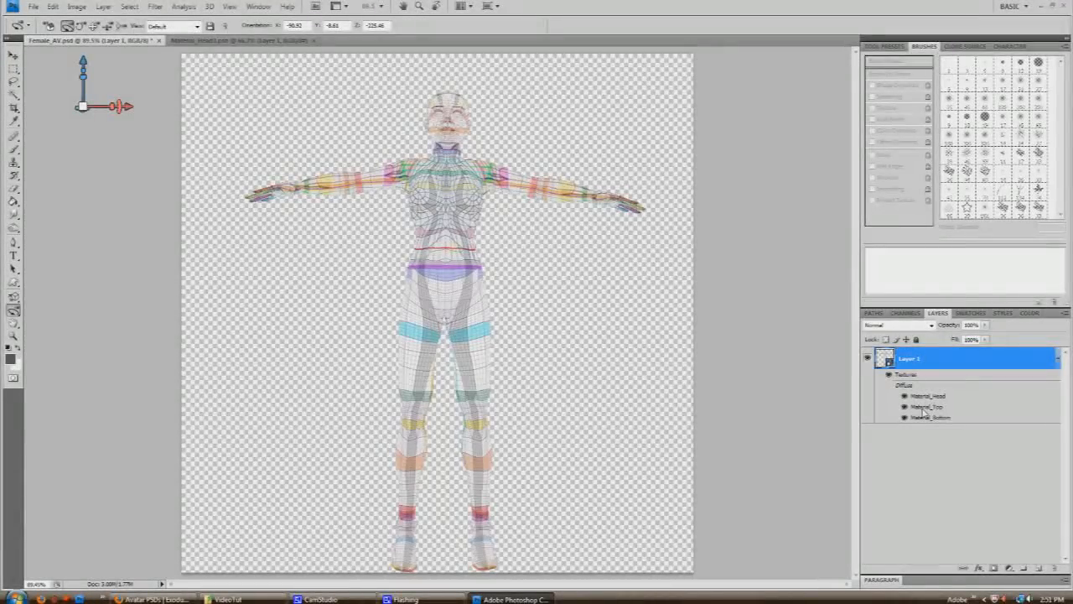
- Open the Material_Top upper-body texture in a third tab
click(394, 40)
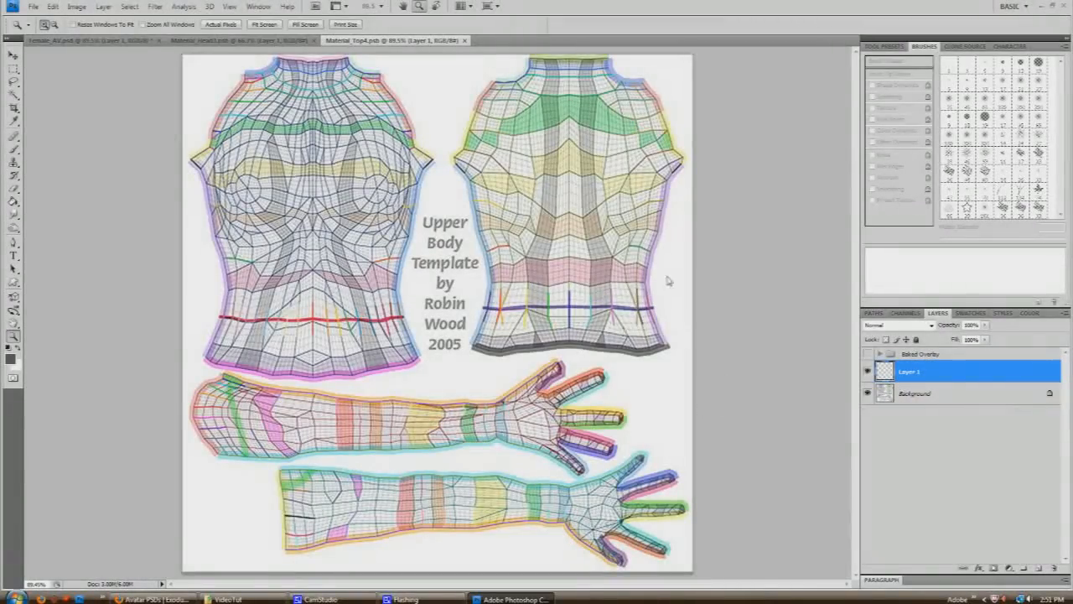
mouse_move(656, 355)
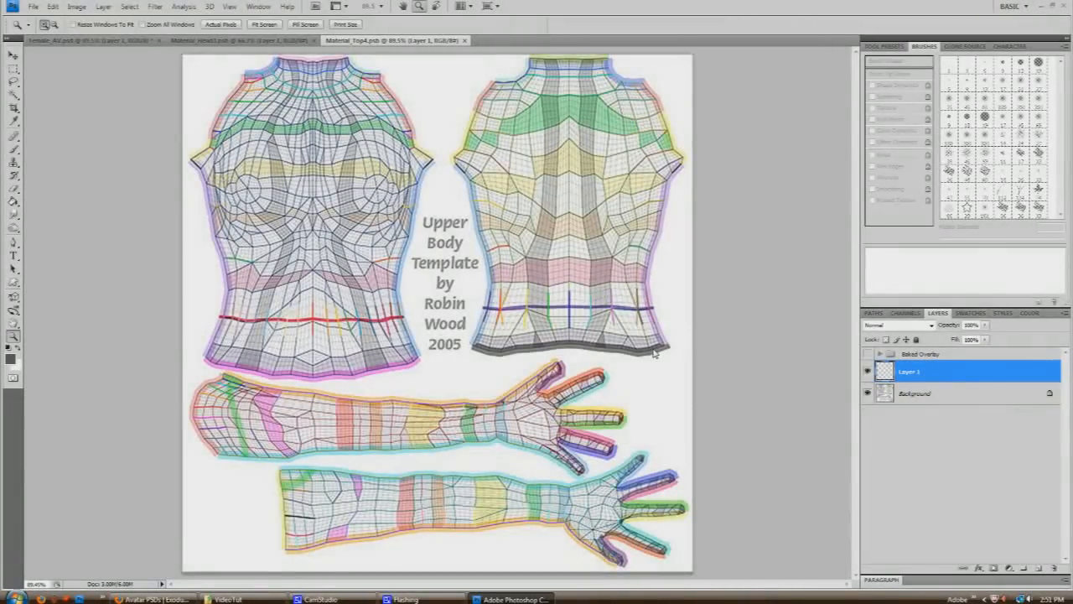
mouse_move(69, 219)
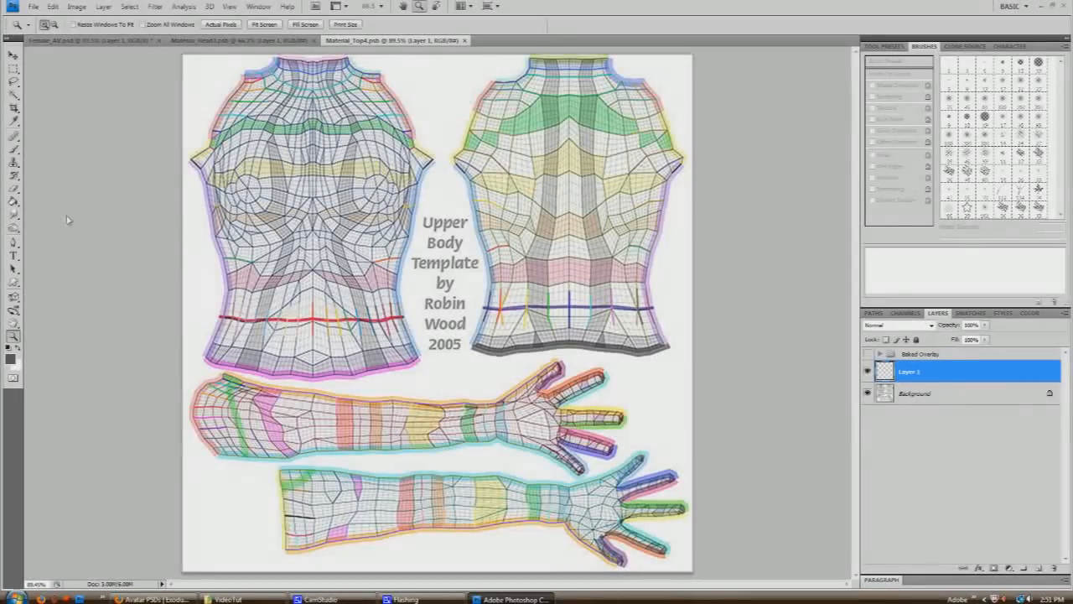
mouse_move(147, 193)
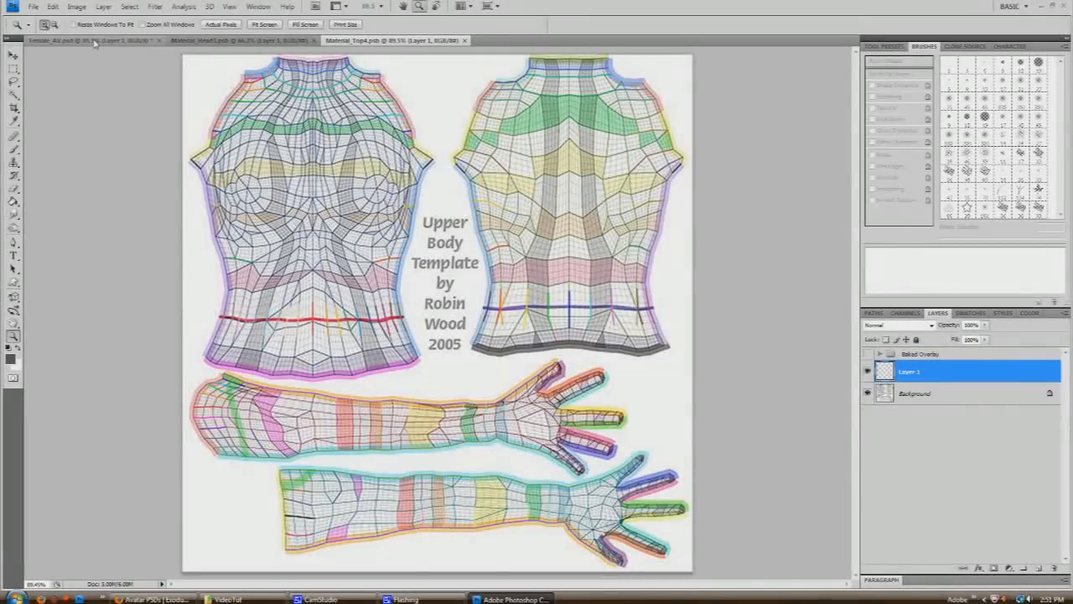
- Open the Material_Bottom lower-body texture, fit it to screen, then return to Female_AV
click(75, 41)
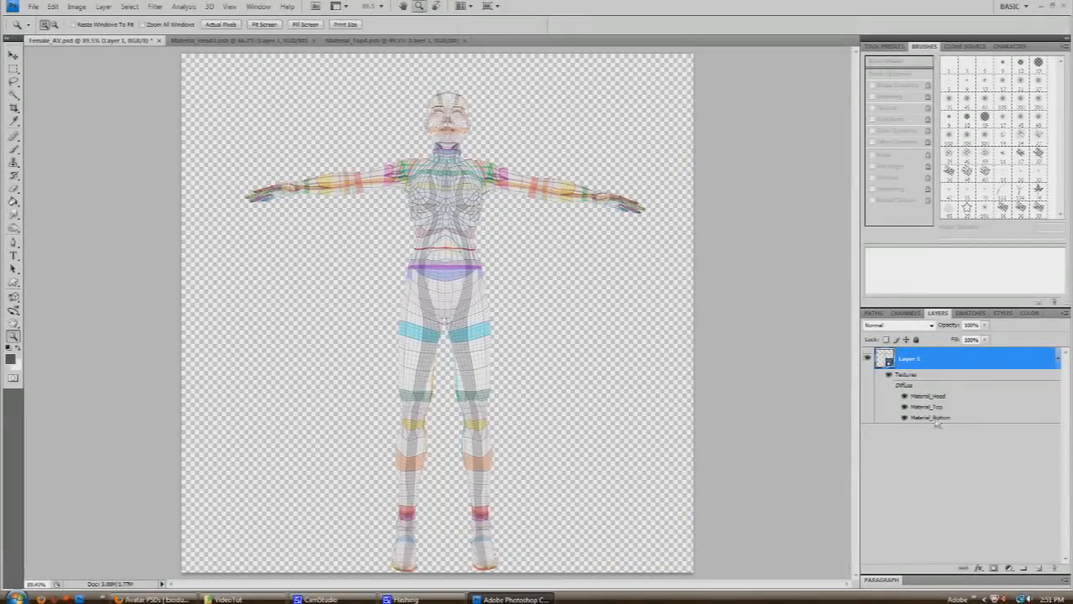
mouse_move(747, 382)
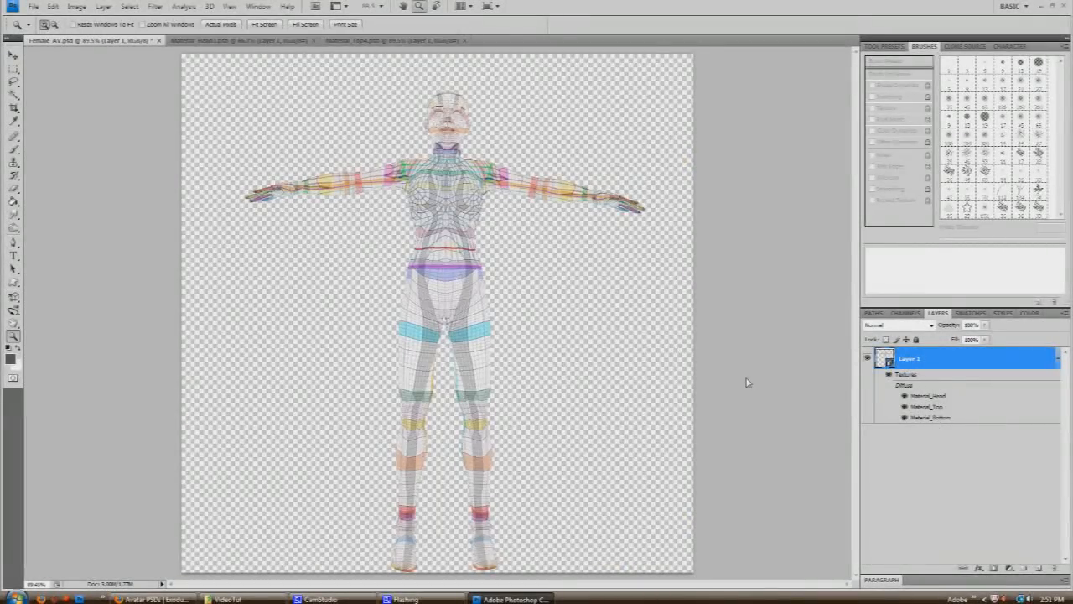
click(560, 40)
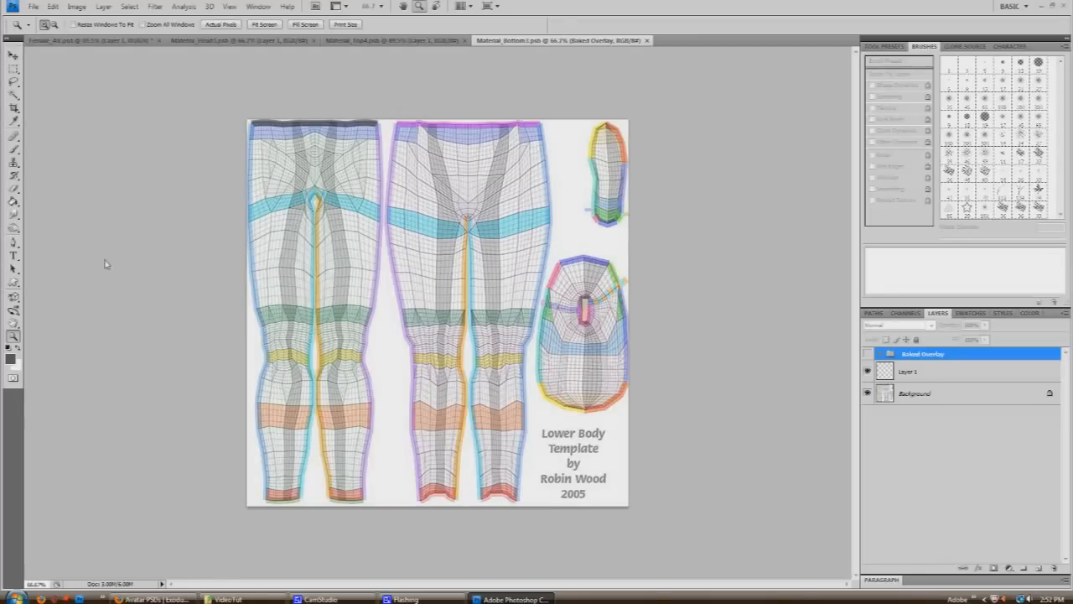
click(264, 23)
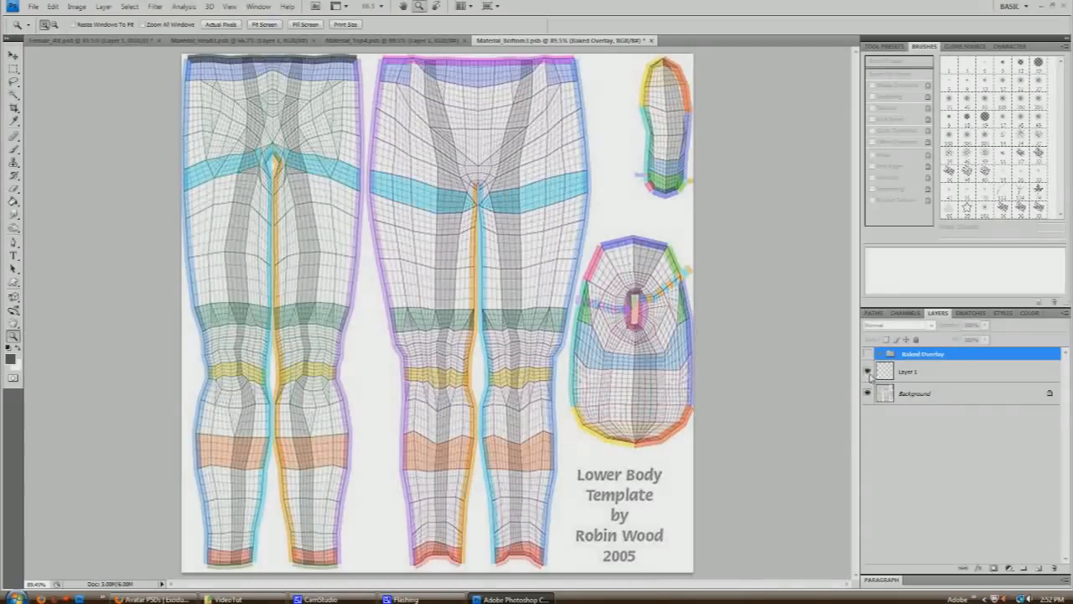
click(908, 371)
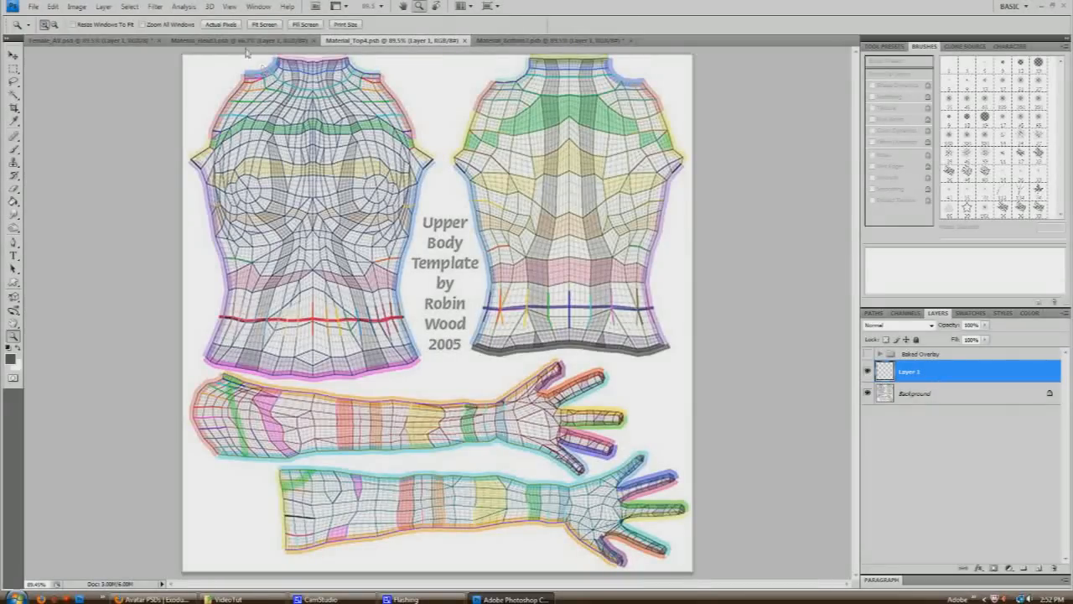
click(200, 40)
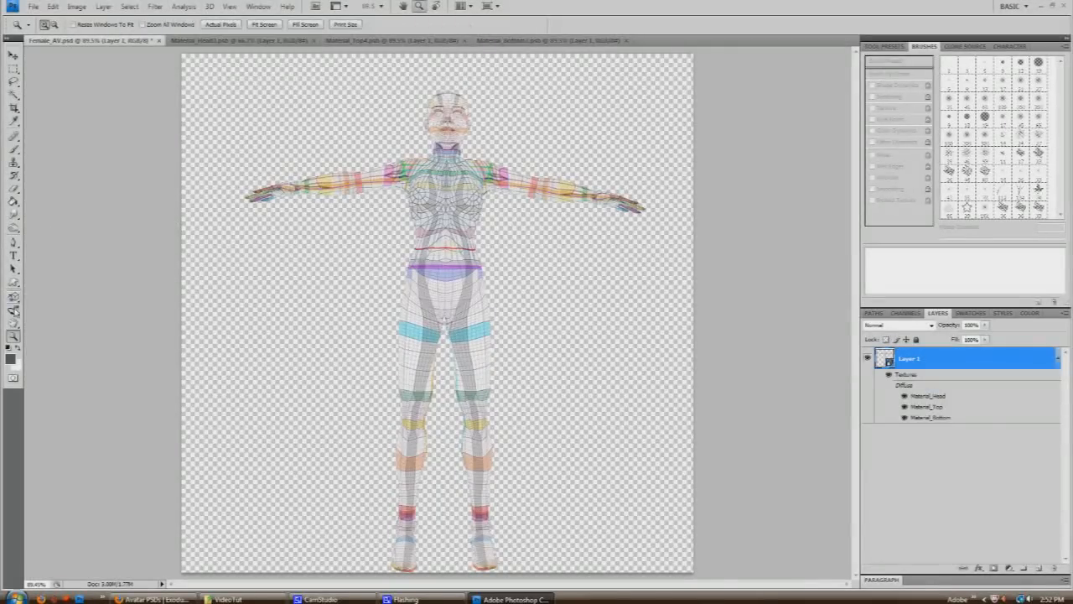
mouse_move(202, 337)
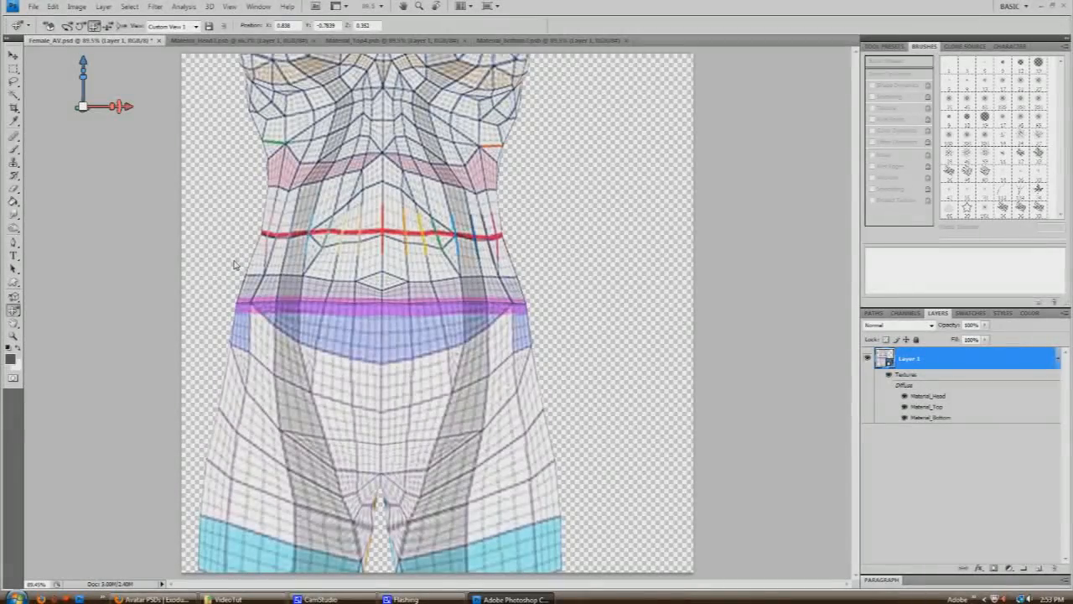
mouse_move(386, 351)
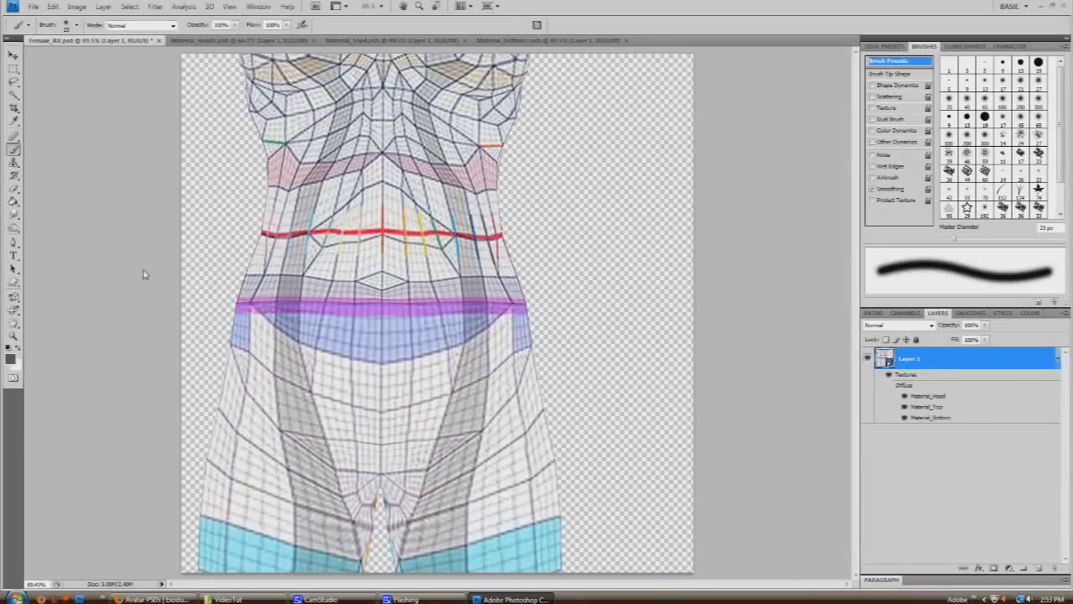
mouse_move(256, 309)
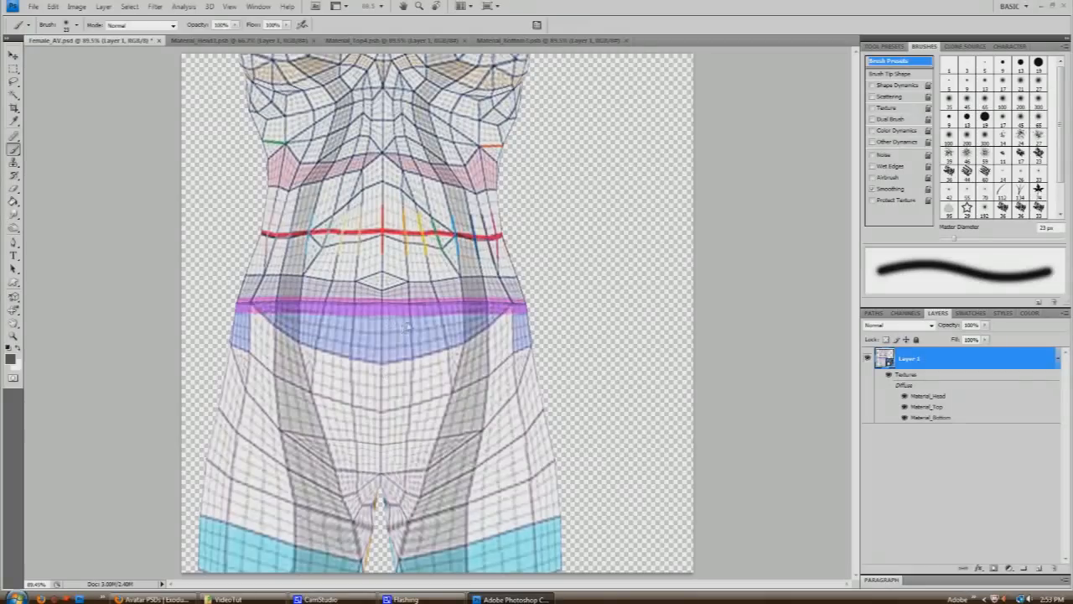
mouse_move(272, 260)
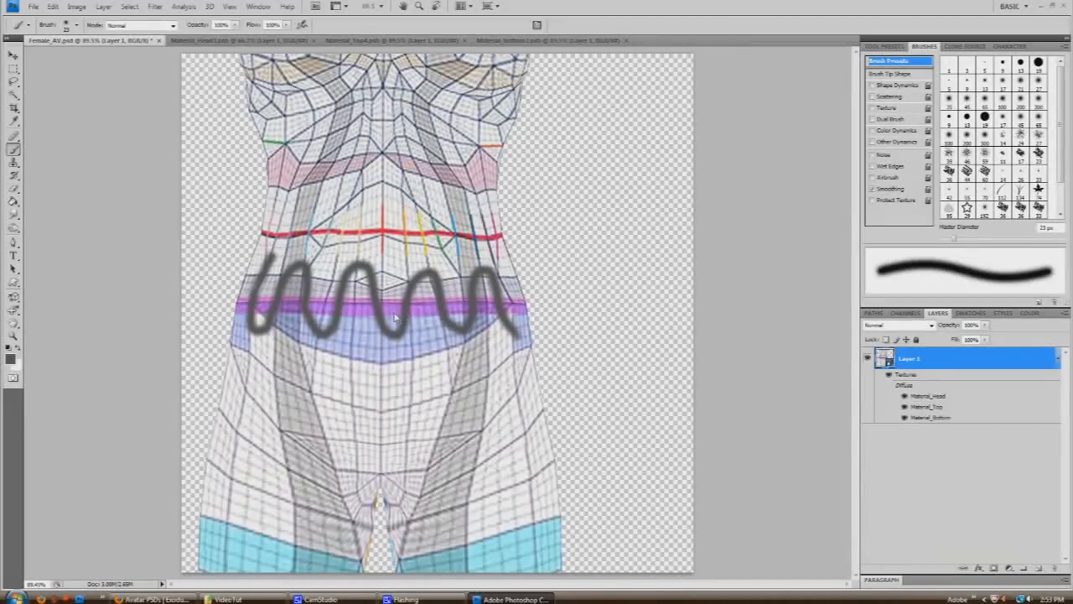
mouse_move(375, 300)
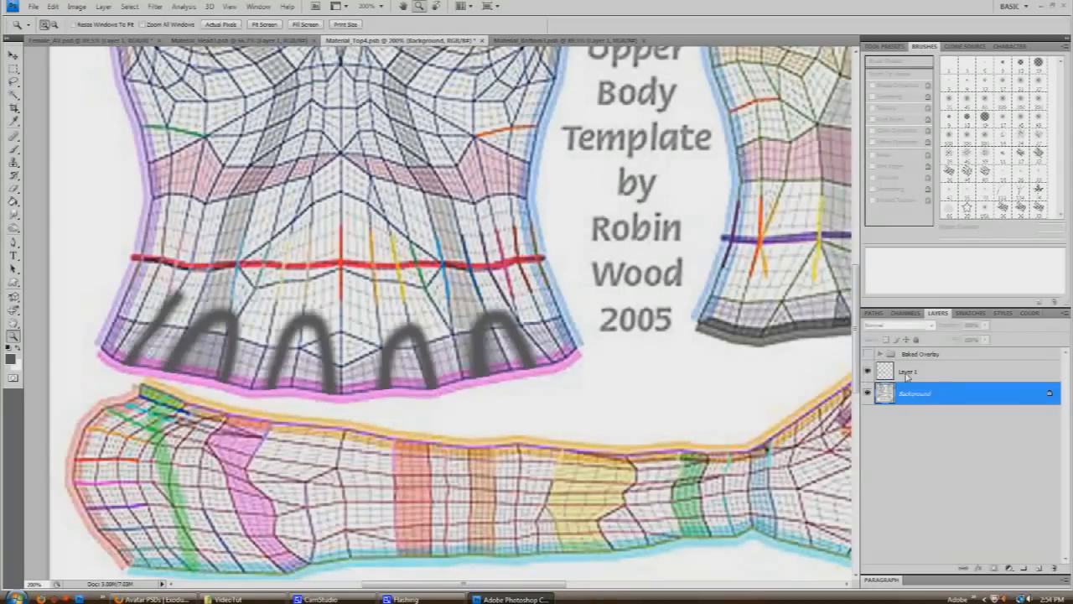
- Select Layer 1 of the upper-body texture to view the waist stroke
click(910, 371)
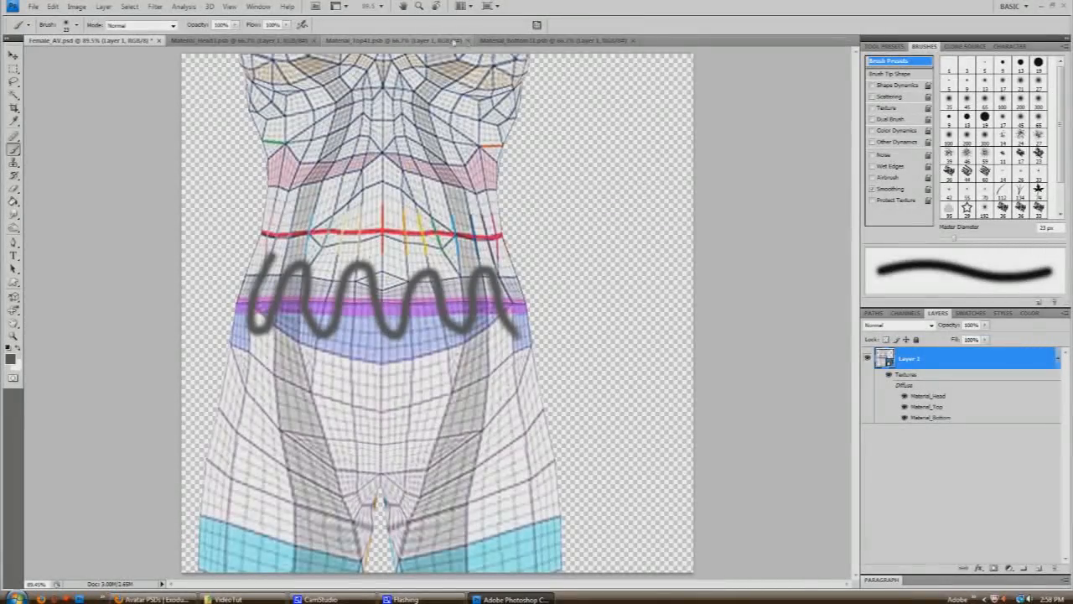
- Close the upper-body texture document, keeping the avatar model open
click(394, 40)
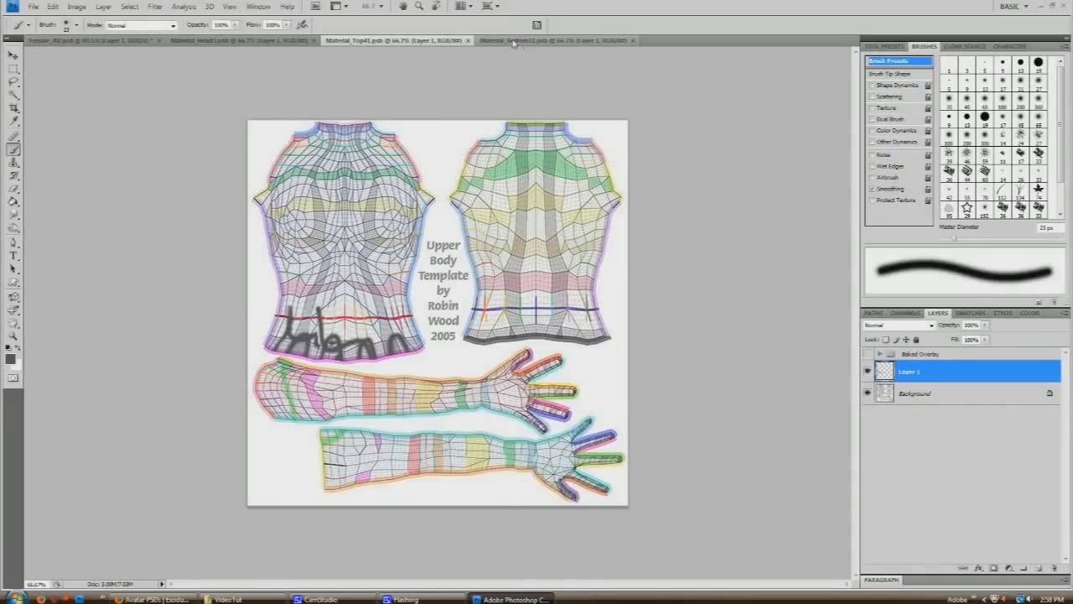
click(553, 40)
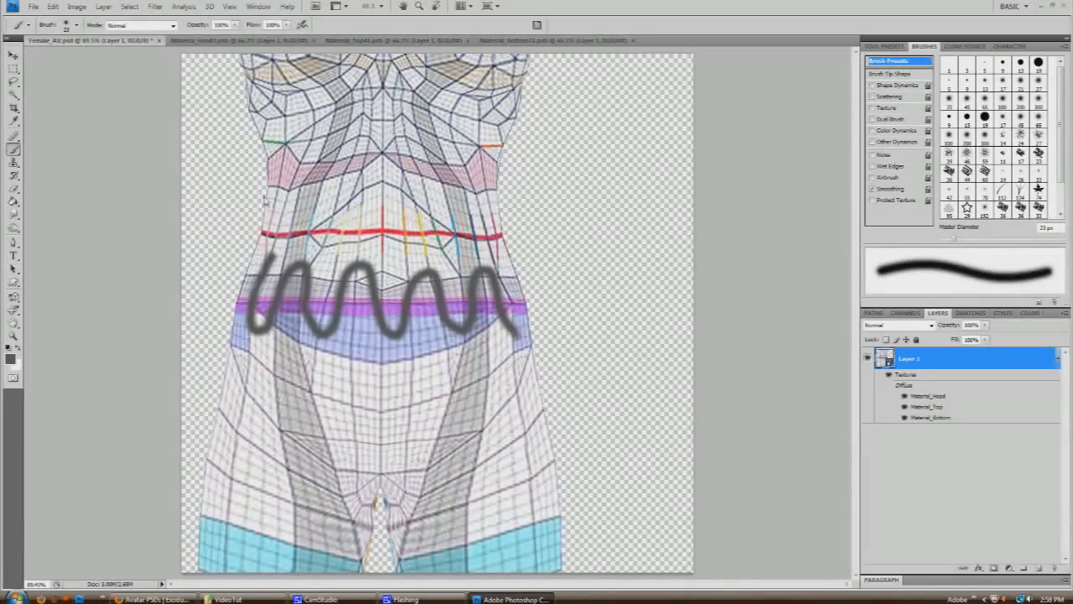
click(385, 40)
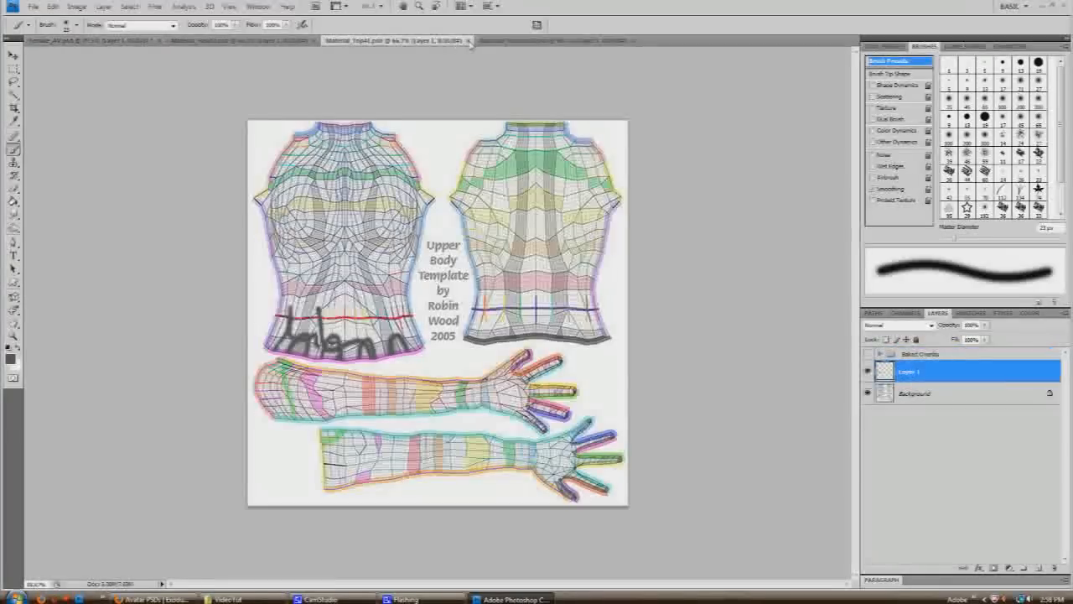
click(545, 40)
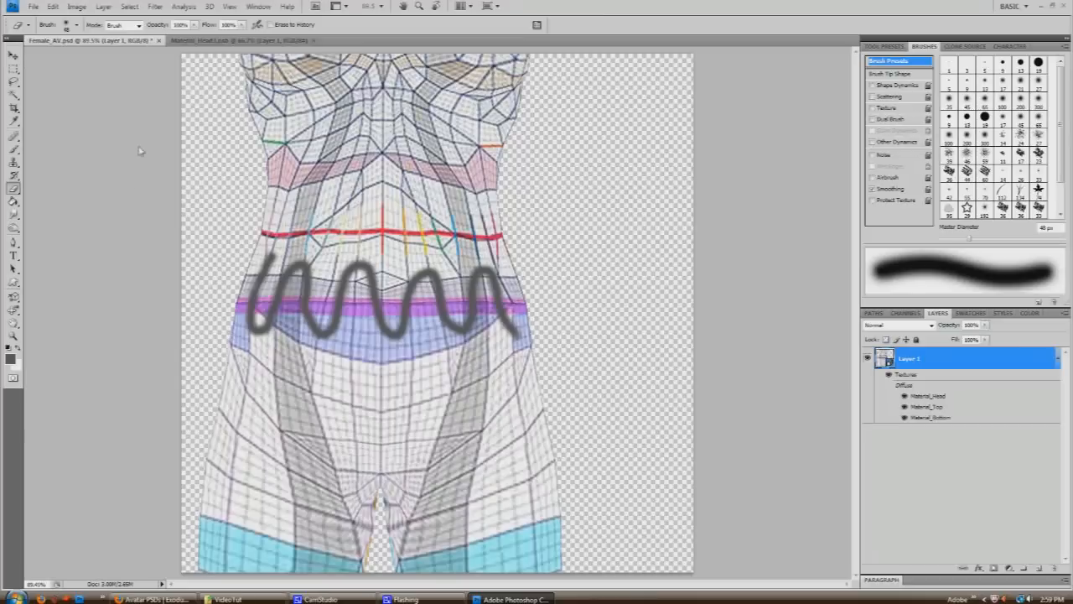
mouse_move(148, 204)
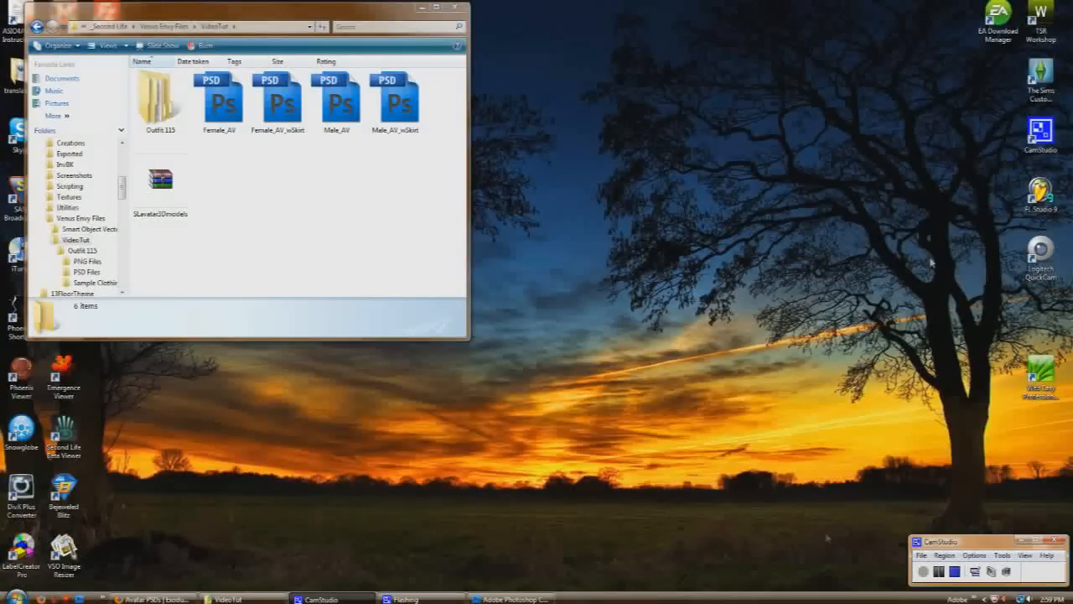
mouse_move(197, 140)
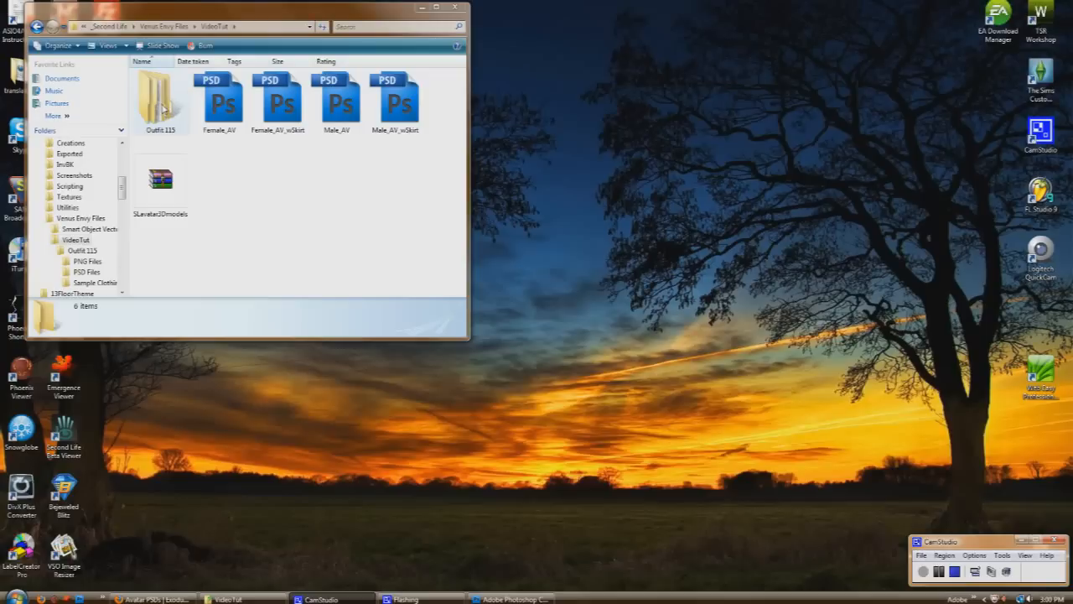
- In Explorer, go into Outfit 115 and then its PSD Files folder
click(161, 100)
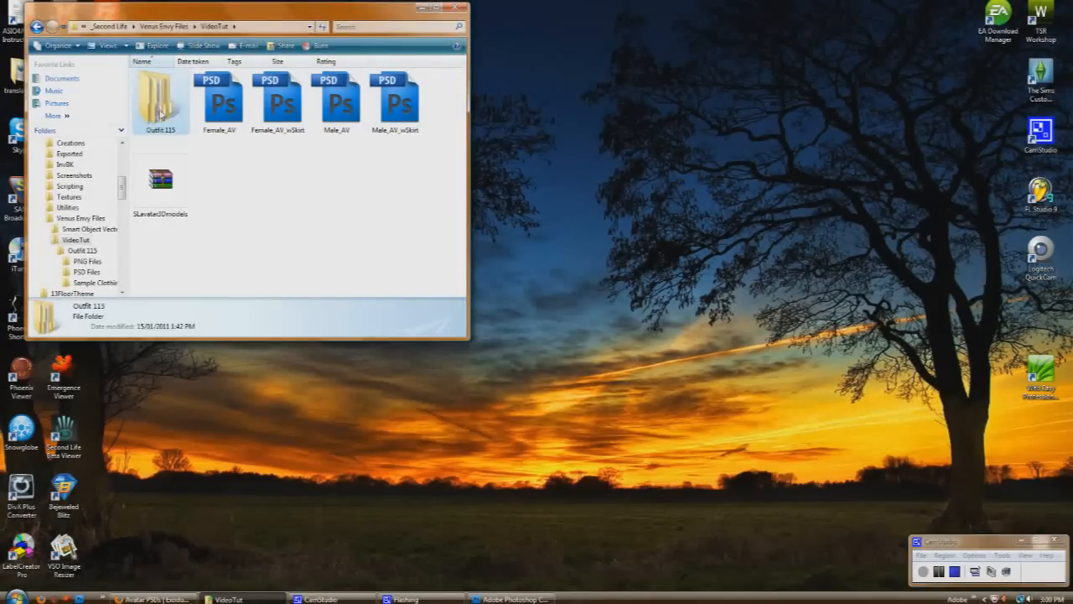
double_click(160, 100)
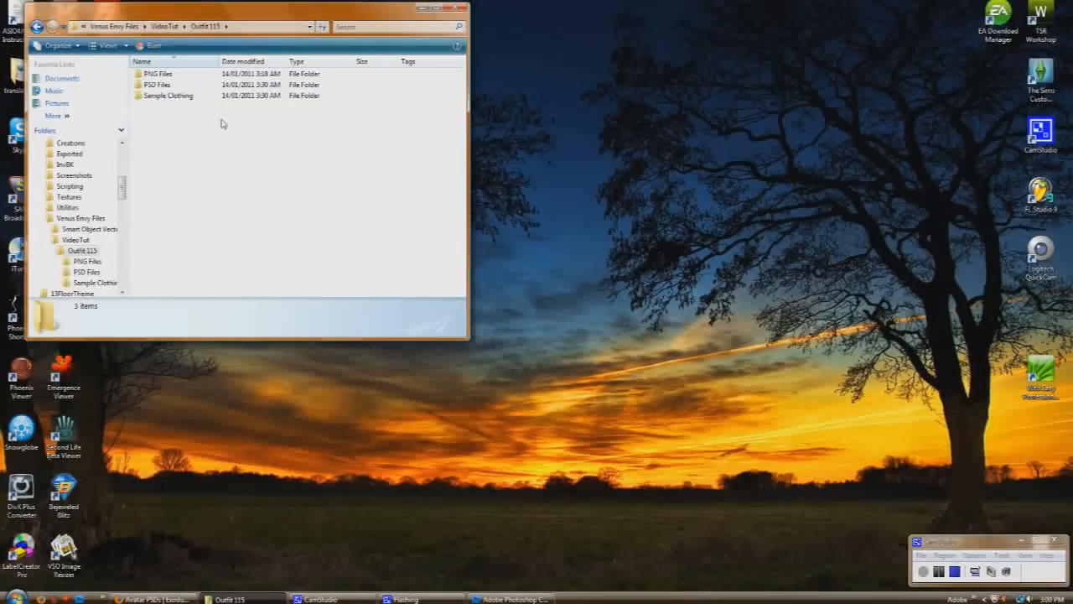
click(158, 85)
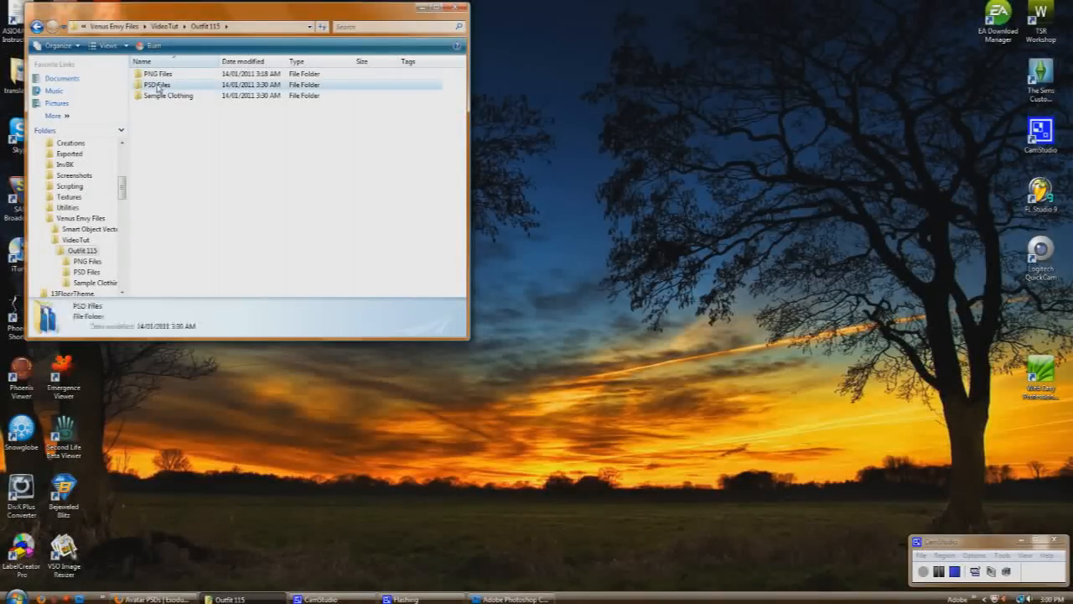
double_click(158, 84)
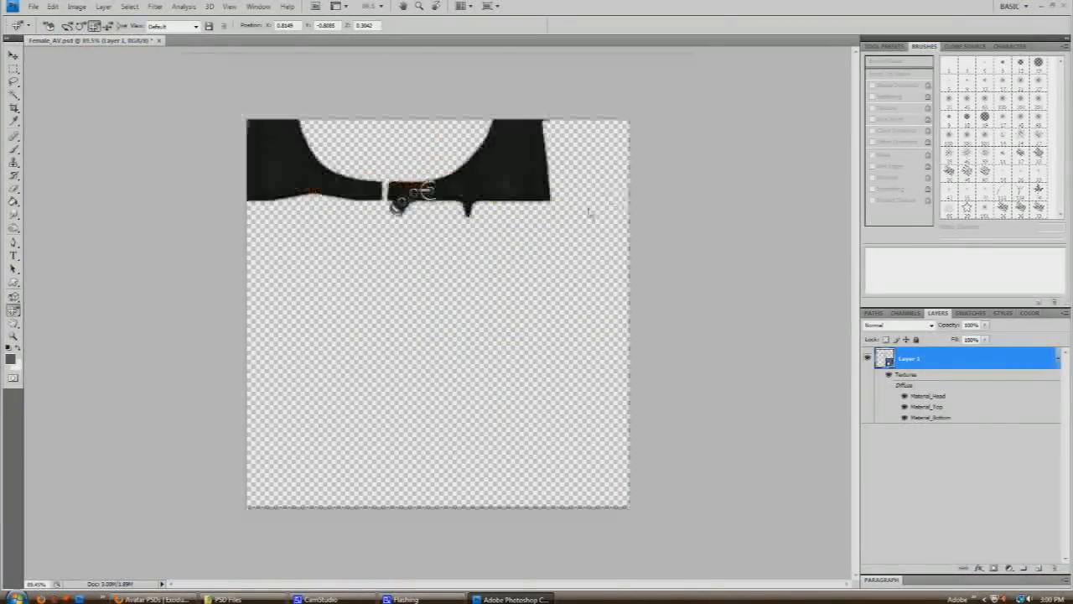
- Bring up the Lower.psd texture, browse its layers, then switch to Upper.psd
click(227, 40)
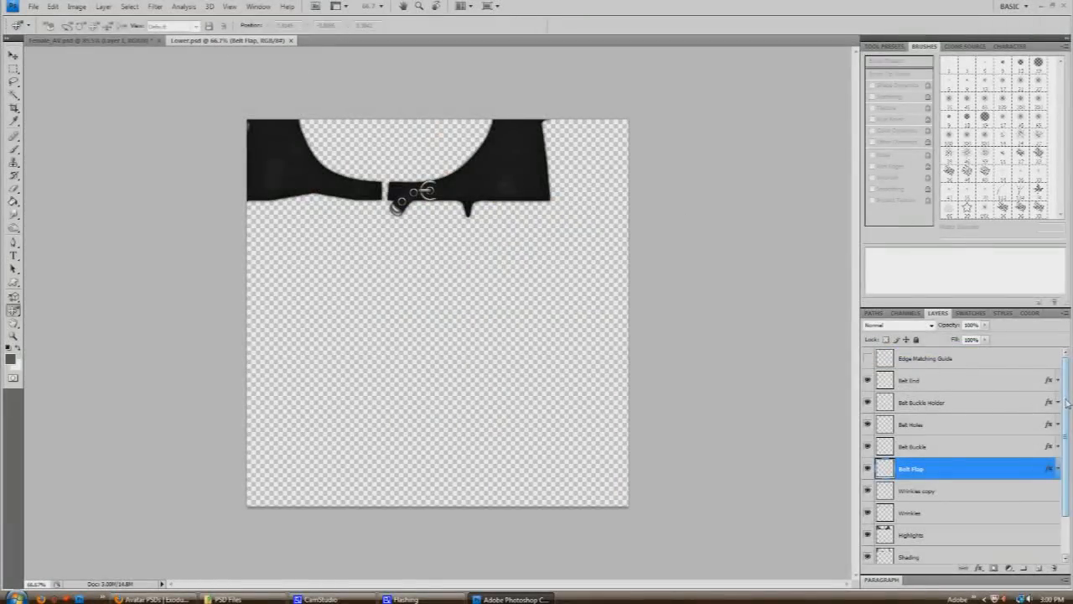
scroll(down, 3)
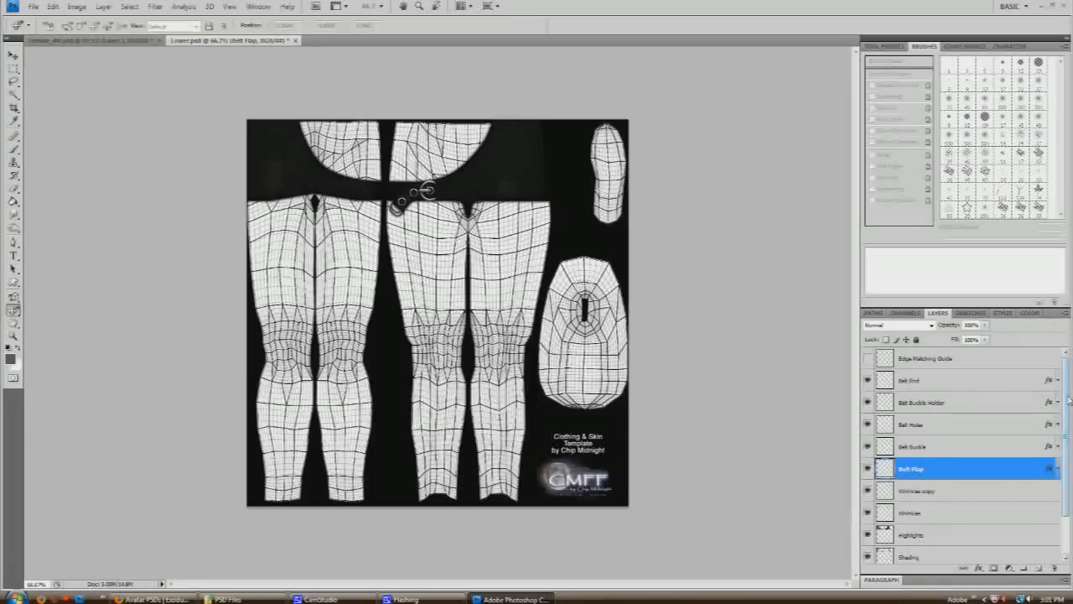
scroll(down, 3)
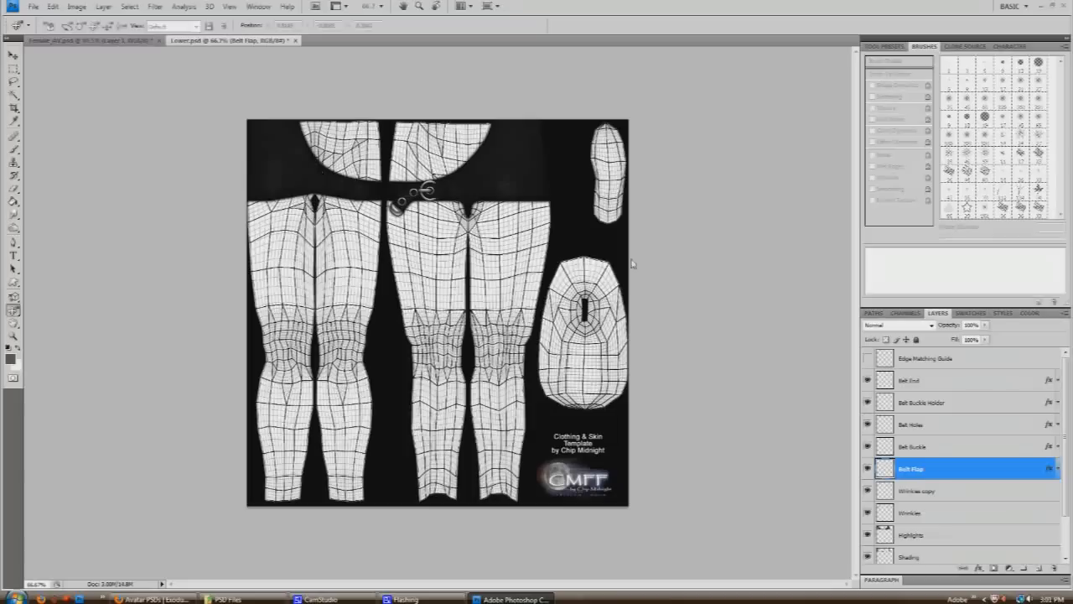
click(369, 41)
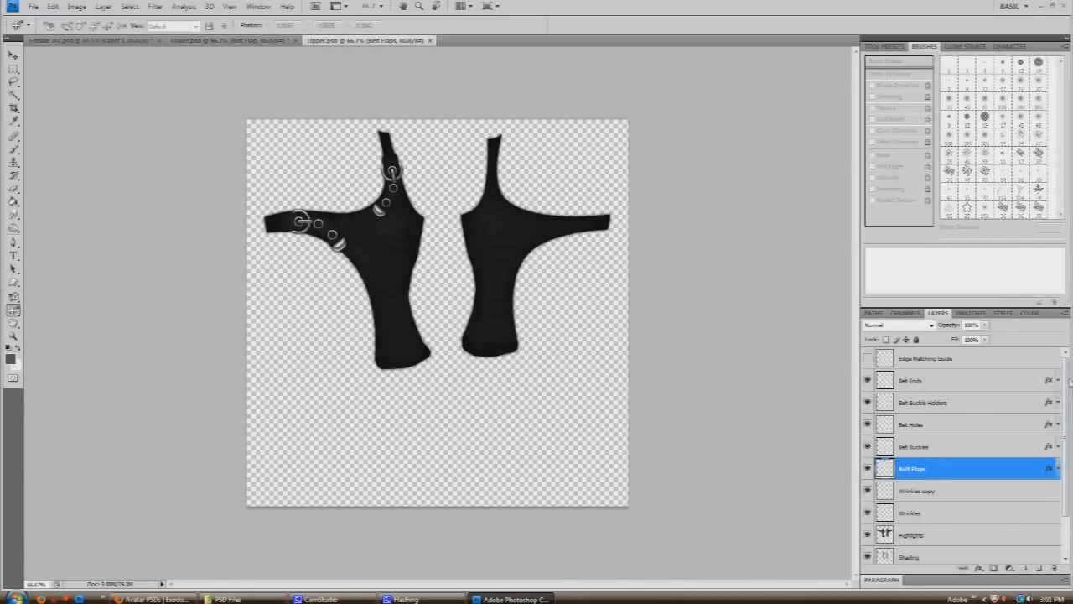
- Create an empty group in Upper.psd and duplicate Background into a Background copy layer
scroll(down, 3)
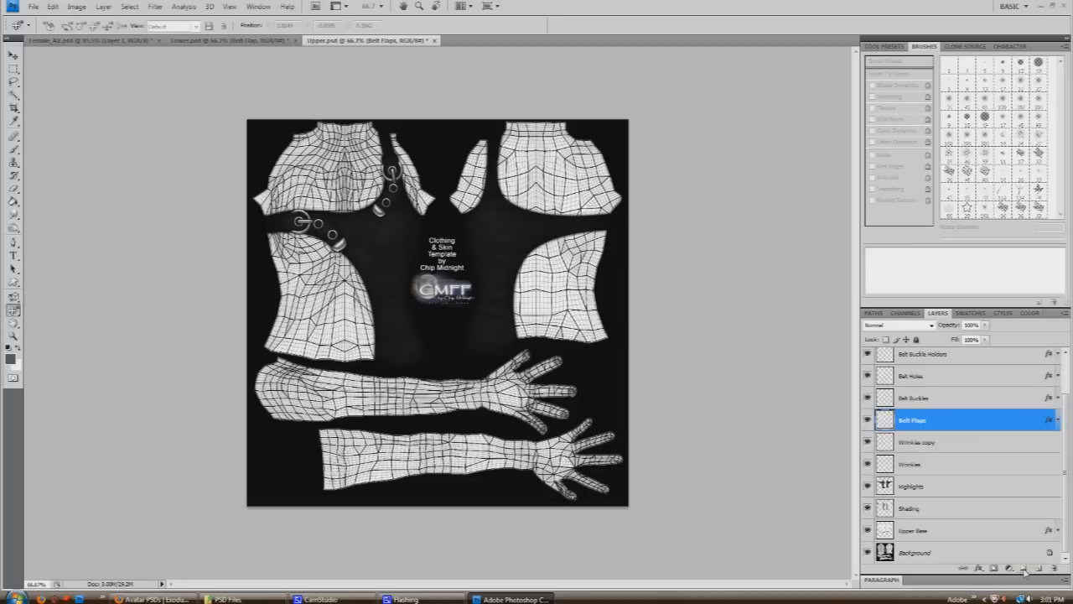
mouse_move(608, 329)
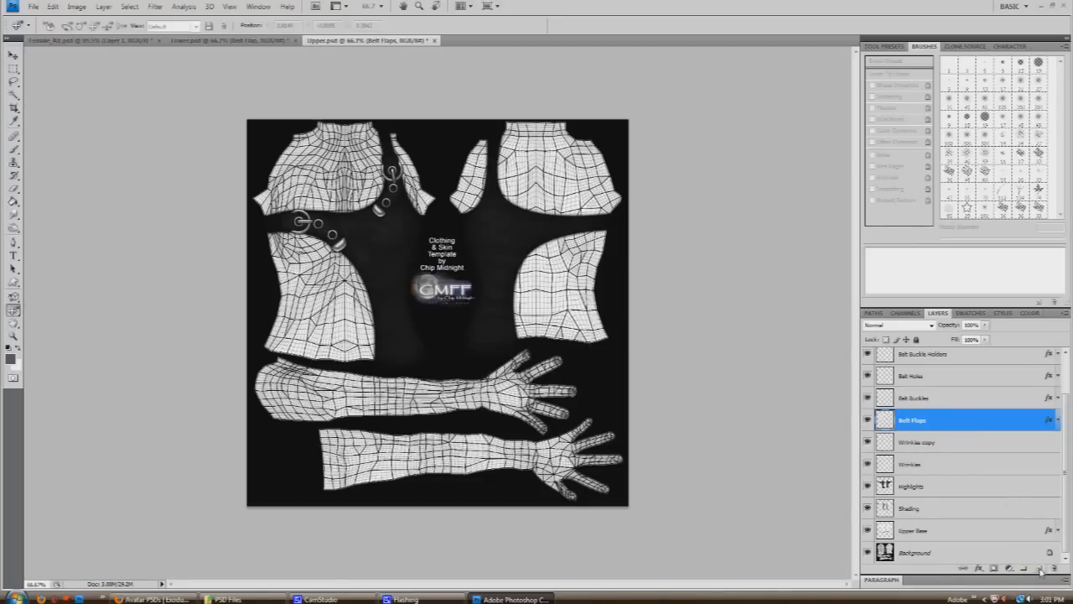
click(898, 325)
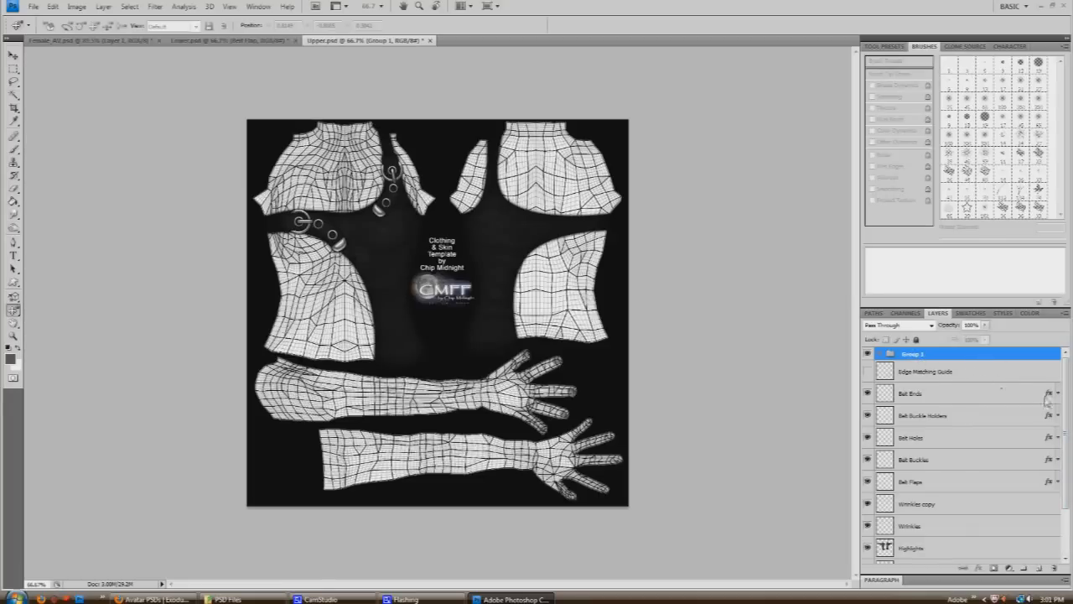
scroll(down, 3)
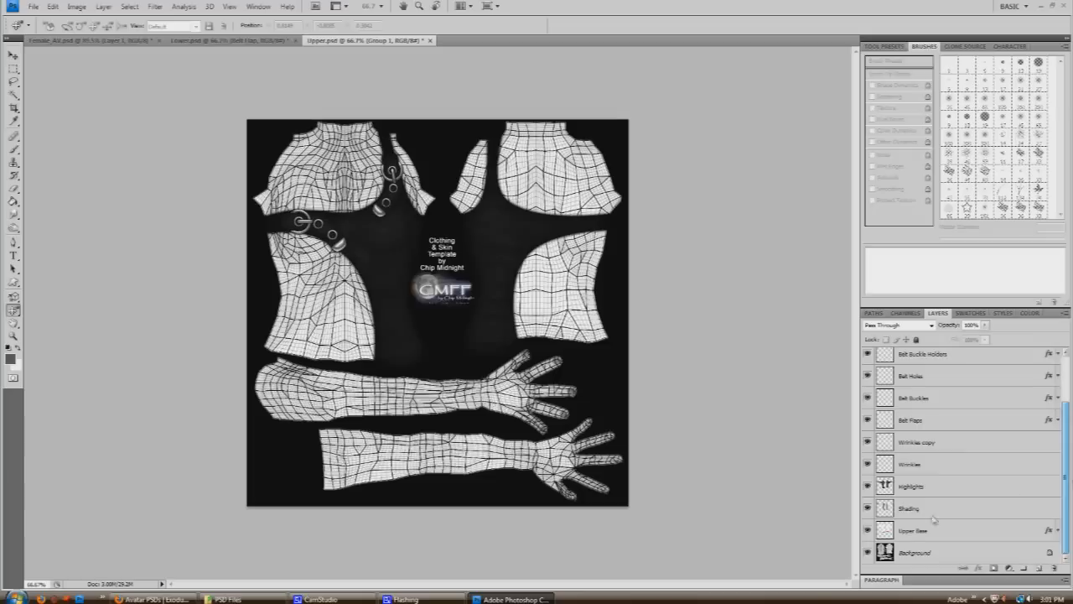
click(914, 552)
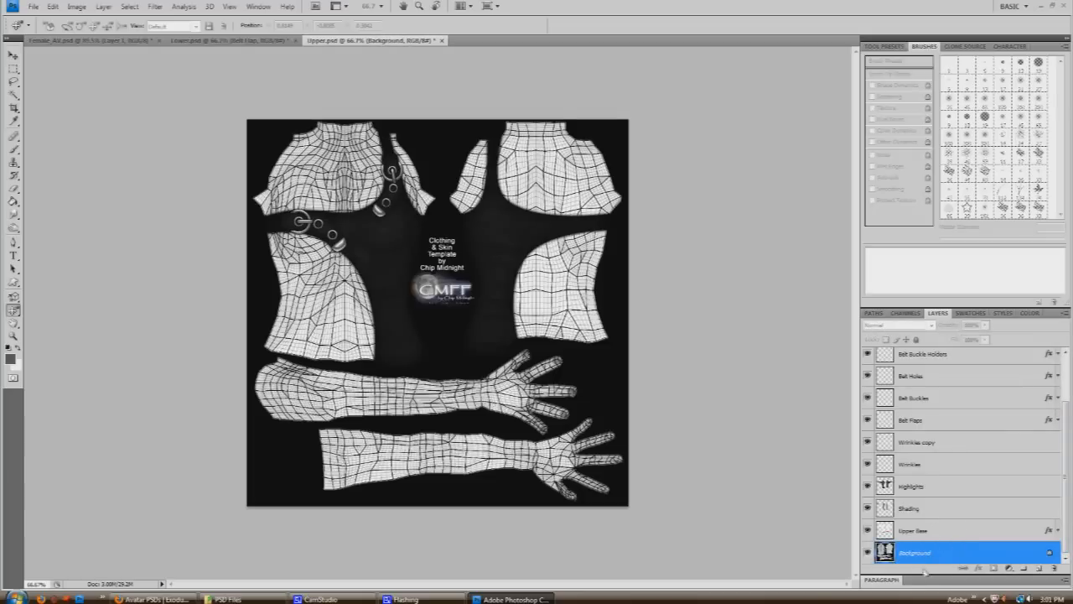
right_click(915, 552)
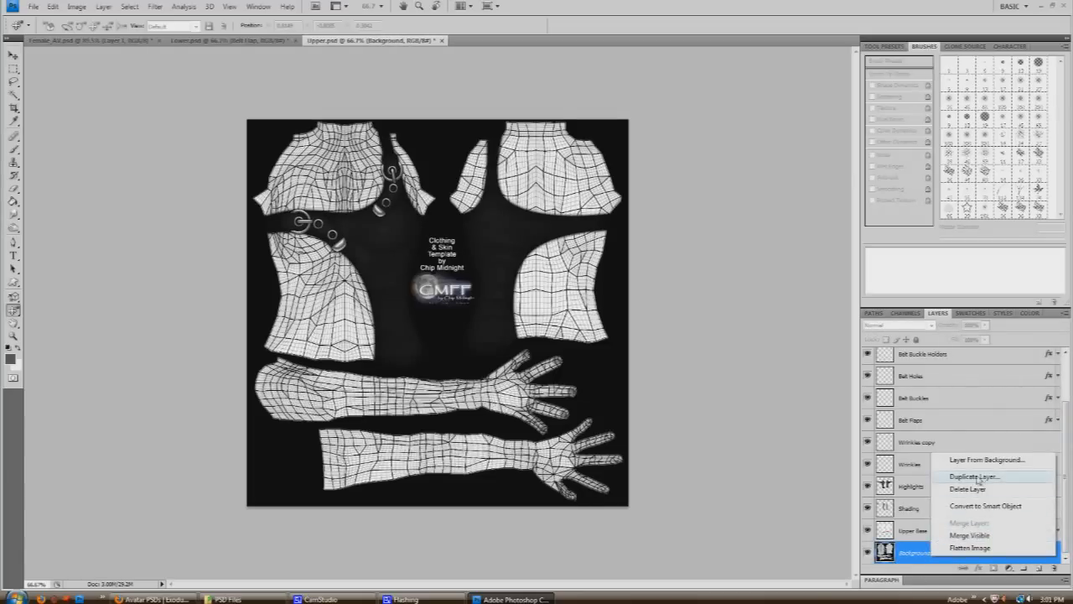
click(975, 476)
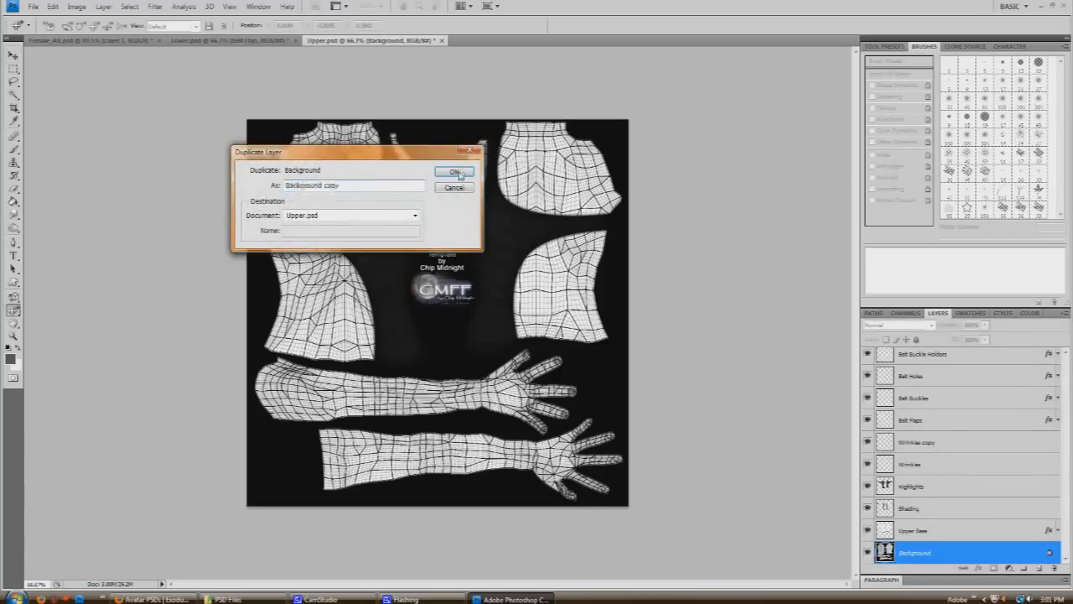
click(455, 171)
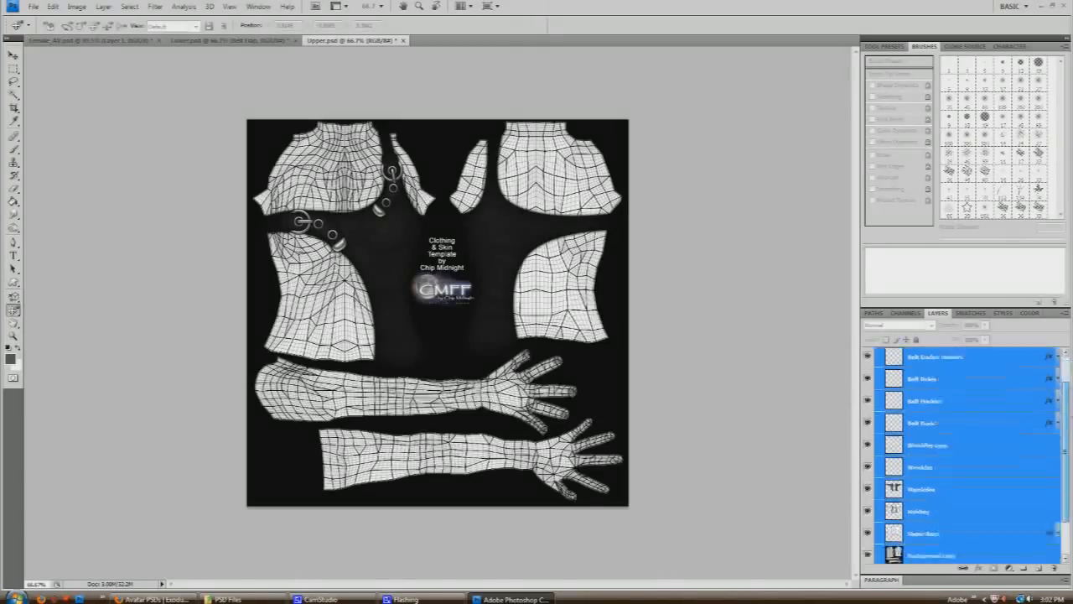
scroll(down, 3)
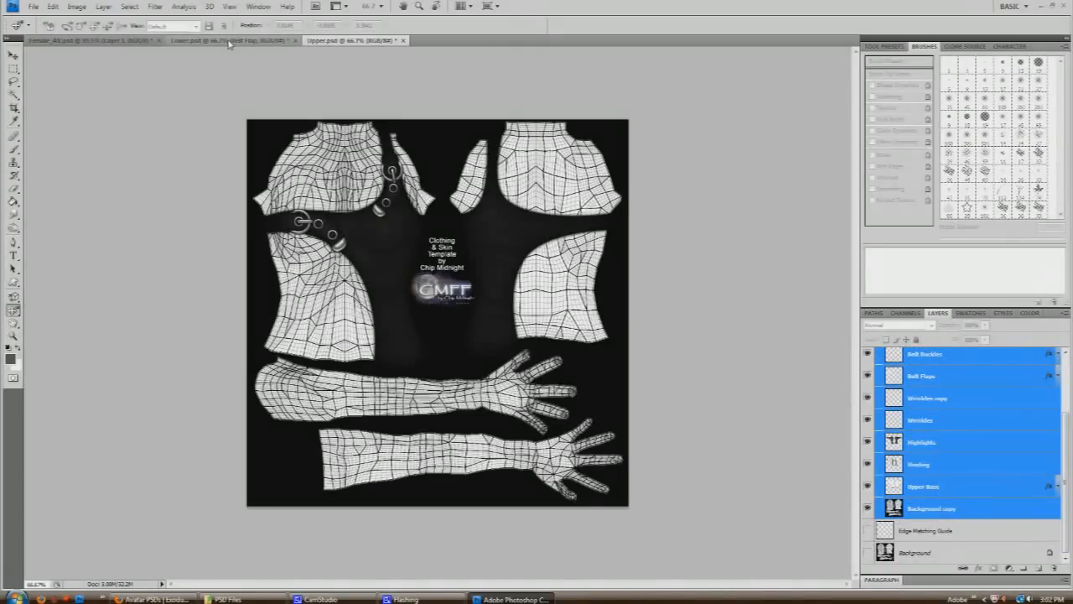
- Duplicate the Background layer in Lower.psd
click(226, 40)
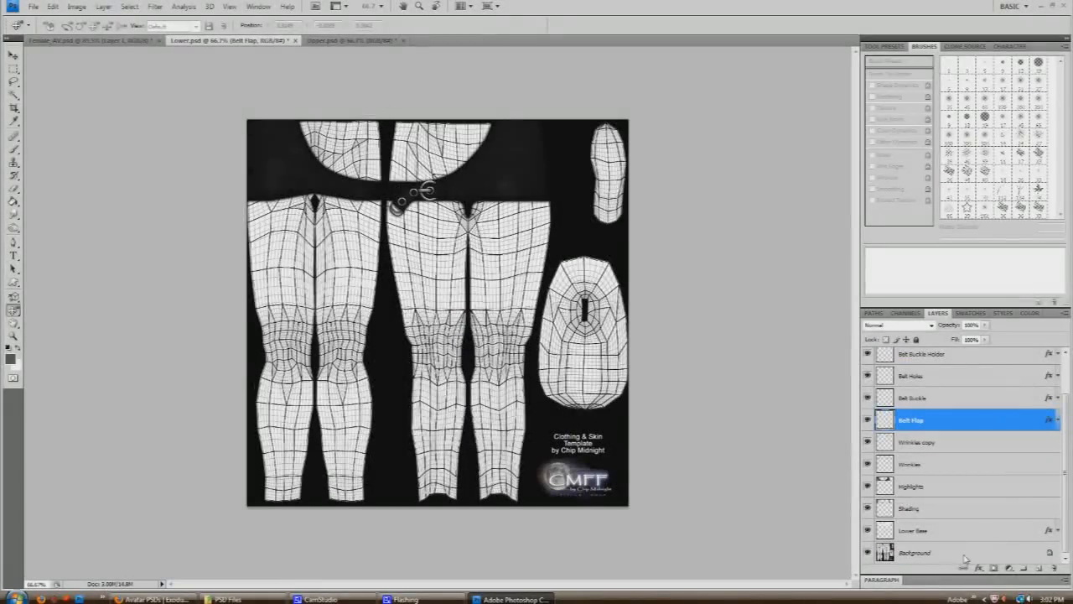
click(915, 553)
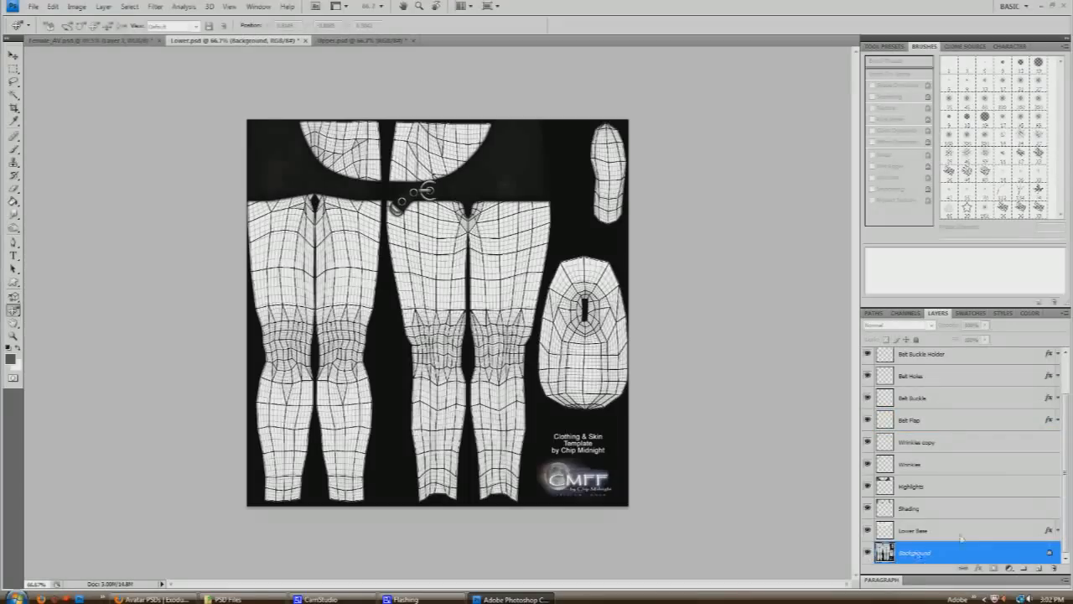
right_click(914, 551)
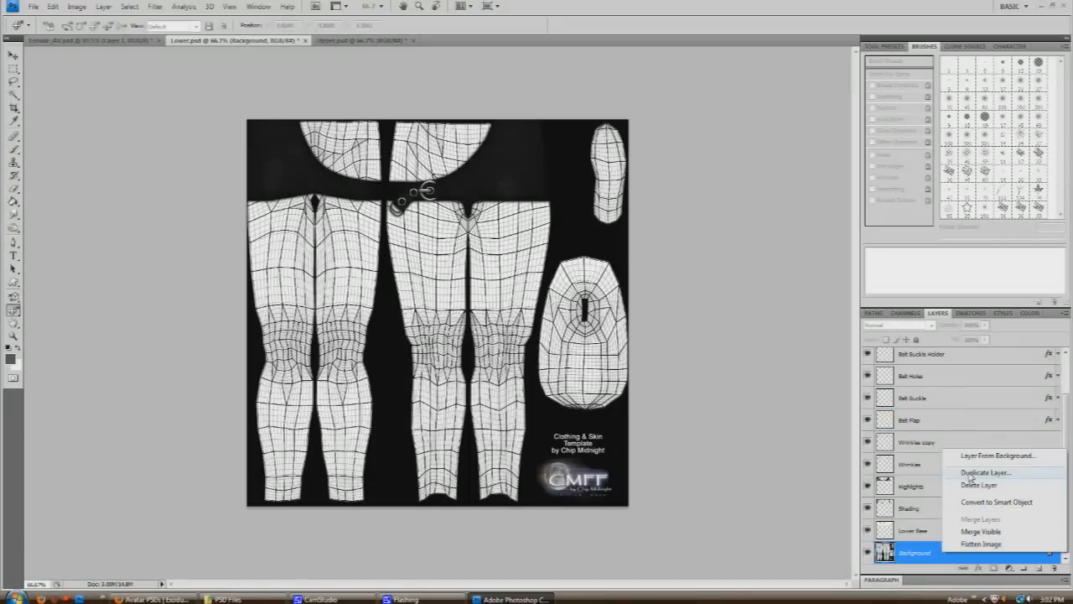
click(985, 472)
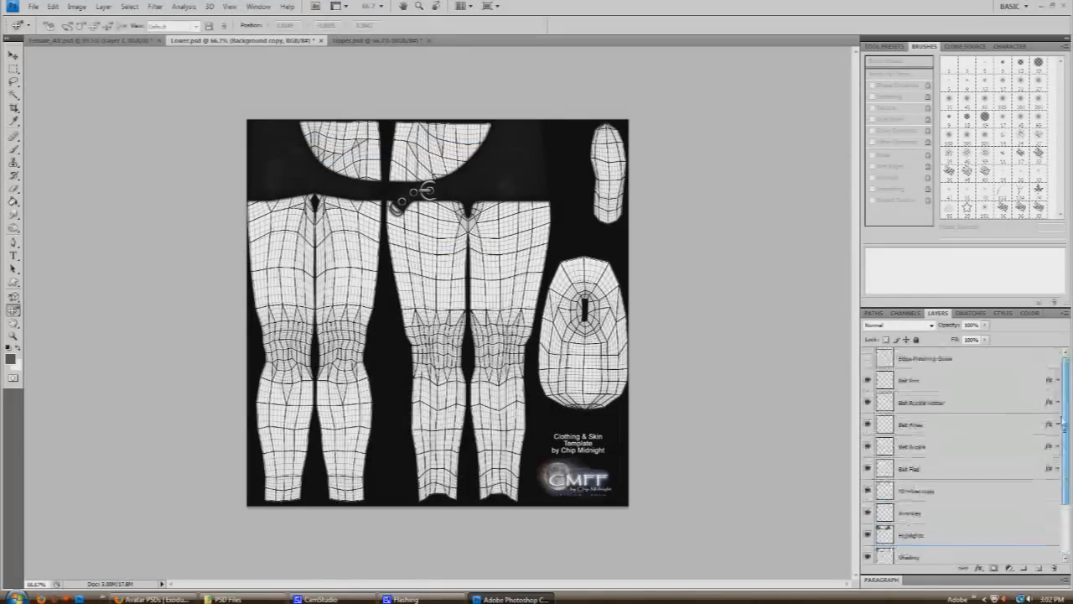
- Create Group 1 and move layers Belt End through Background copy into it
click(927, 359)
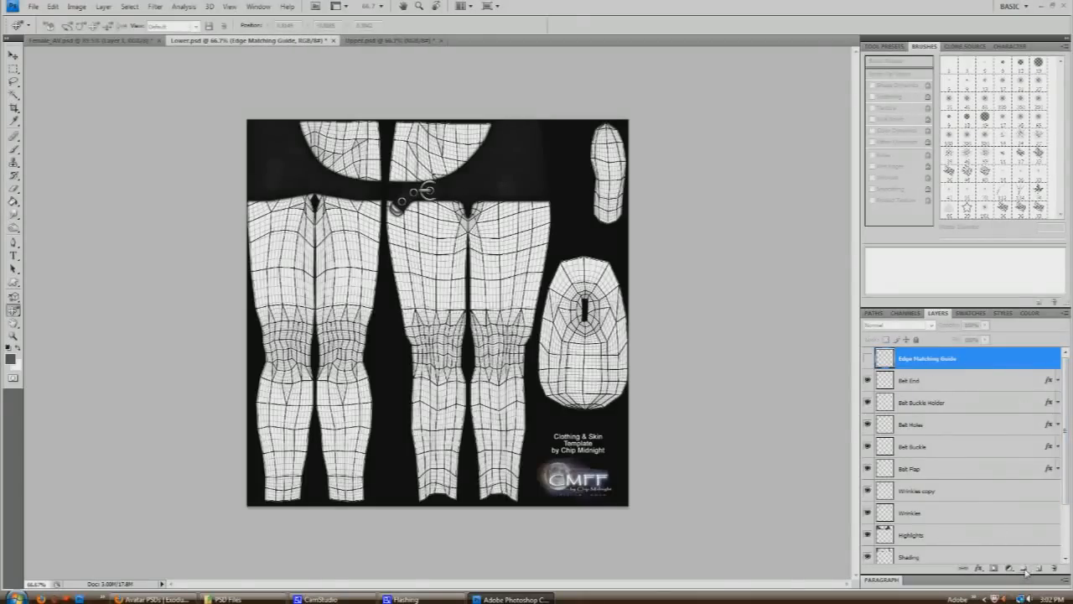
click(1022, 569)
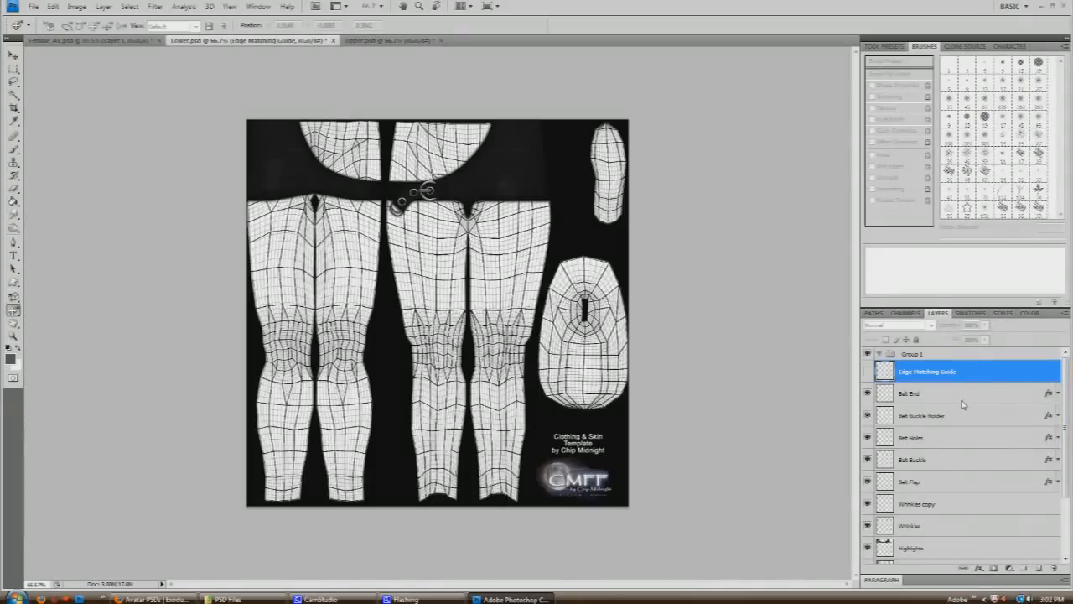
click(910, 393)
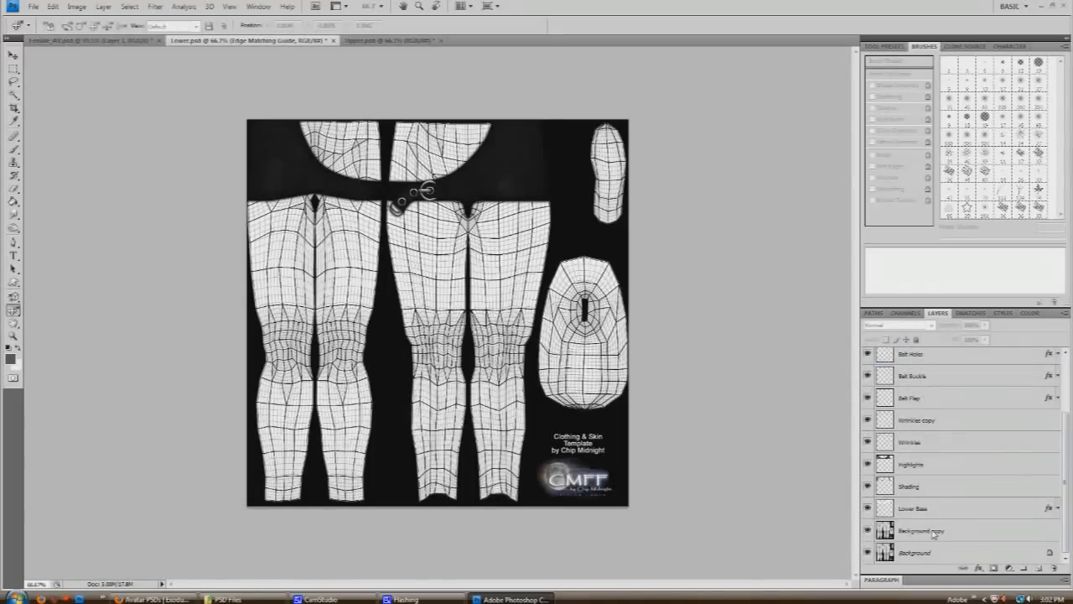
click(923, 530)
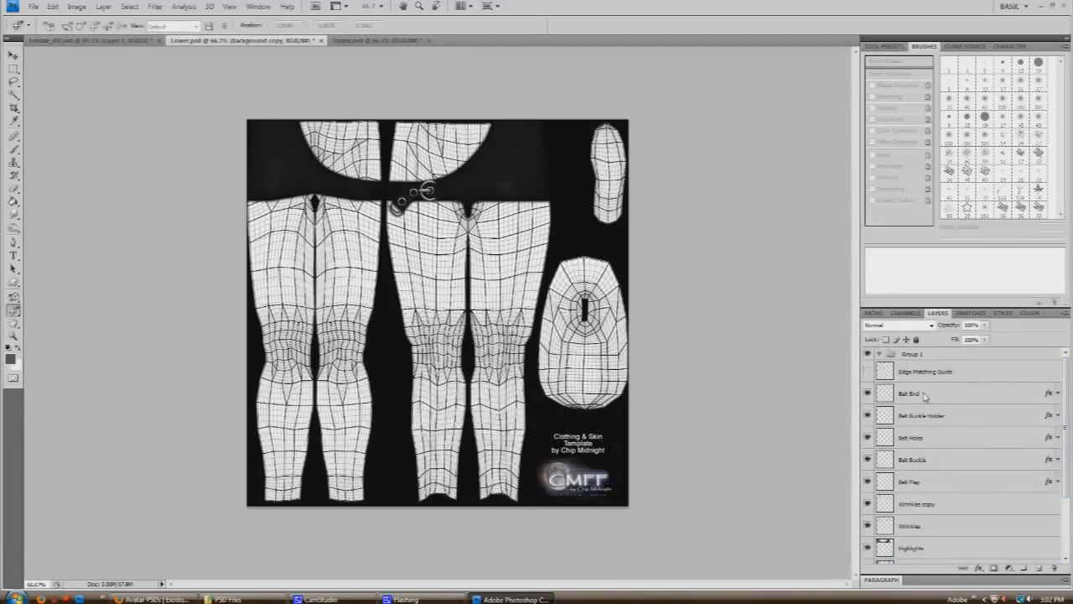
click(914, 353)
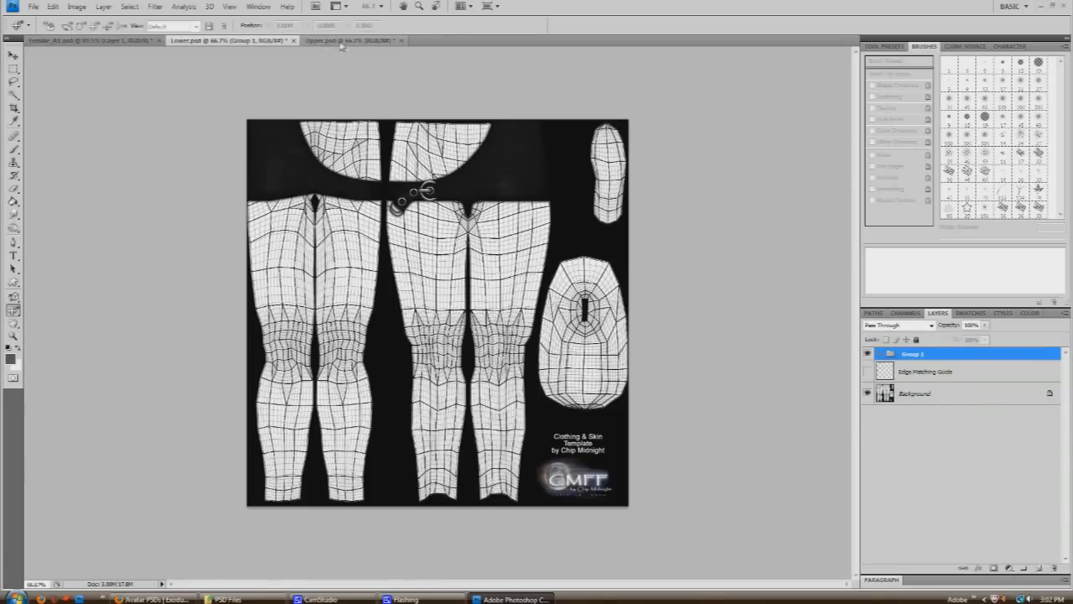
click(348, 40)
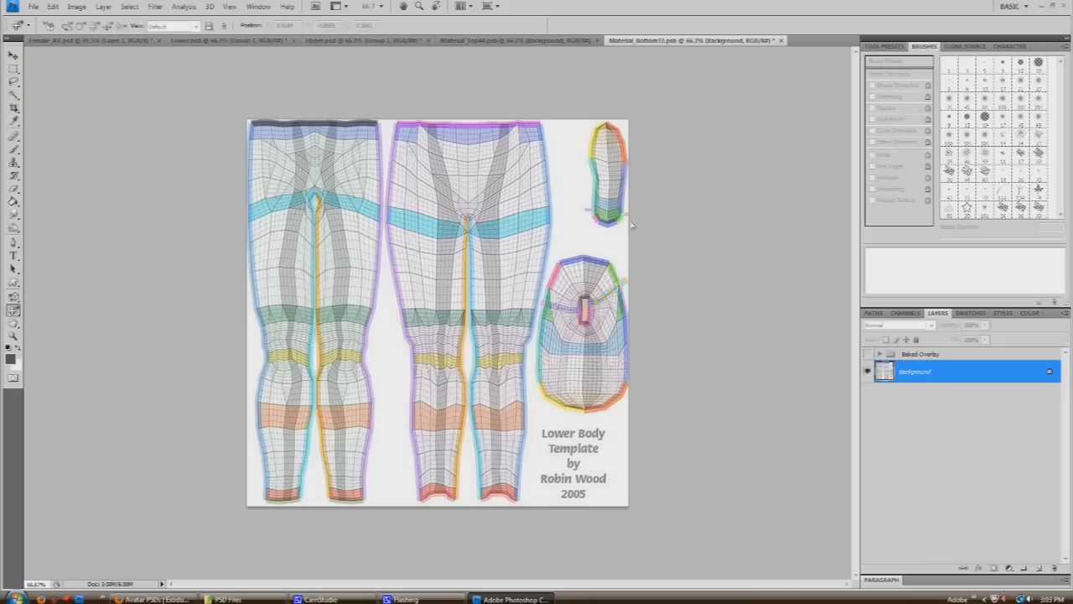
mouse_move(531, 76)
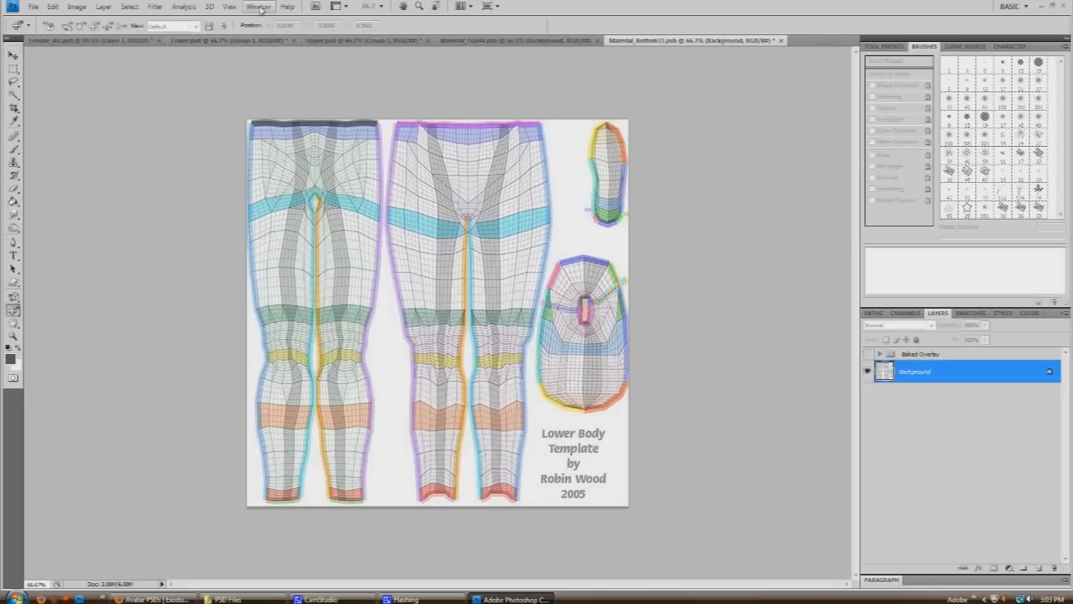
- Tile the document windows and bring Group 1 into Material_Top44 and Material_Bottom33
click(259, 6)
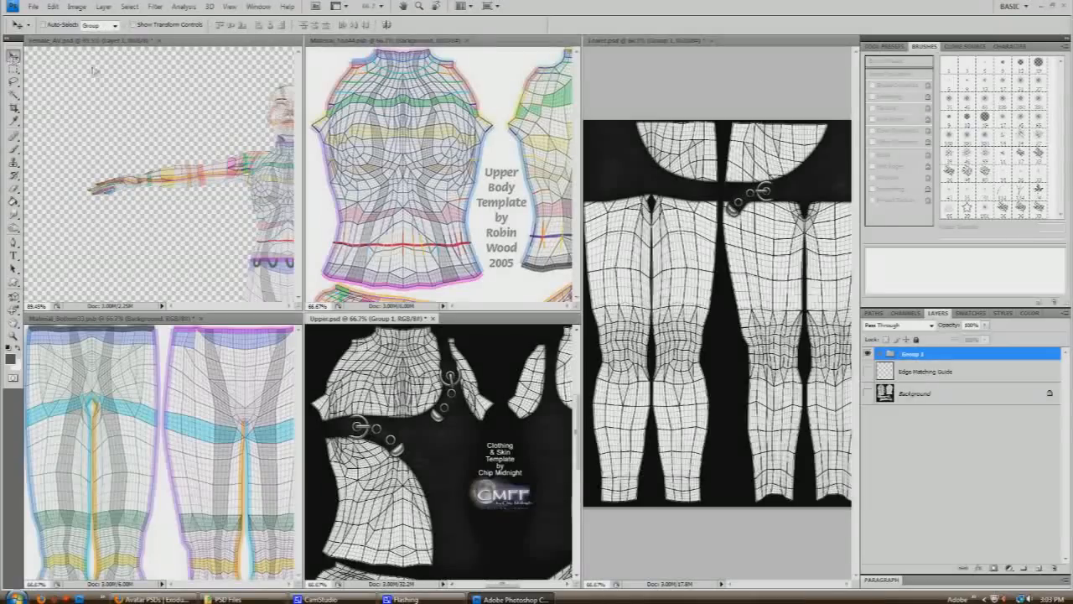
click(914, 353)
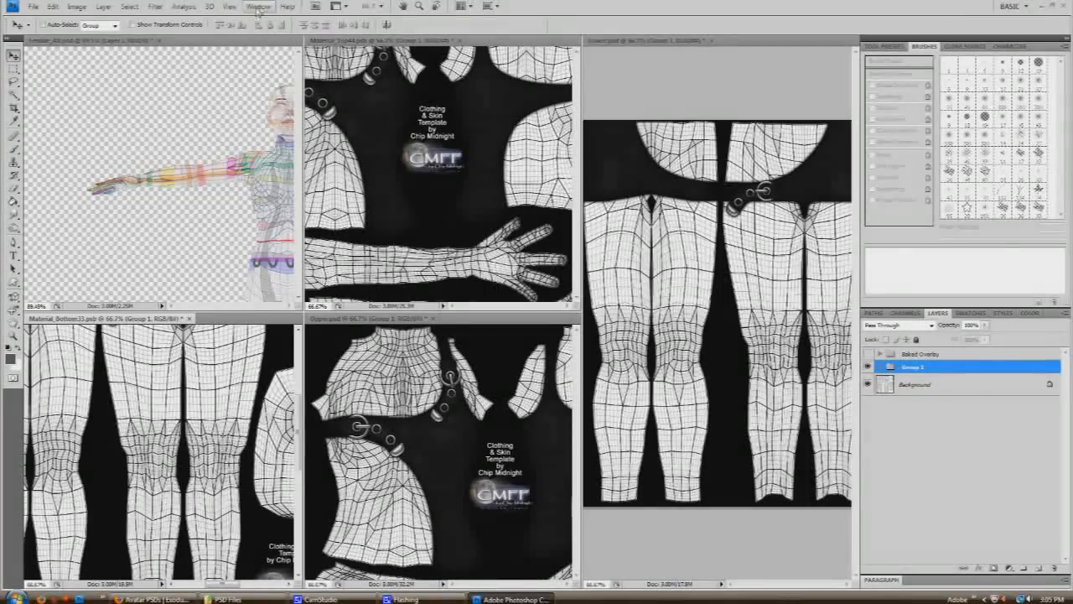
- Consolidate all documents to tabs and close Upper.psd and Lower.psd without saving
click(258, 6)
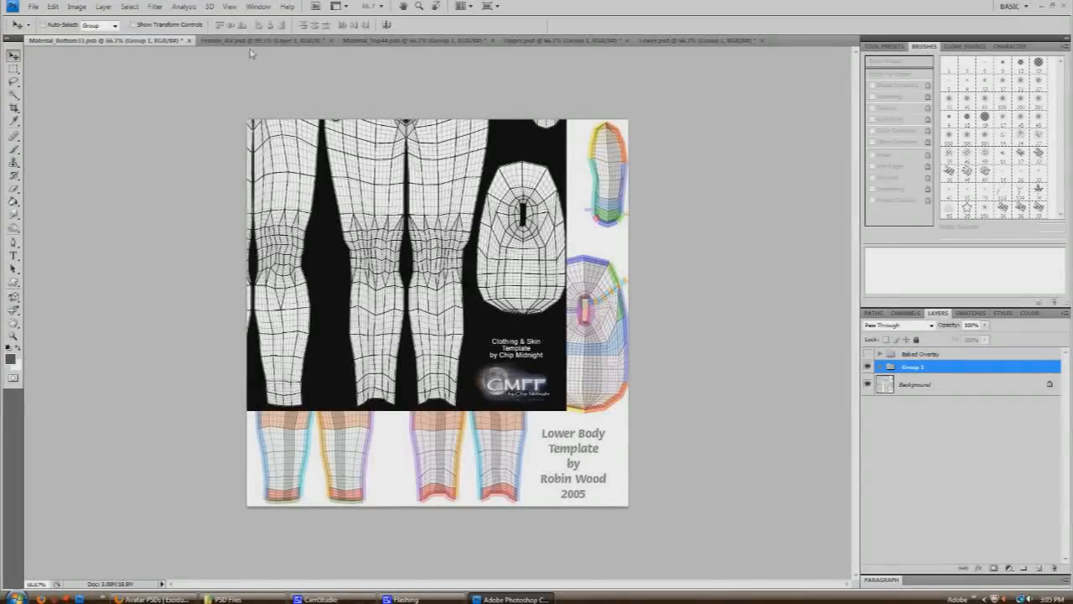
mouse_move(533, 46)
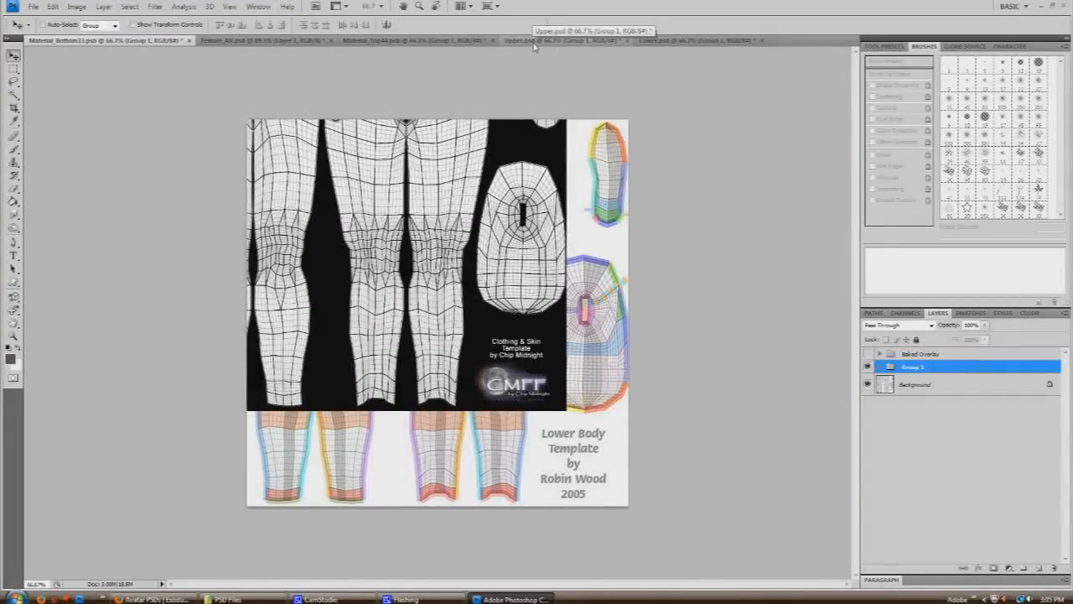
click(557, 40)
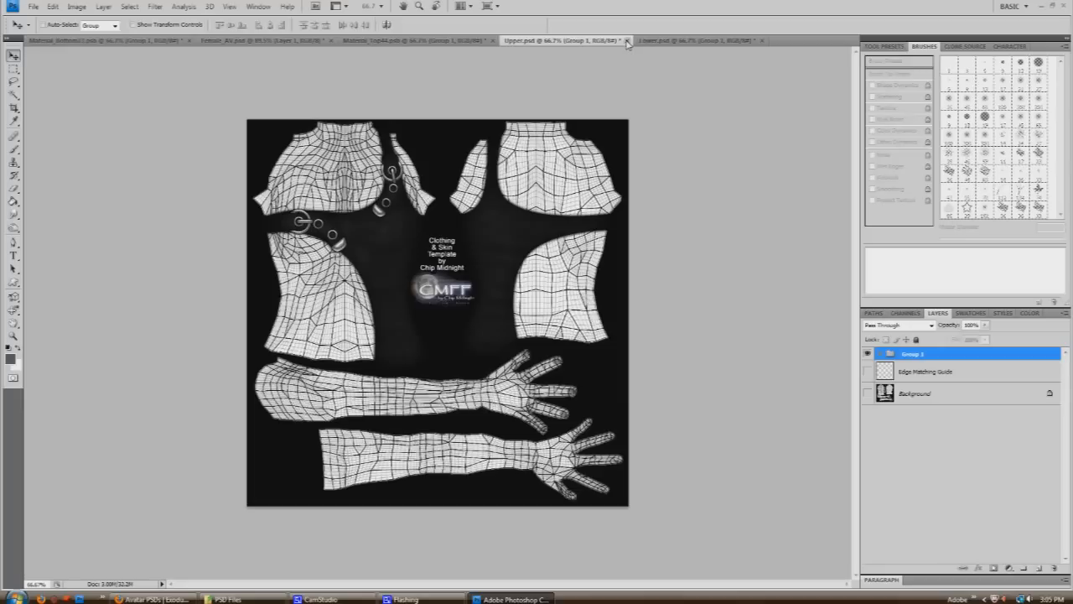
click(619, 39)
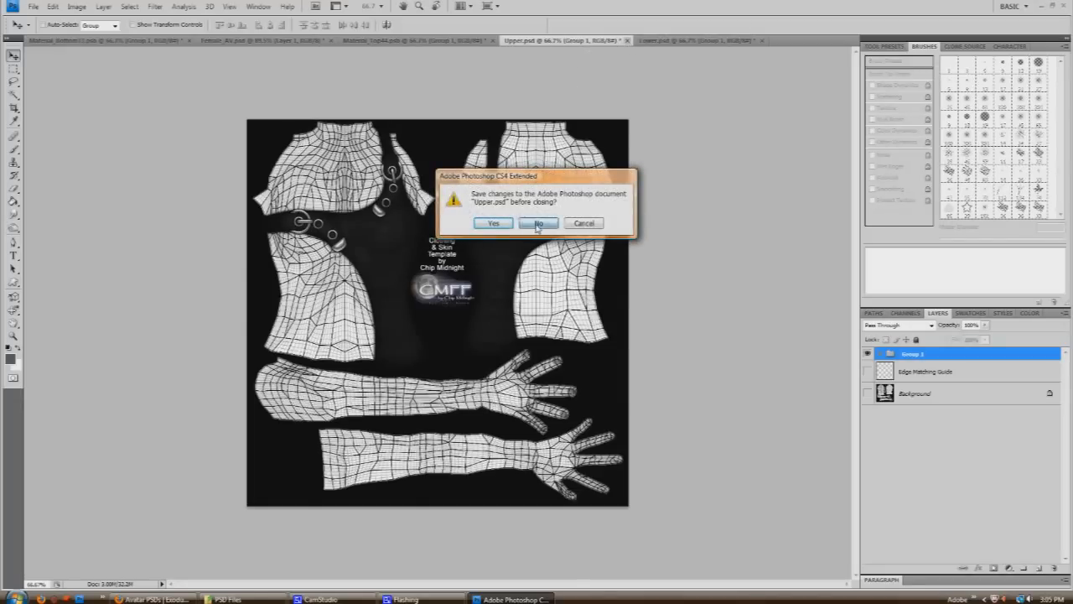
click(537, 223)
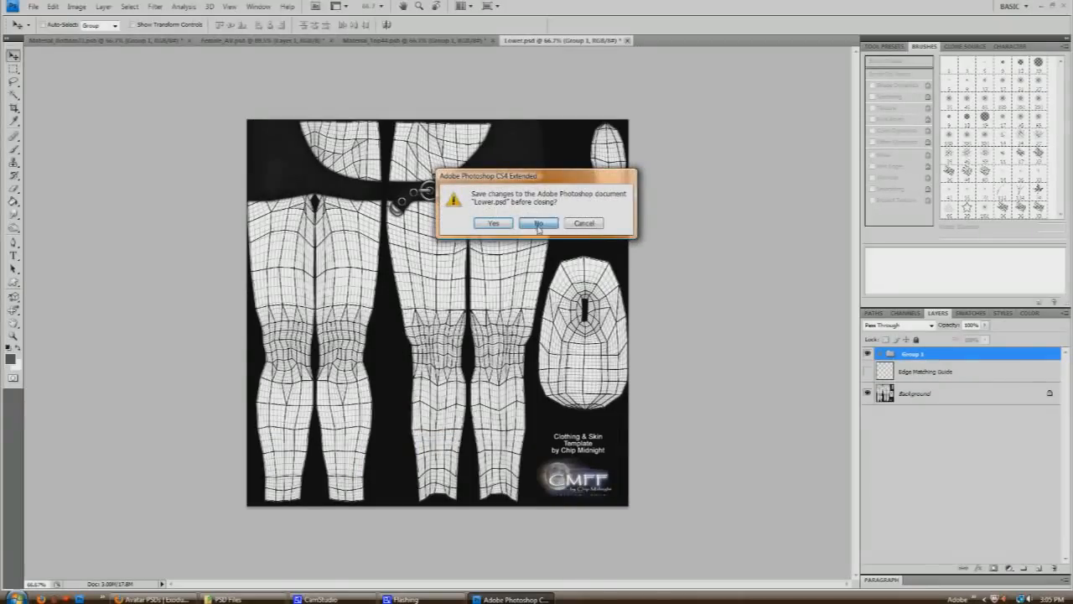
click(538, 223)
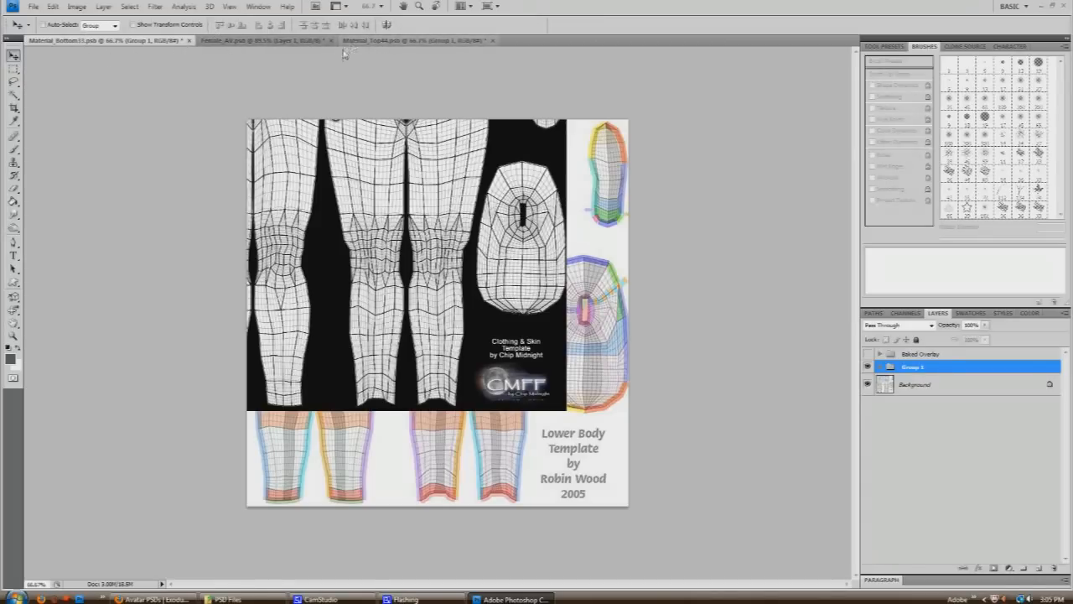
- In Material_Top44, expand Group 1 and select the Background copy layer to hide it
click(415, 40)
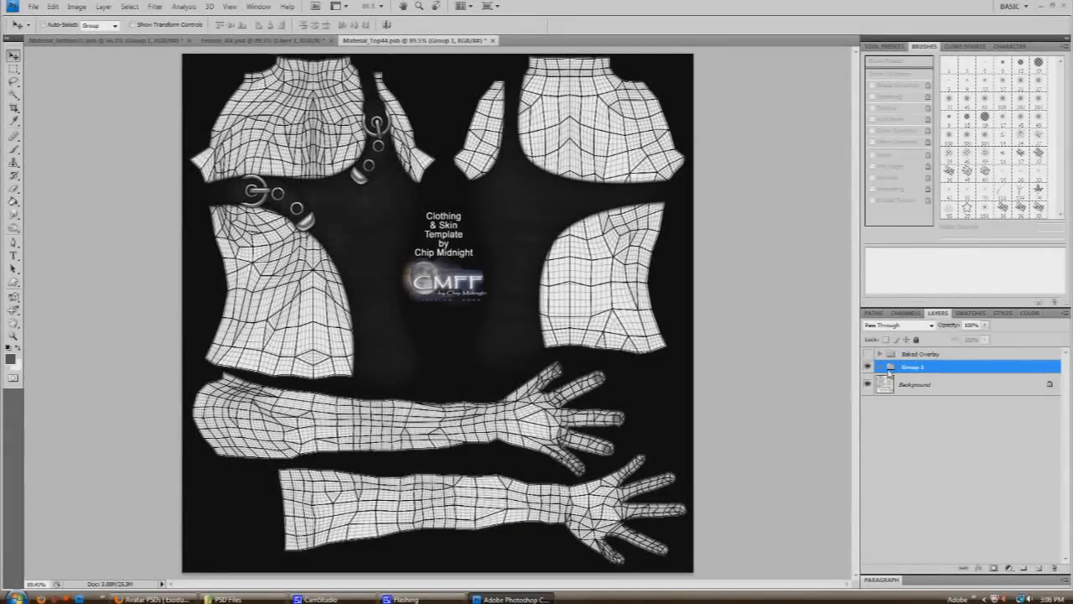
click(879, 367)
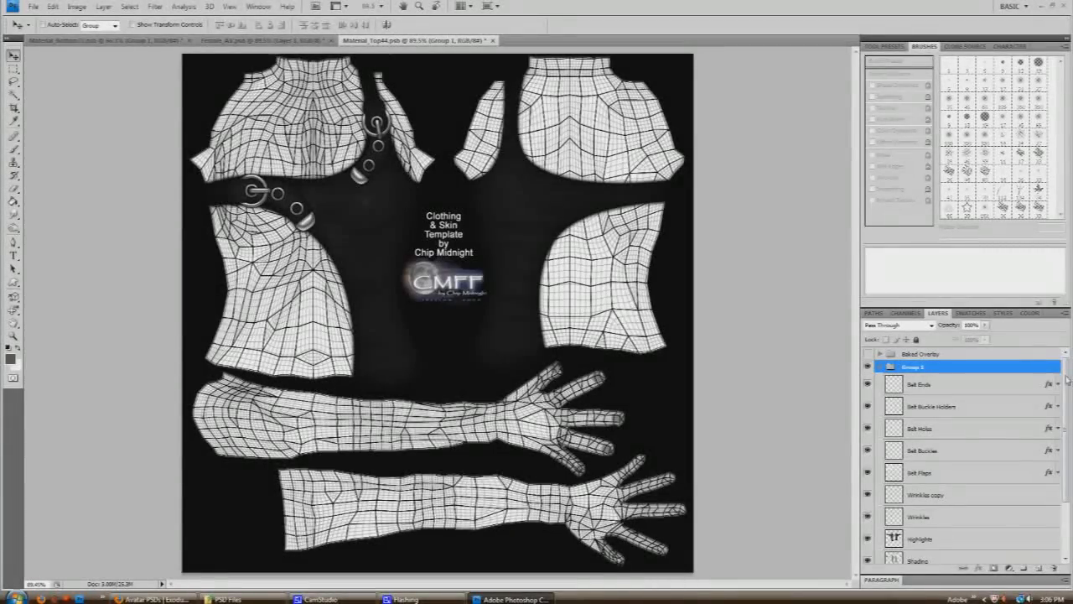
scroll(down, 3)
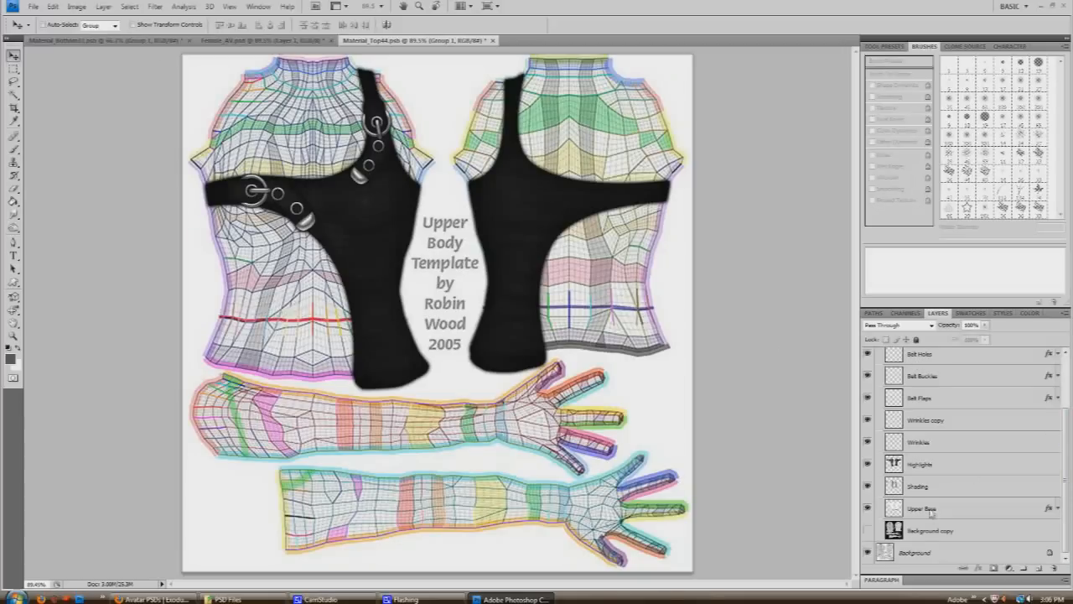
mouse_move(1017, 533)
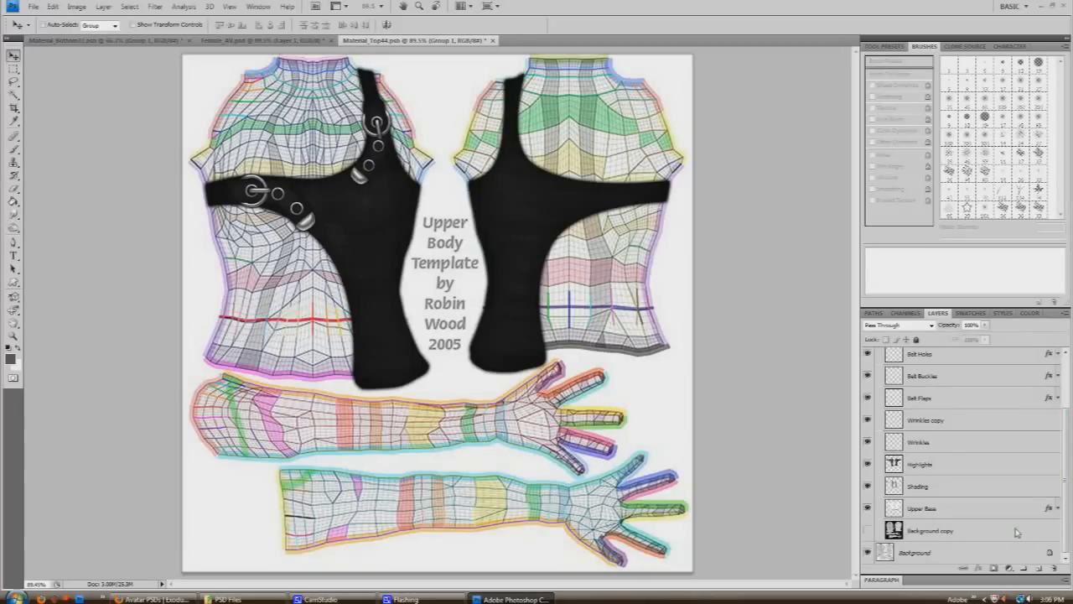
click(931, 531)
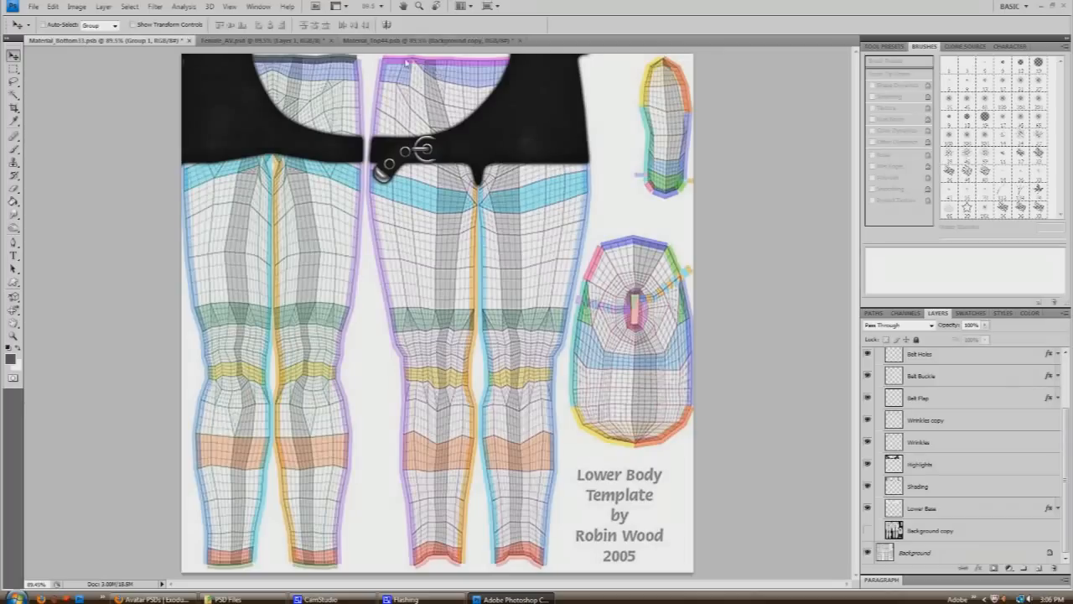
- Switch to the Material_Bottom33 document
click(260, 40)
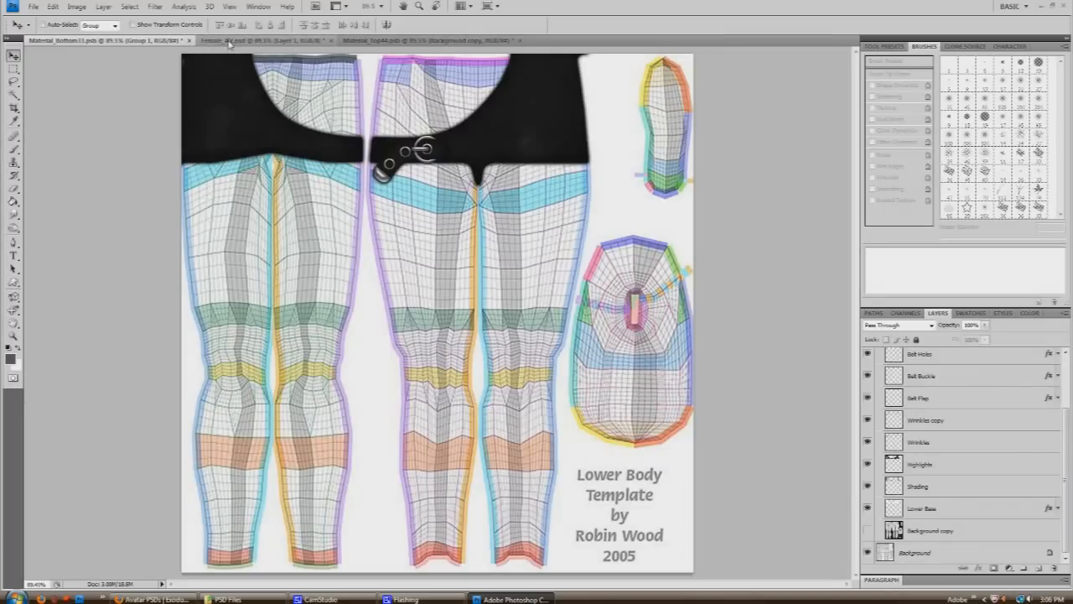
click(260, 40)
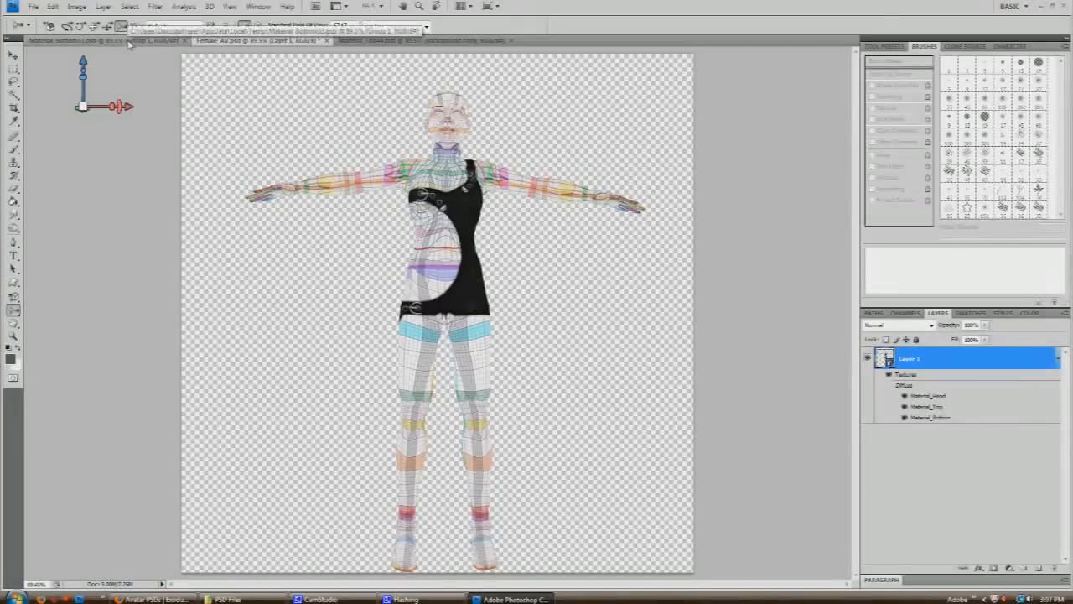
click(101, 40)
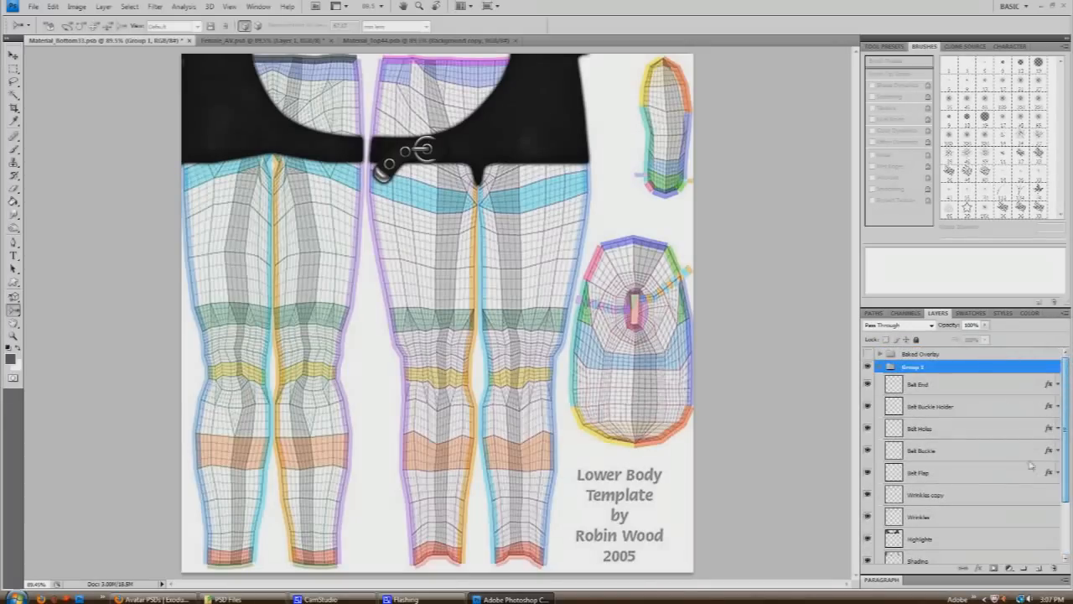
- Scroll the Material_Bottom33 Layers panel down to the Background copy and Background layers
scroll(down, 3)
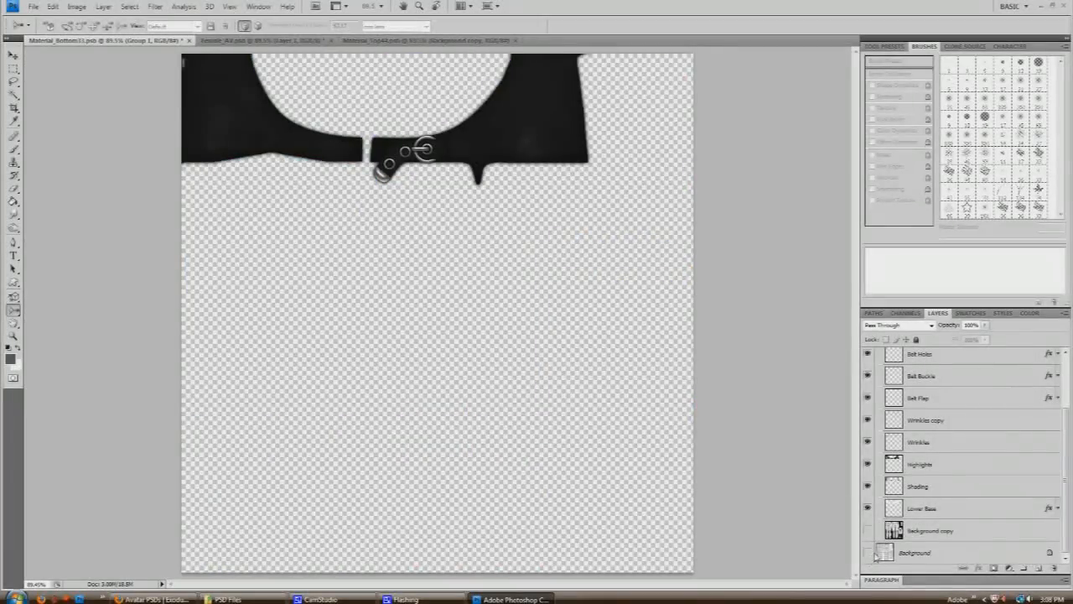
click(34, 7)
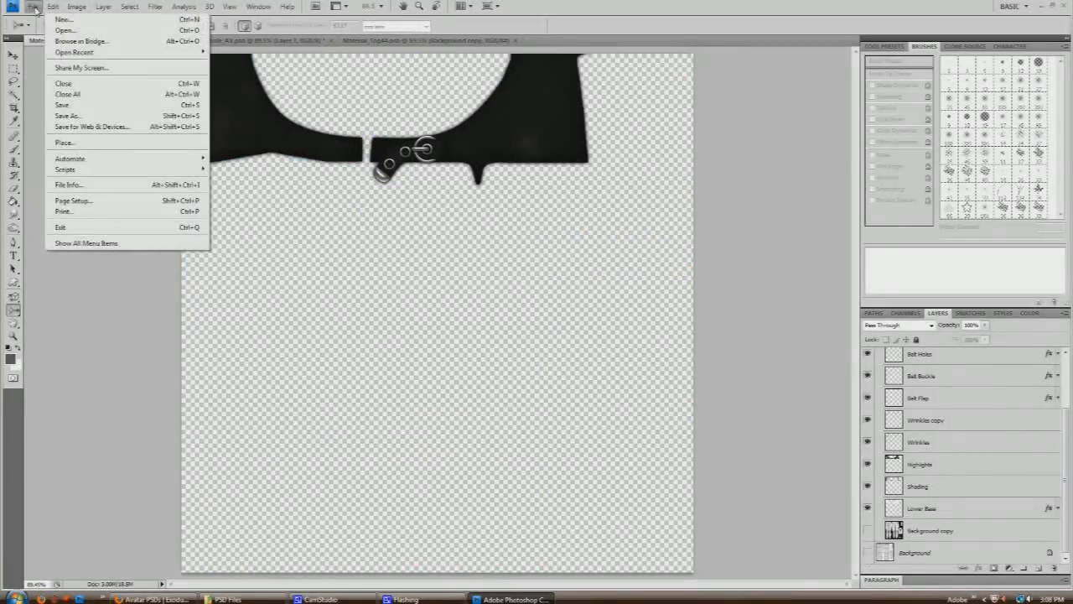
mouse_move(96, 127)
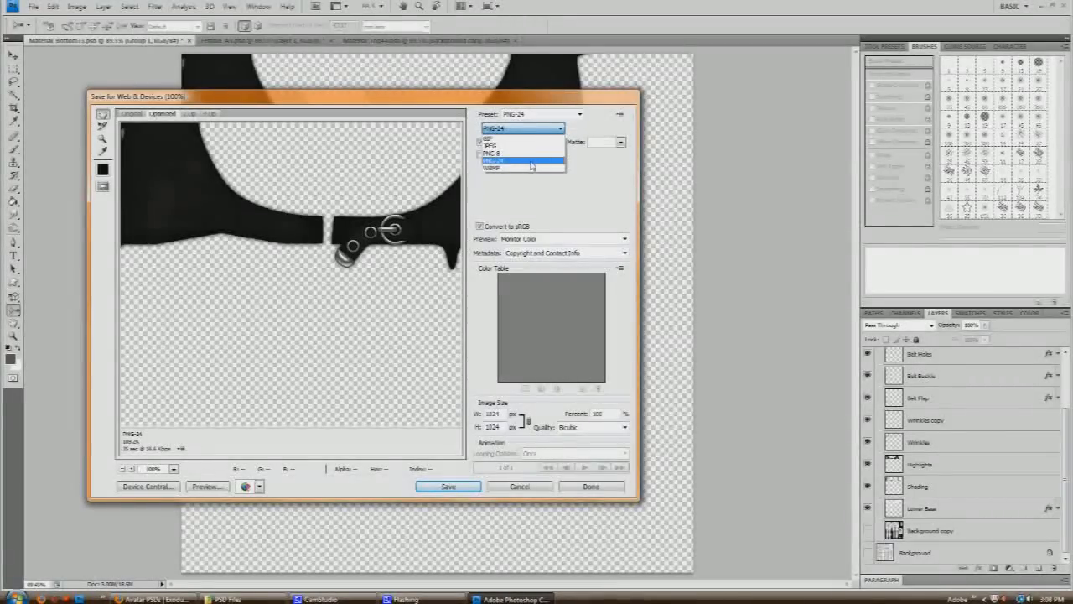
click(493, 160)
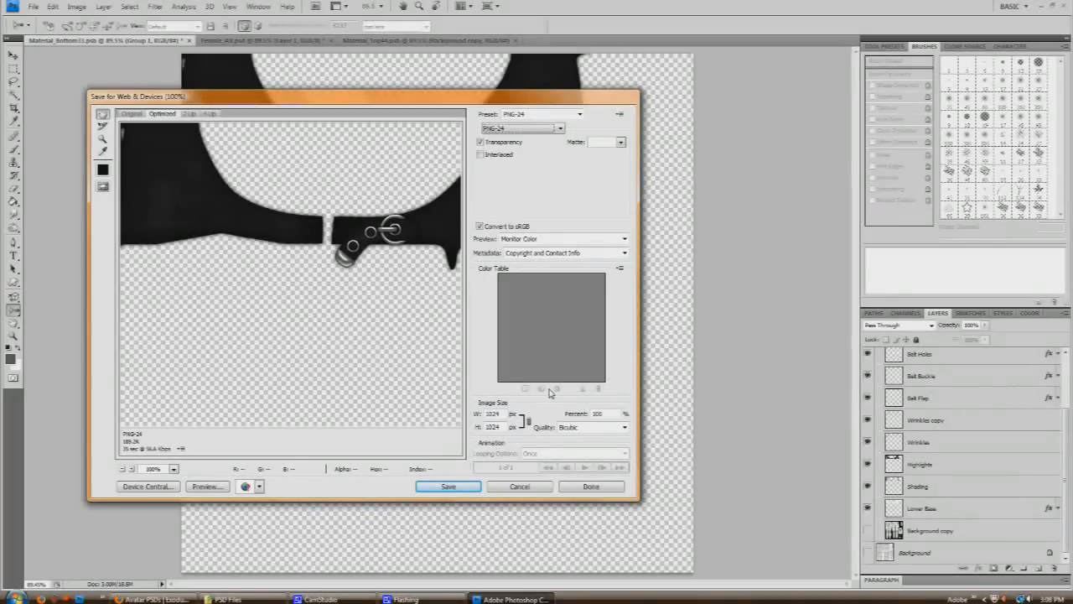
mouse_move(621, 352)
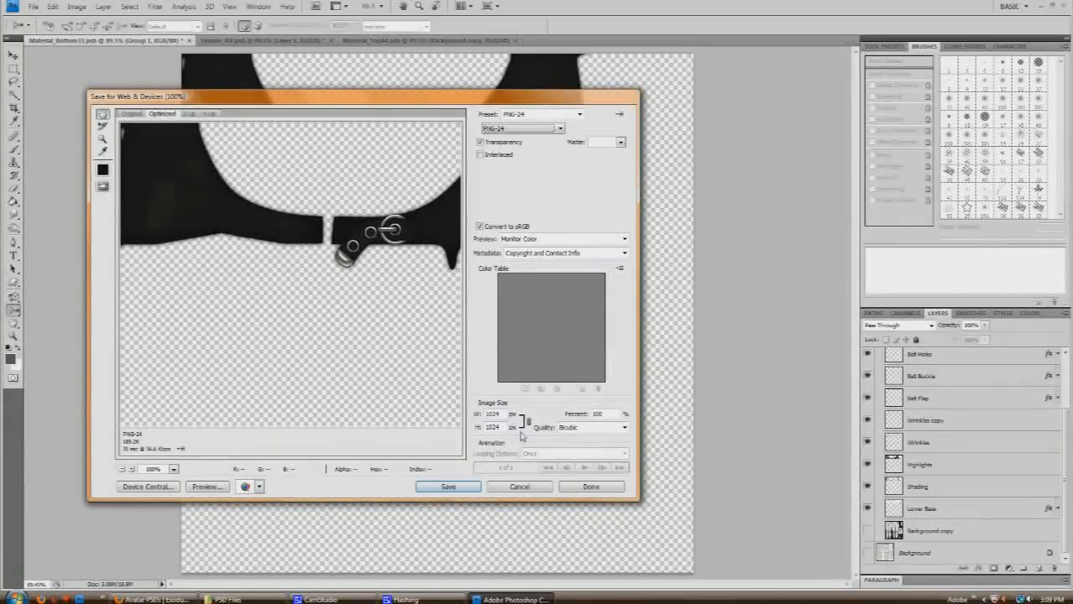
mouse_move(520, 426)
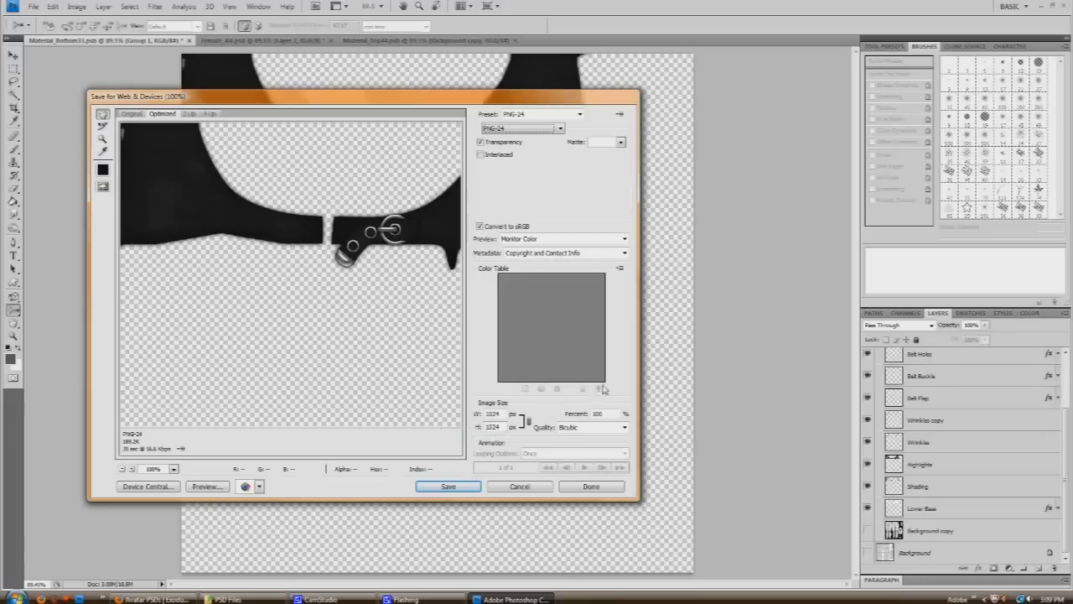
mouse_move(448, 487)
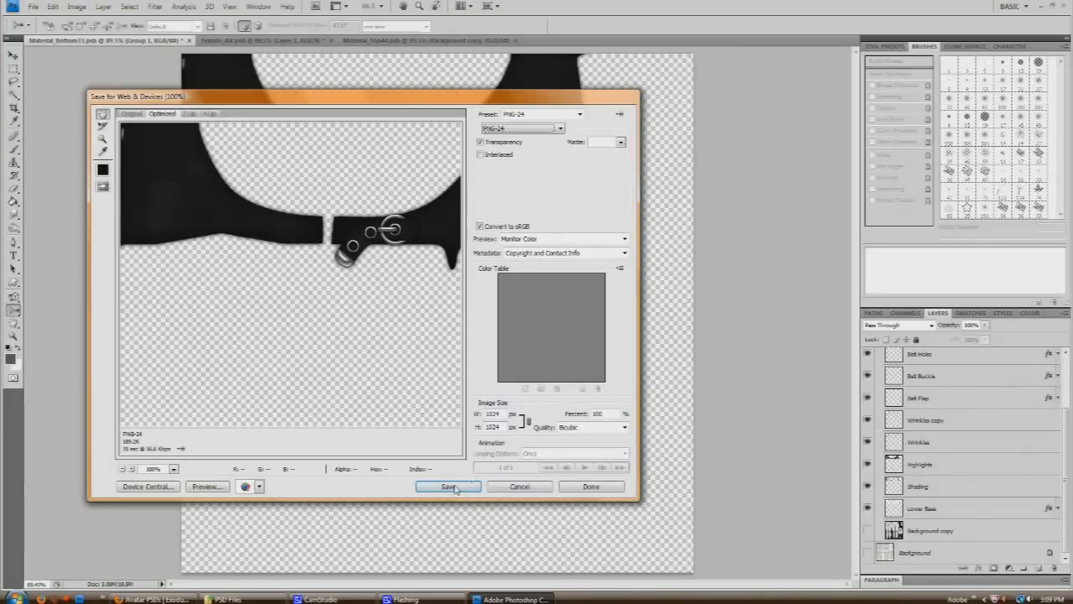
click(448, 487)
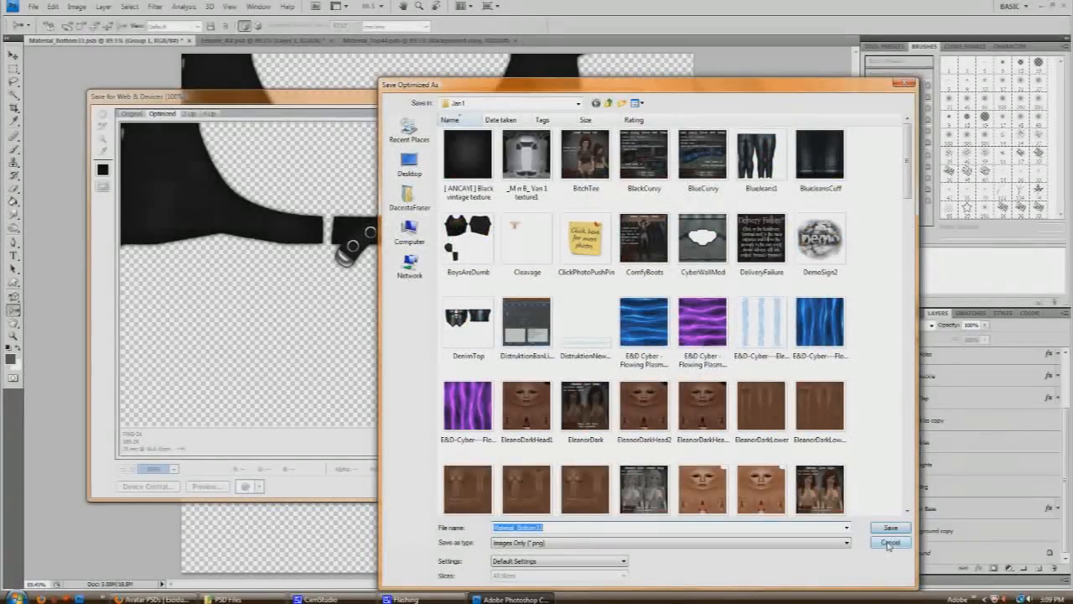
click(889, 542)
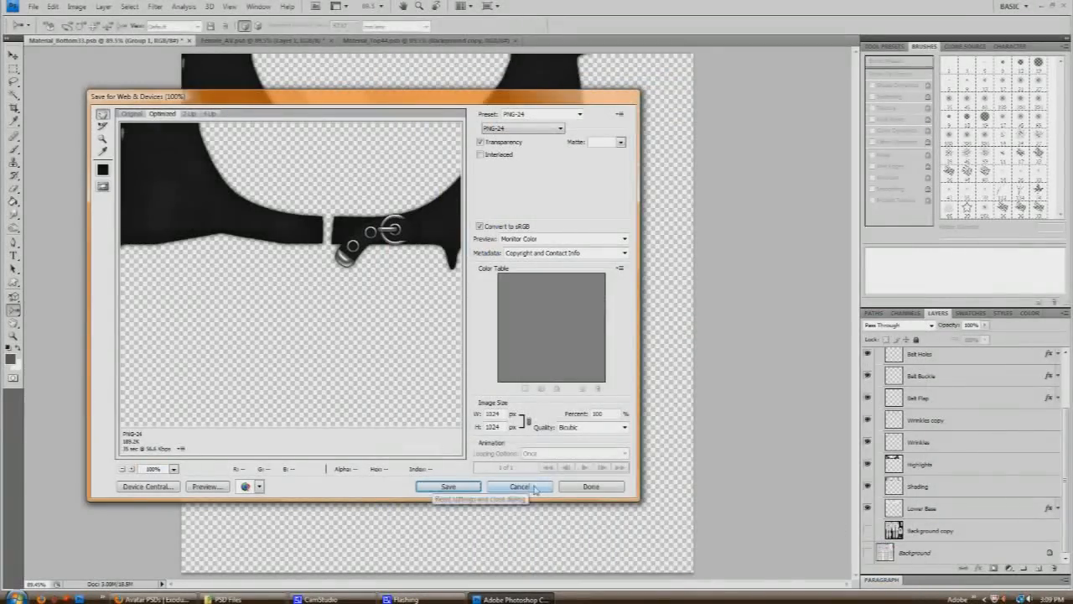
click(519, 486)
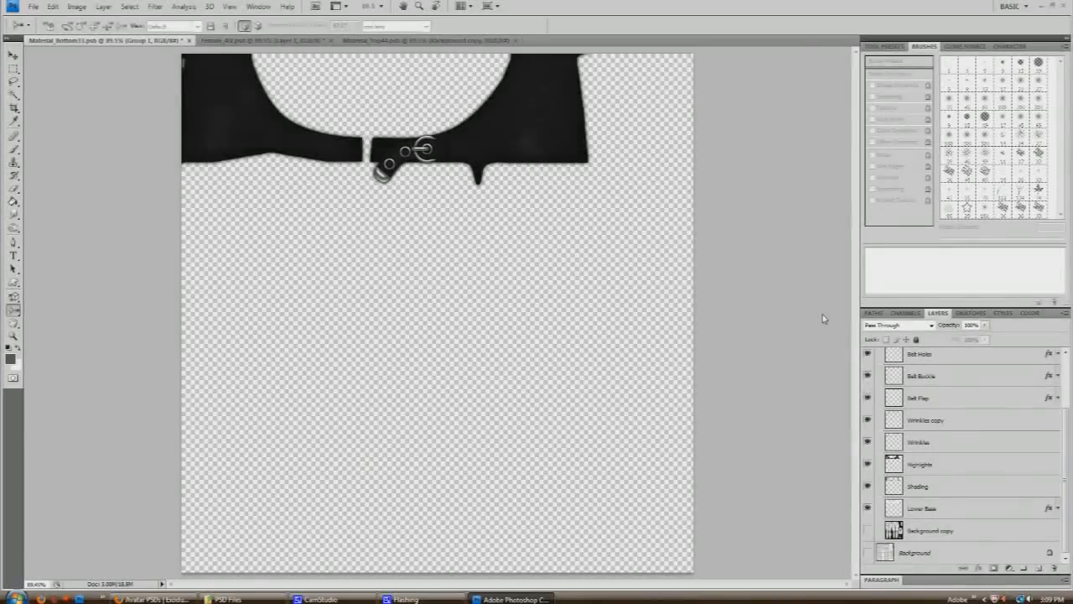